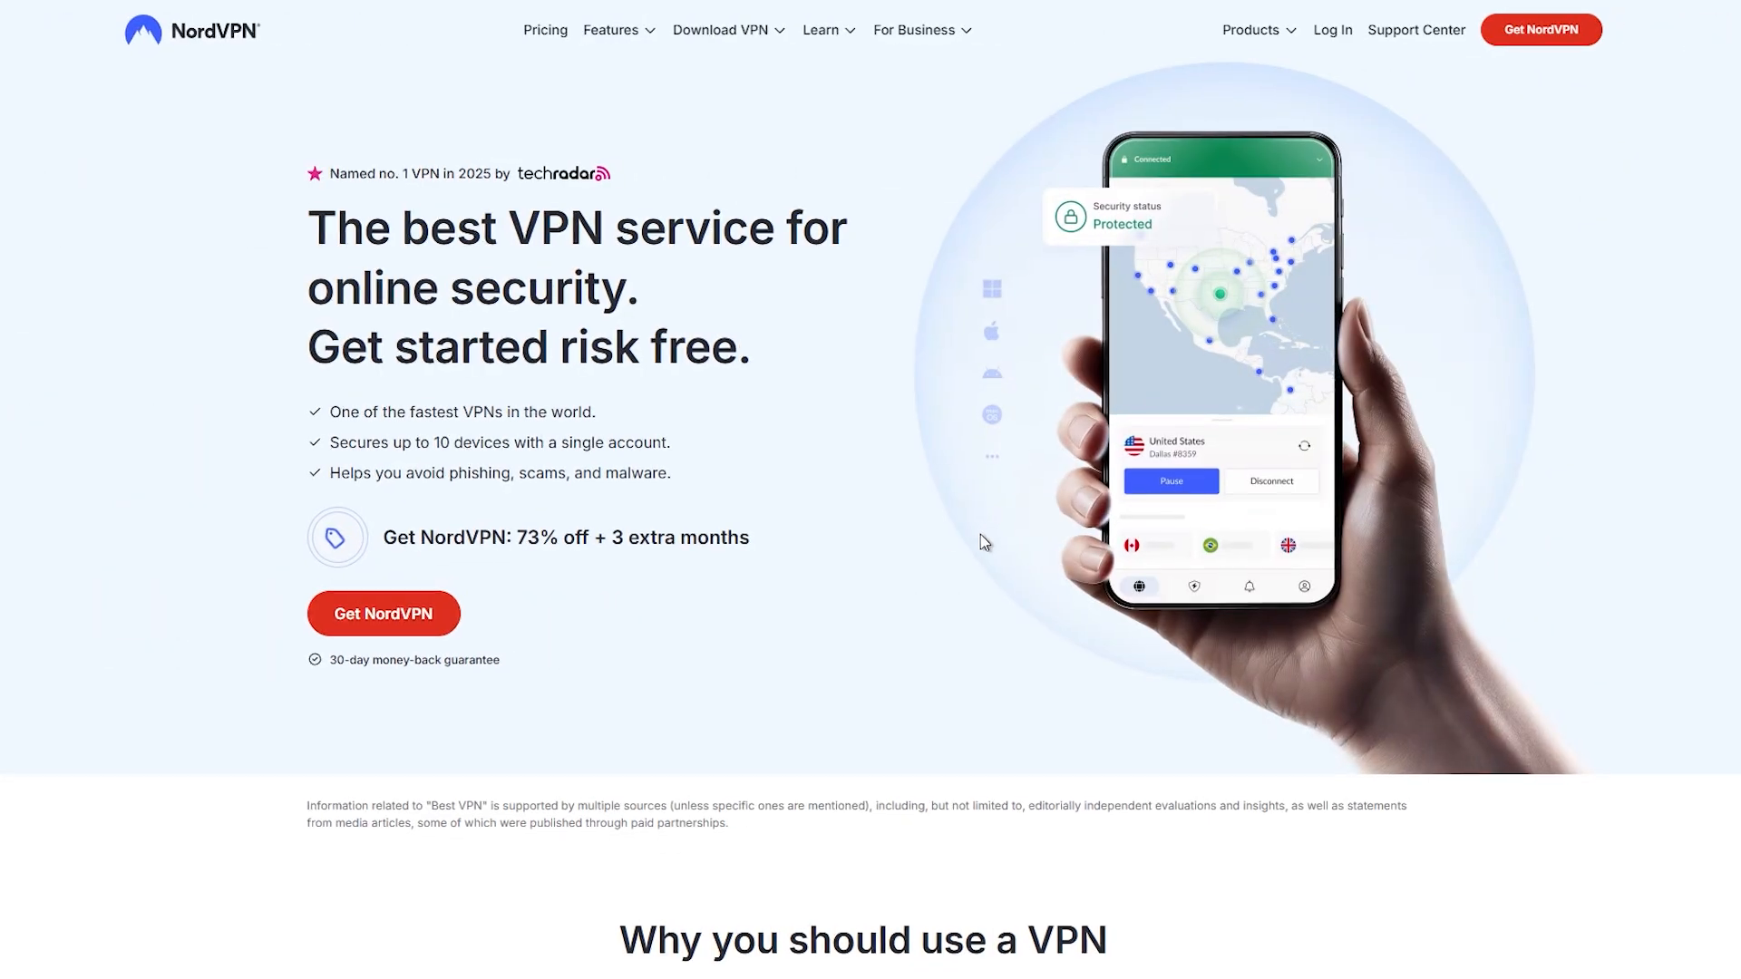
Step: Log in to Nord Account using the saved autofill email and continue to the dashboard
left_click(1331, 30)
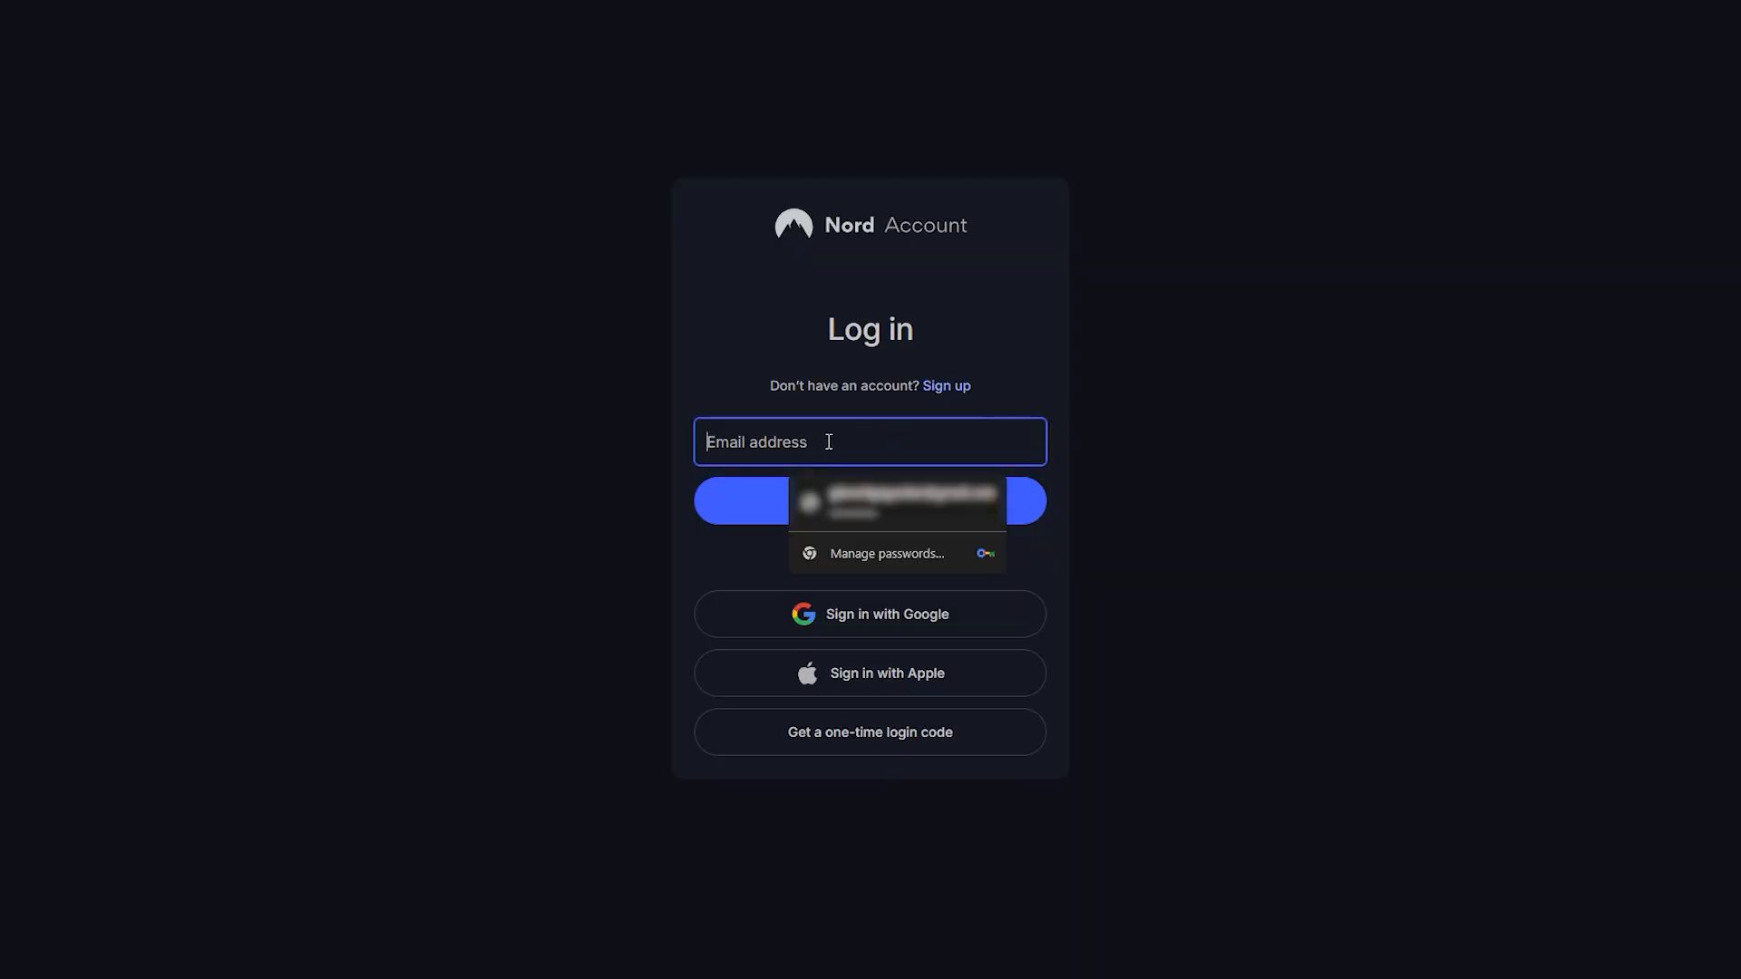
left_click(898, 501)
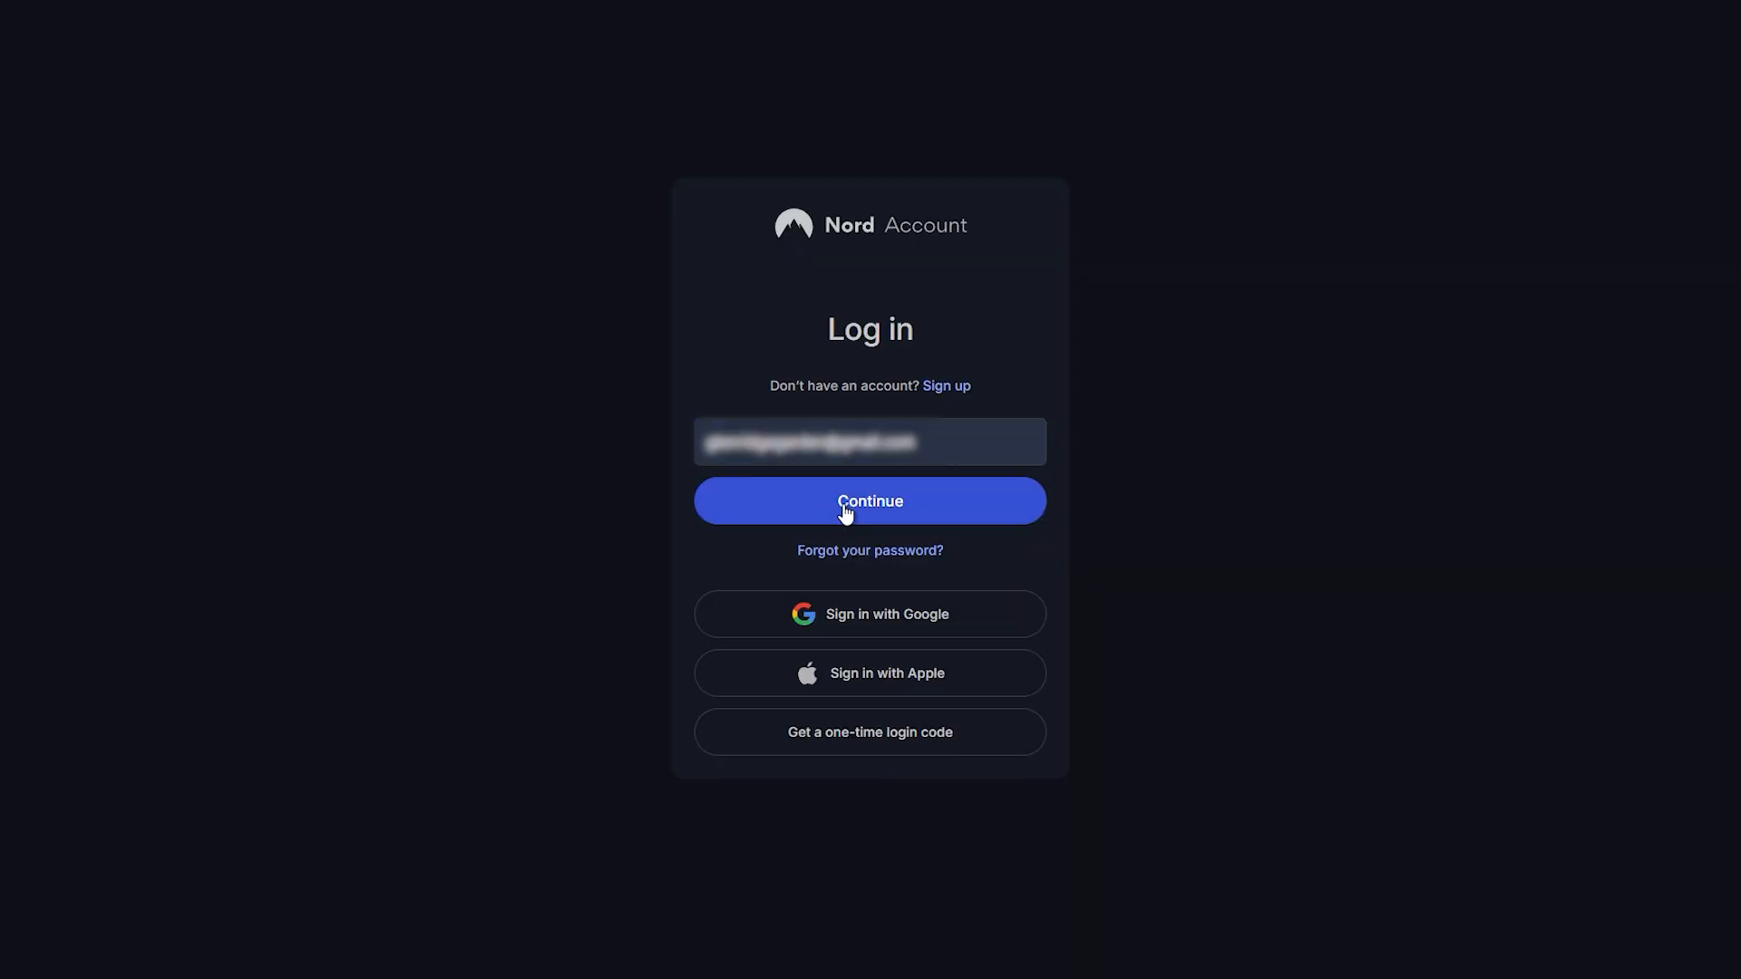
left_click(869, 501)
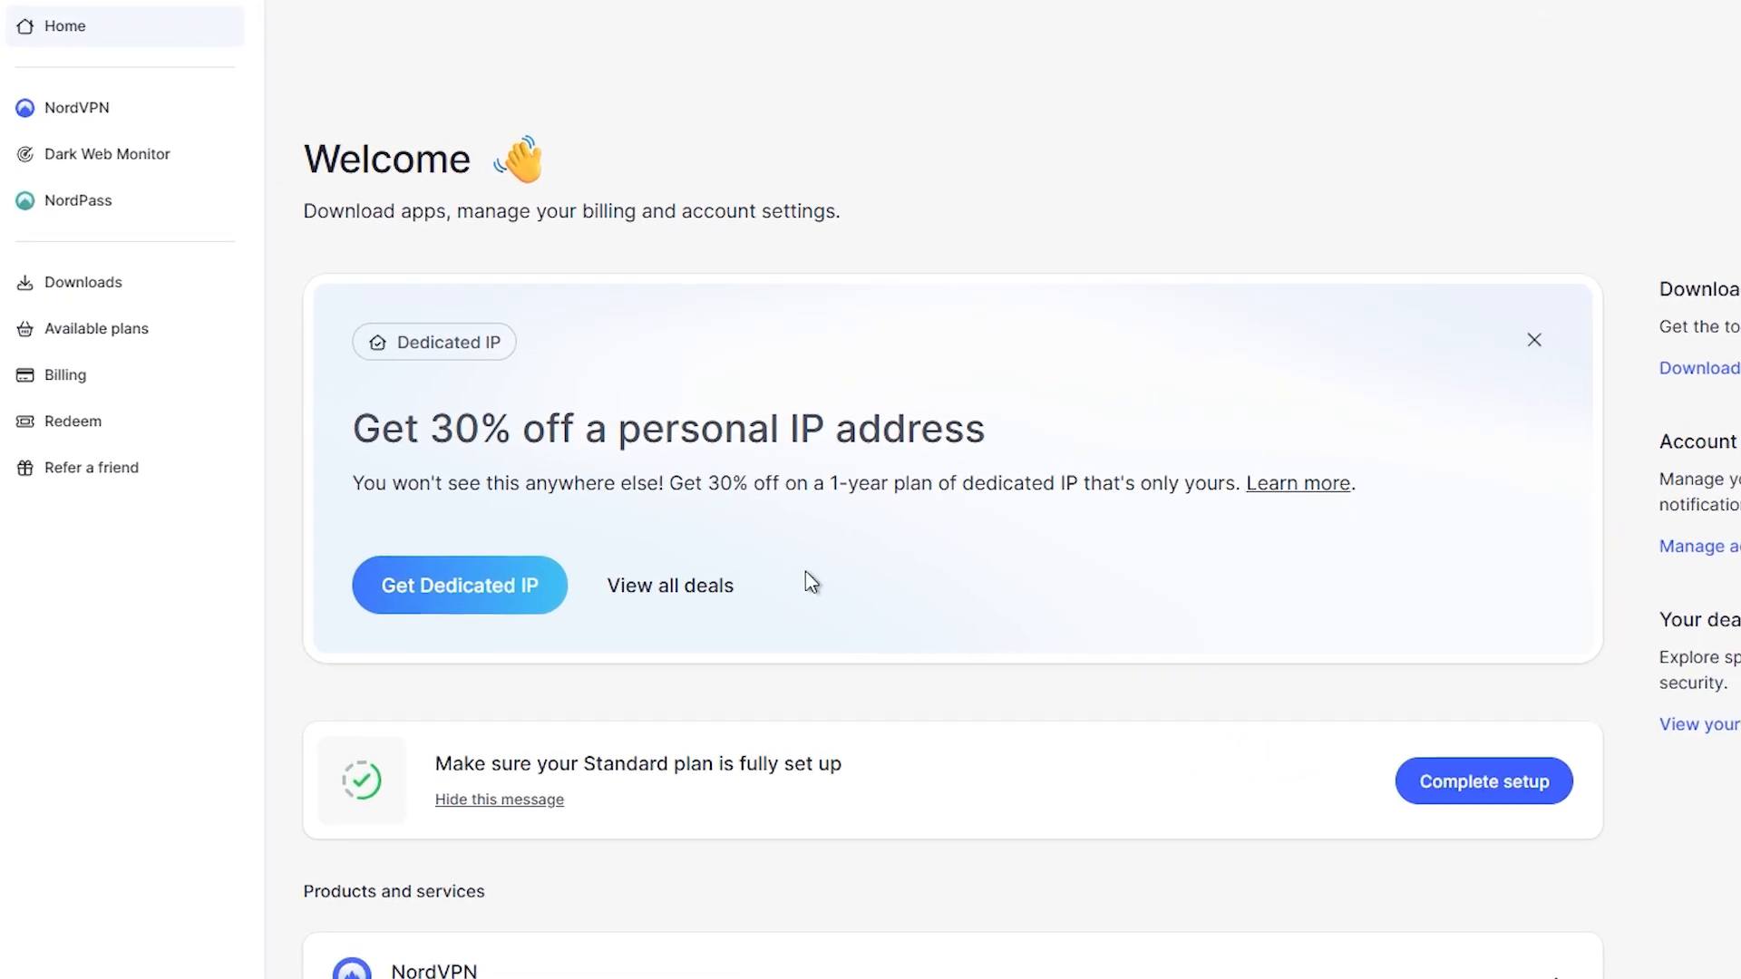
Step: View the Billing subscriptions showing the NordVPN plan with auto-renewal off
left_click(66, 374)
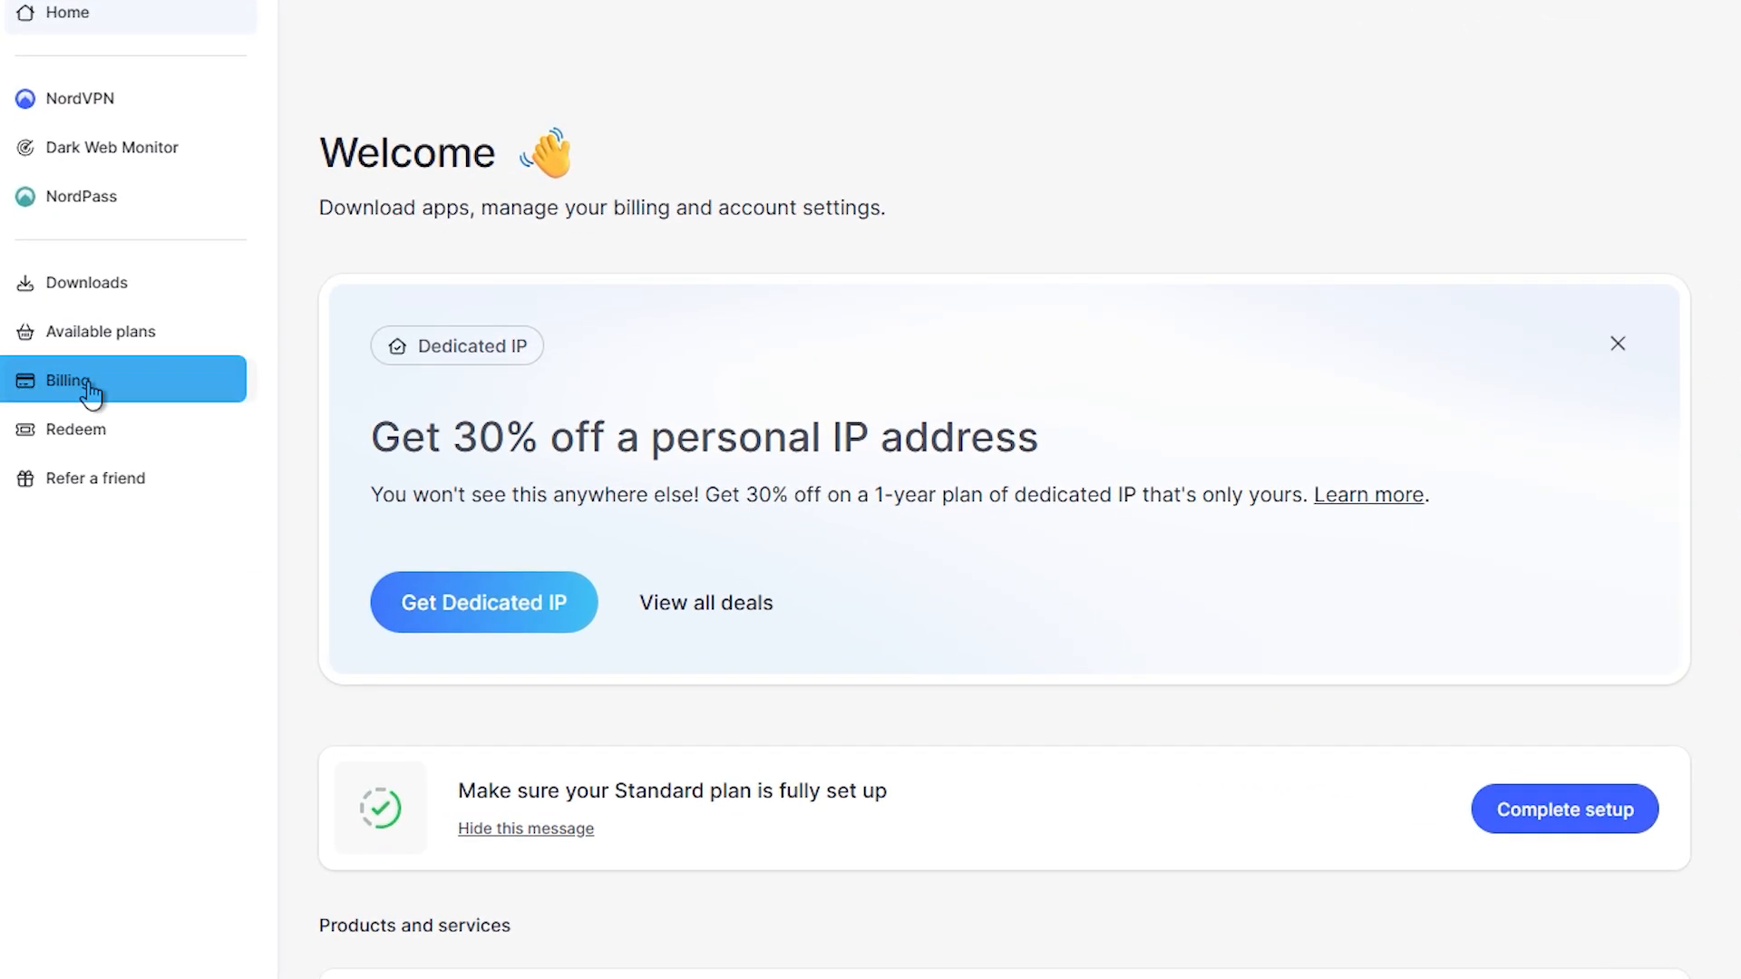
left_click(74, 381)
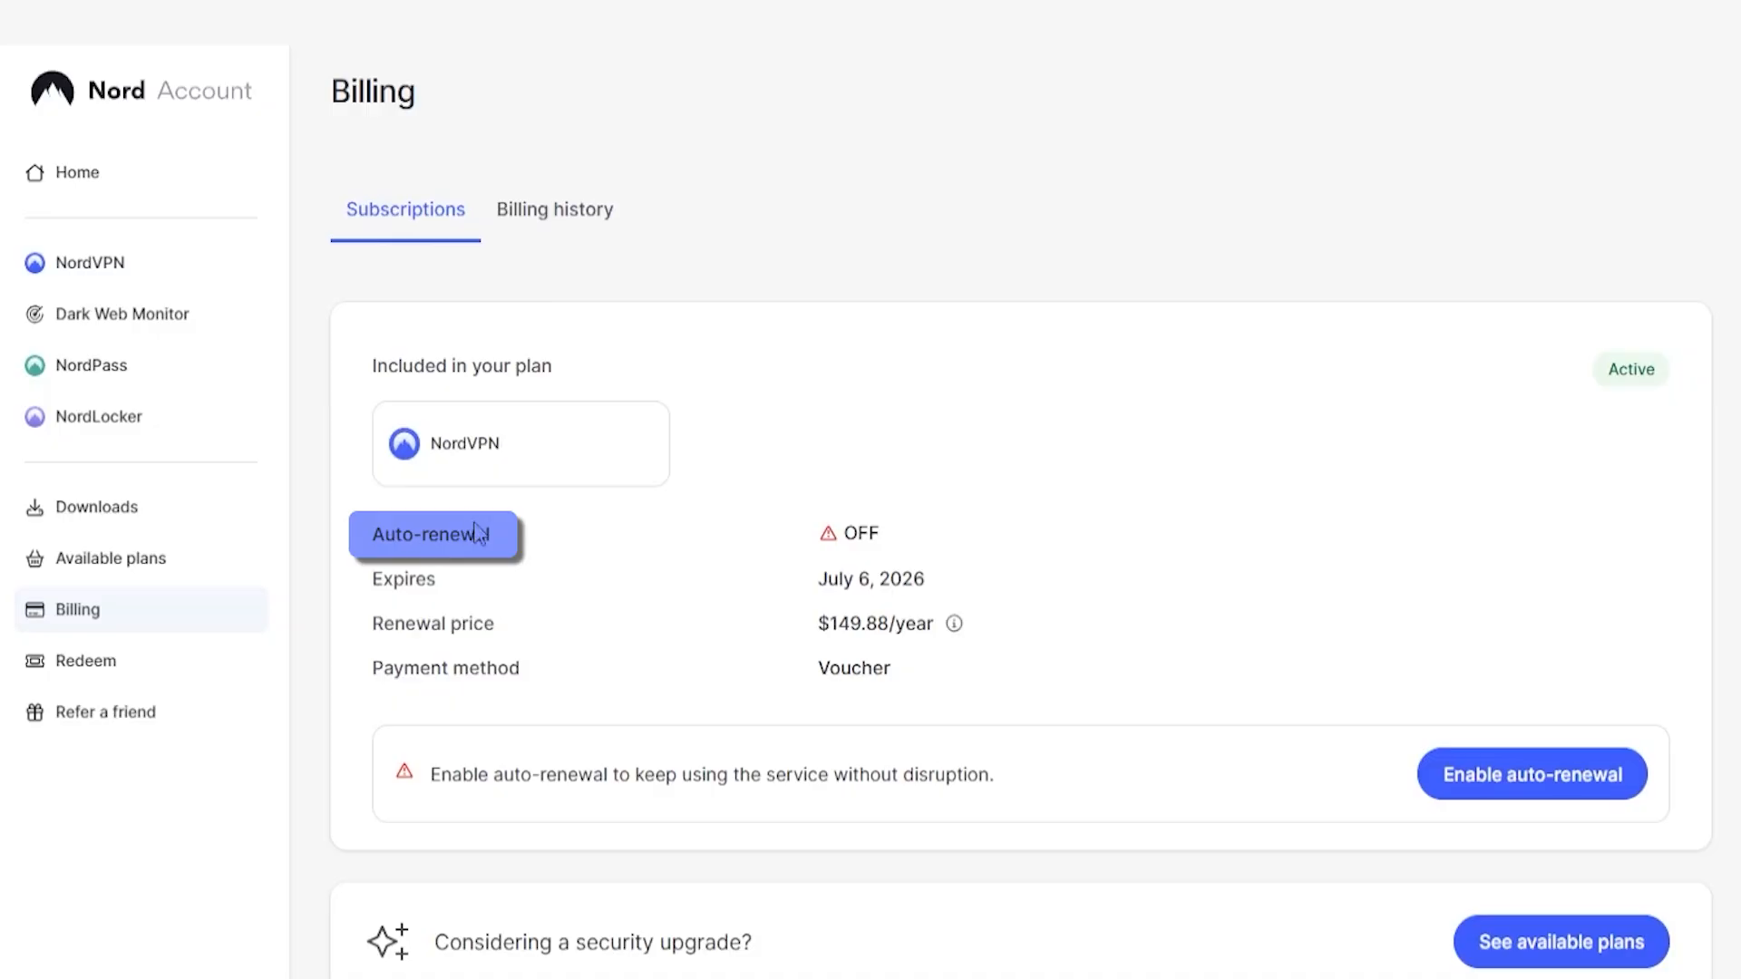
mouse_move(551, 572)
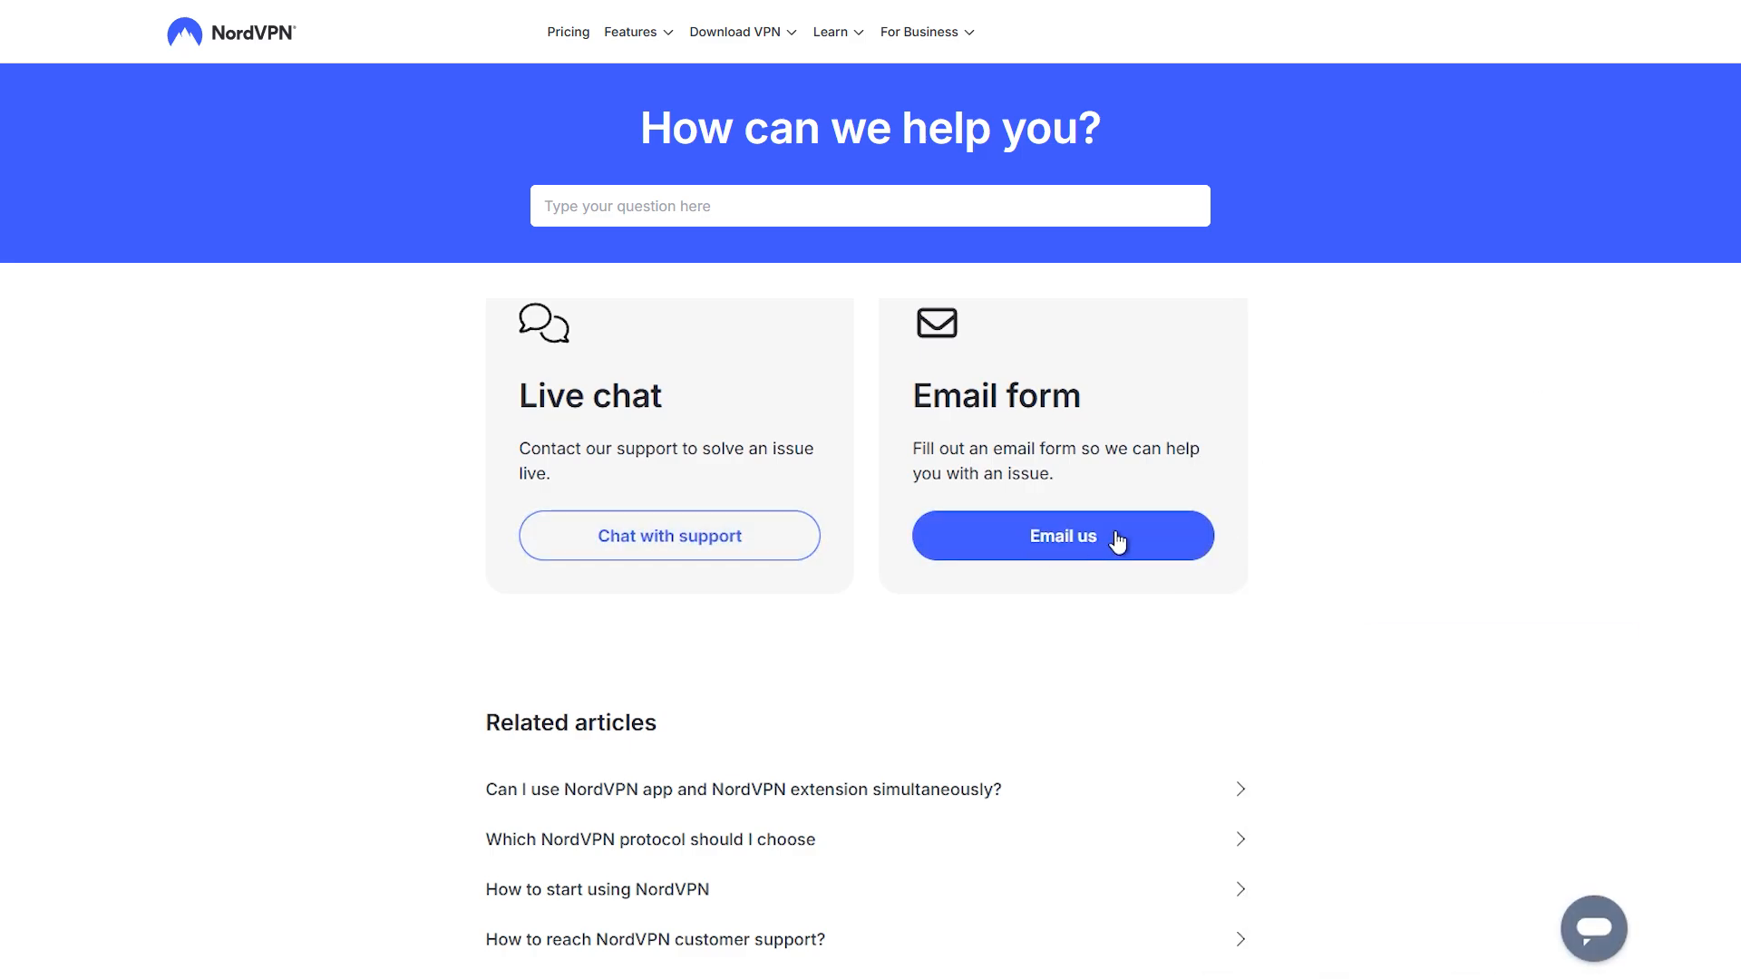
Step: Submit a support email reading 'i would like to request a refund'
left_click(1061, 535)
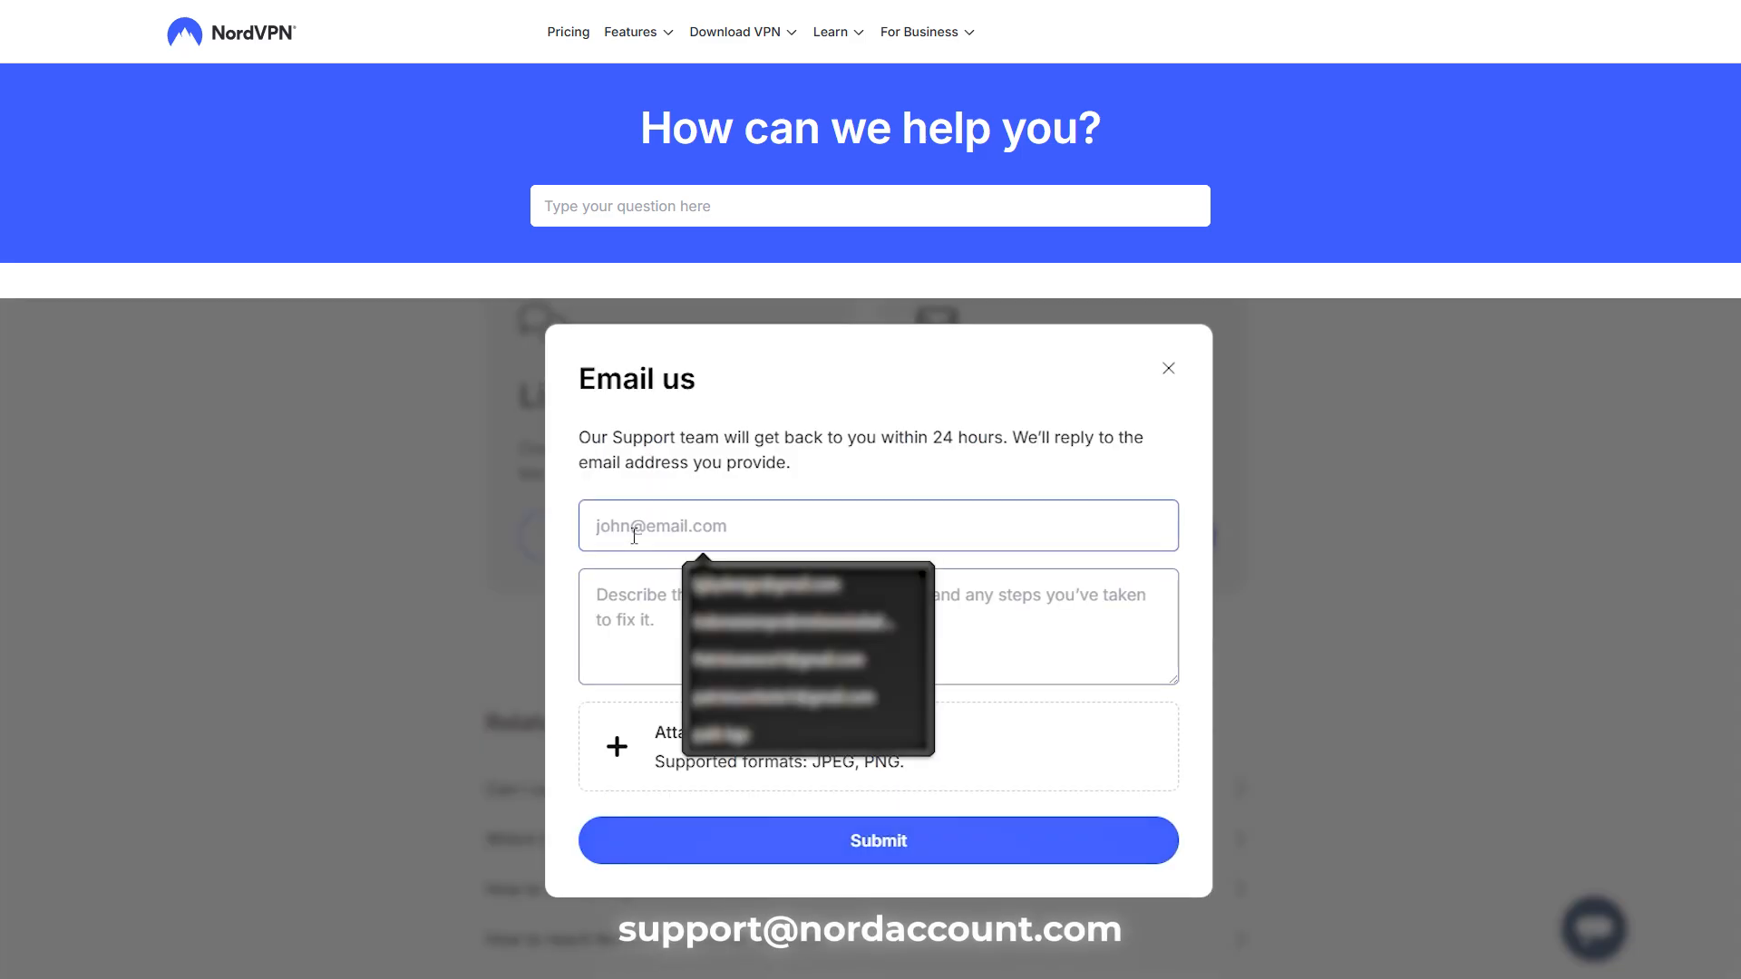
type("i would")
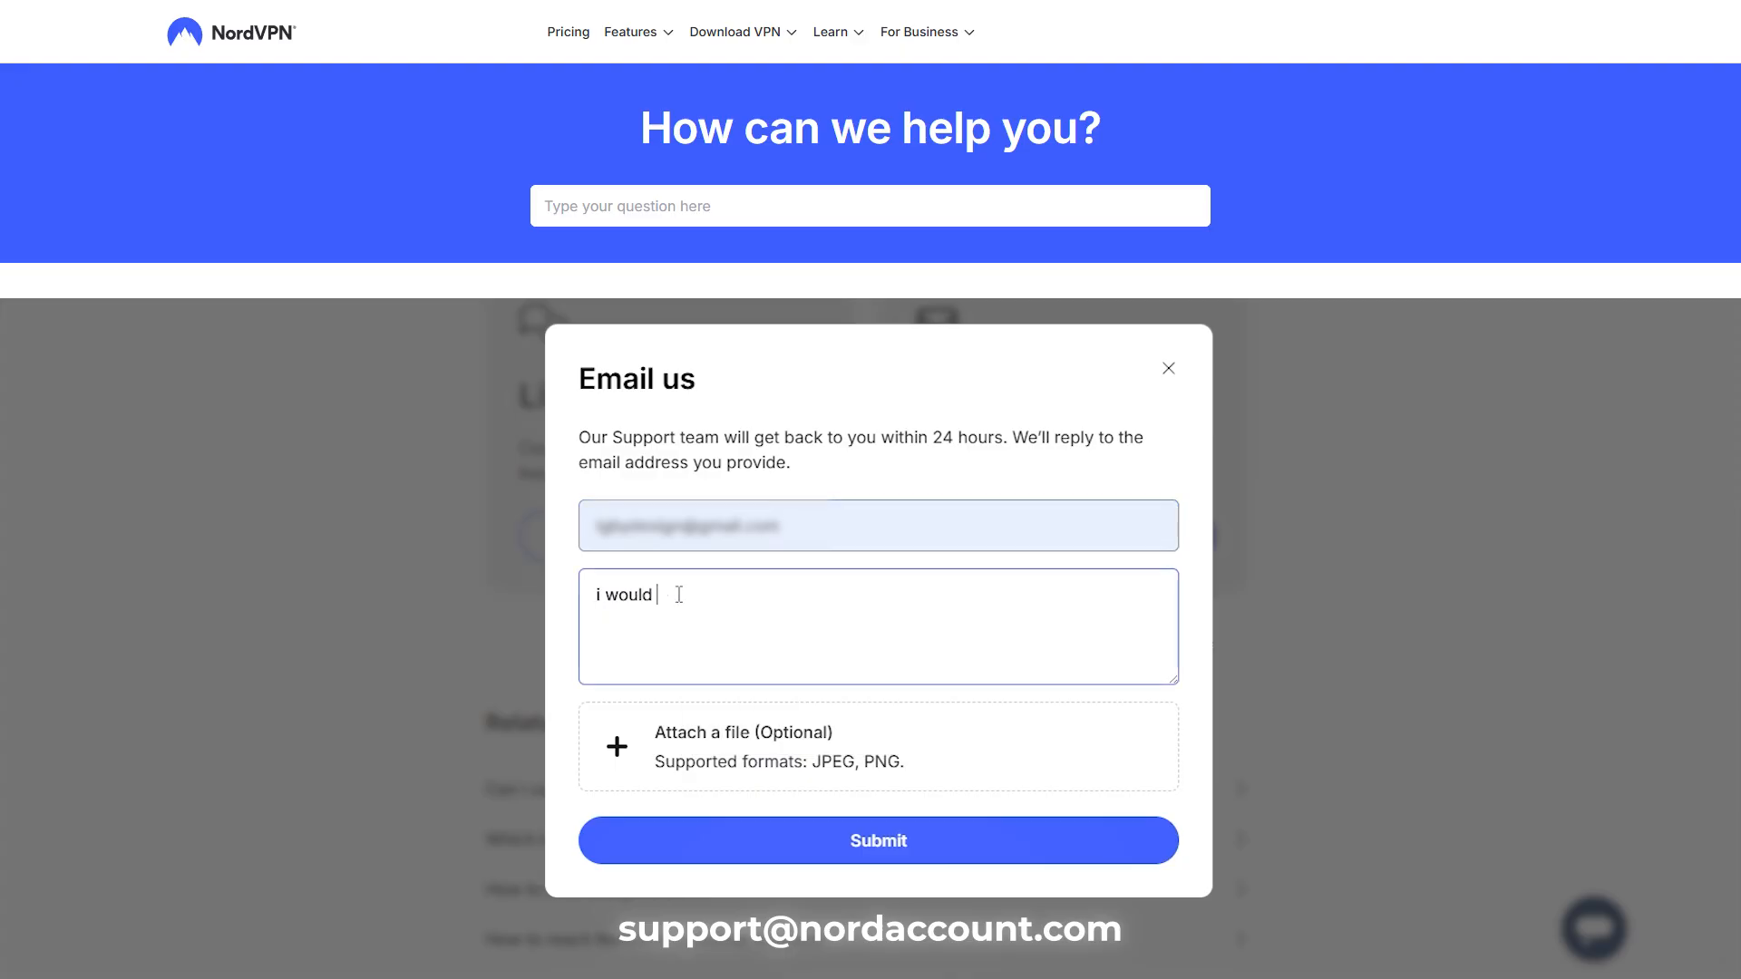
type("like to request a")
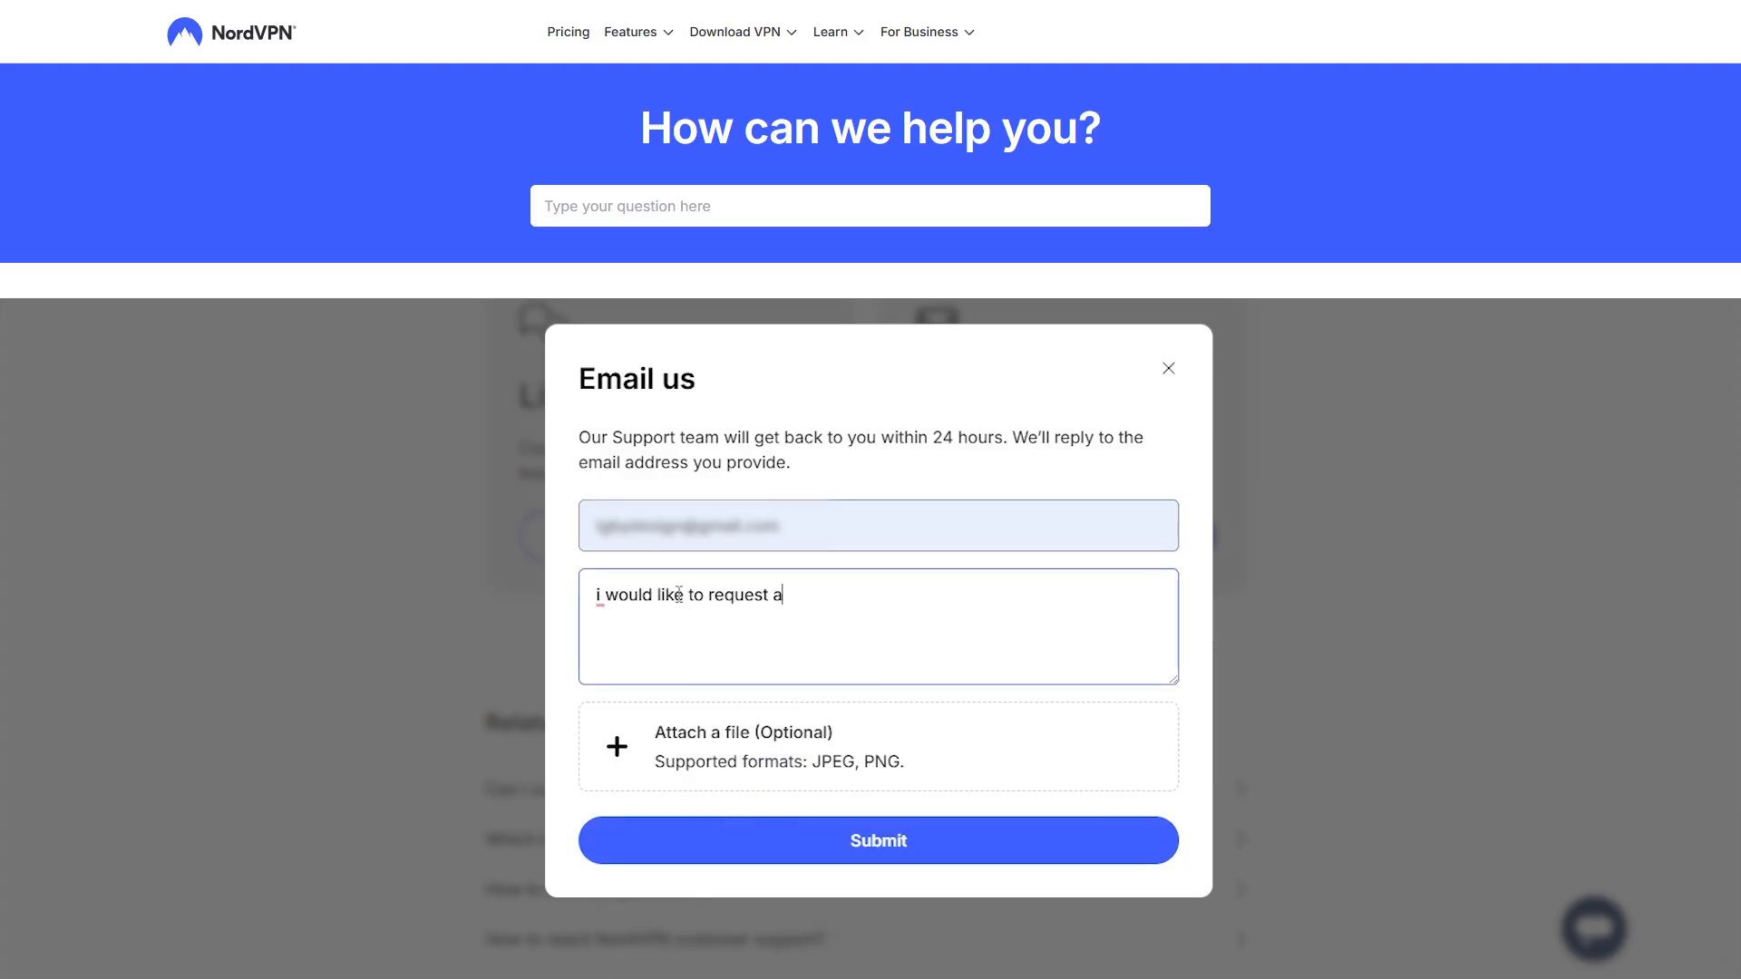
type("refund")
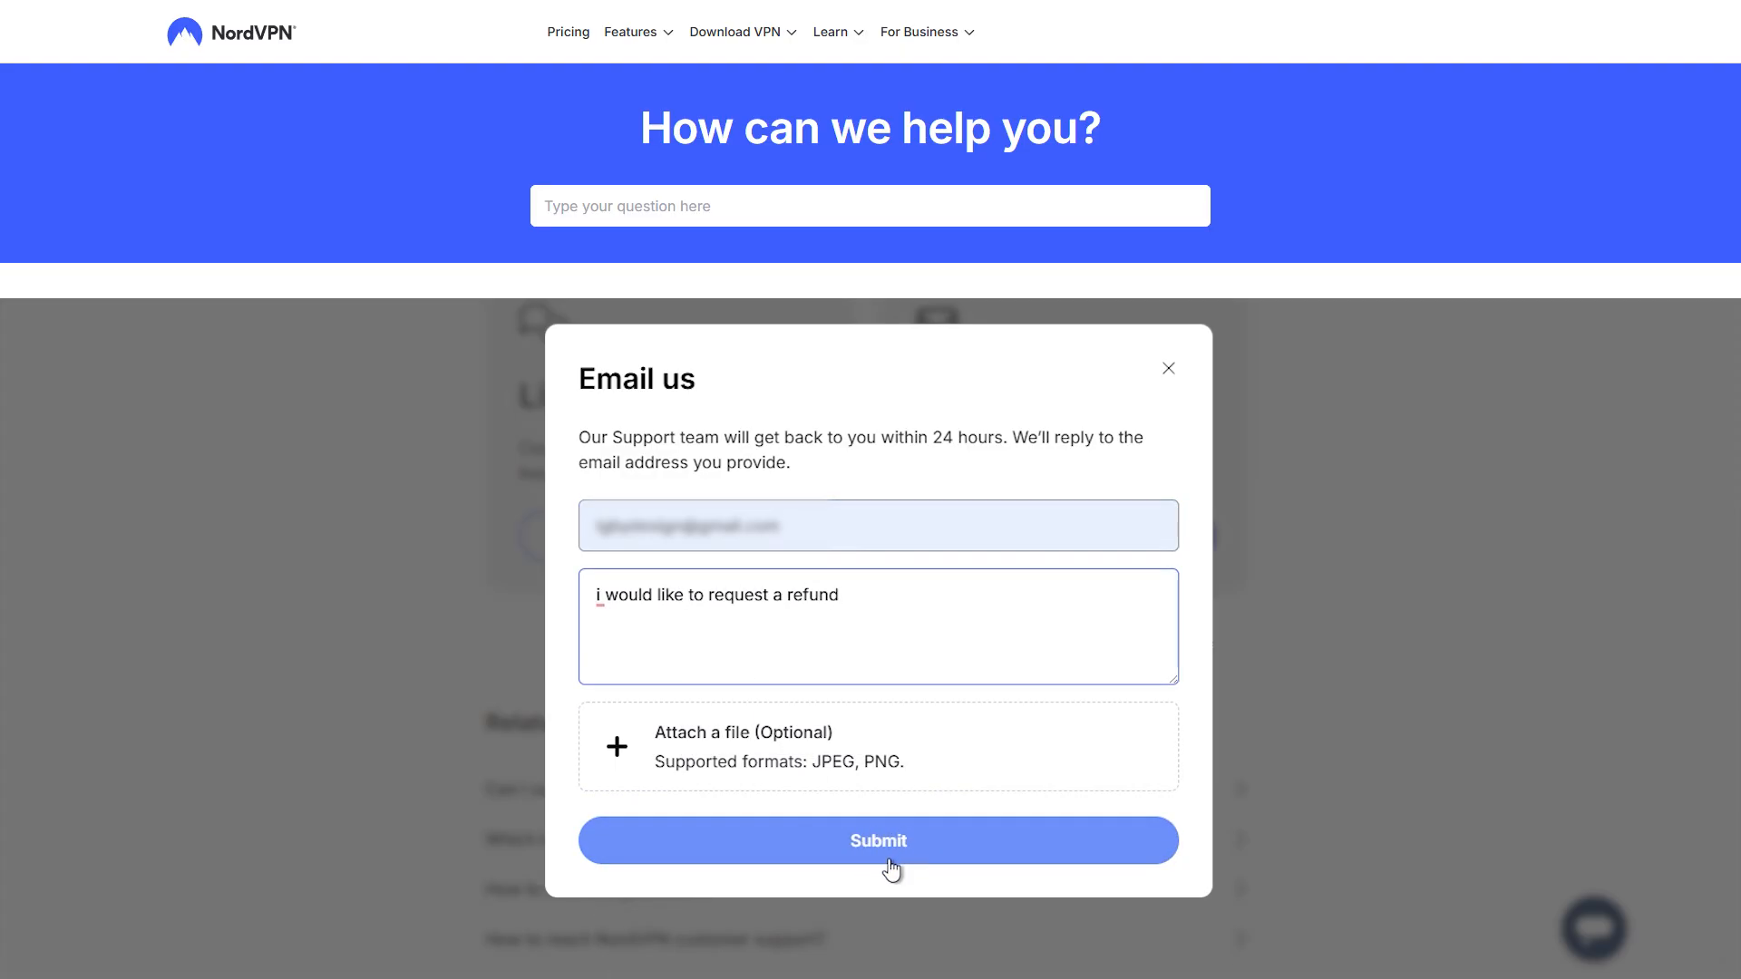
left_click(1168, 369)
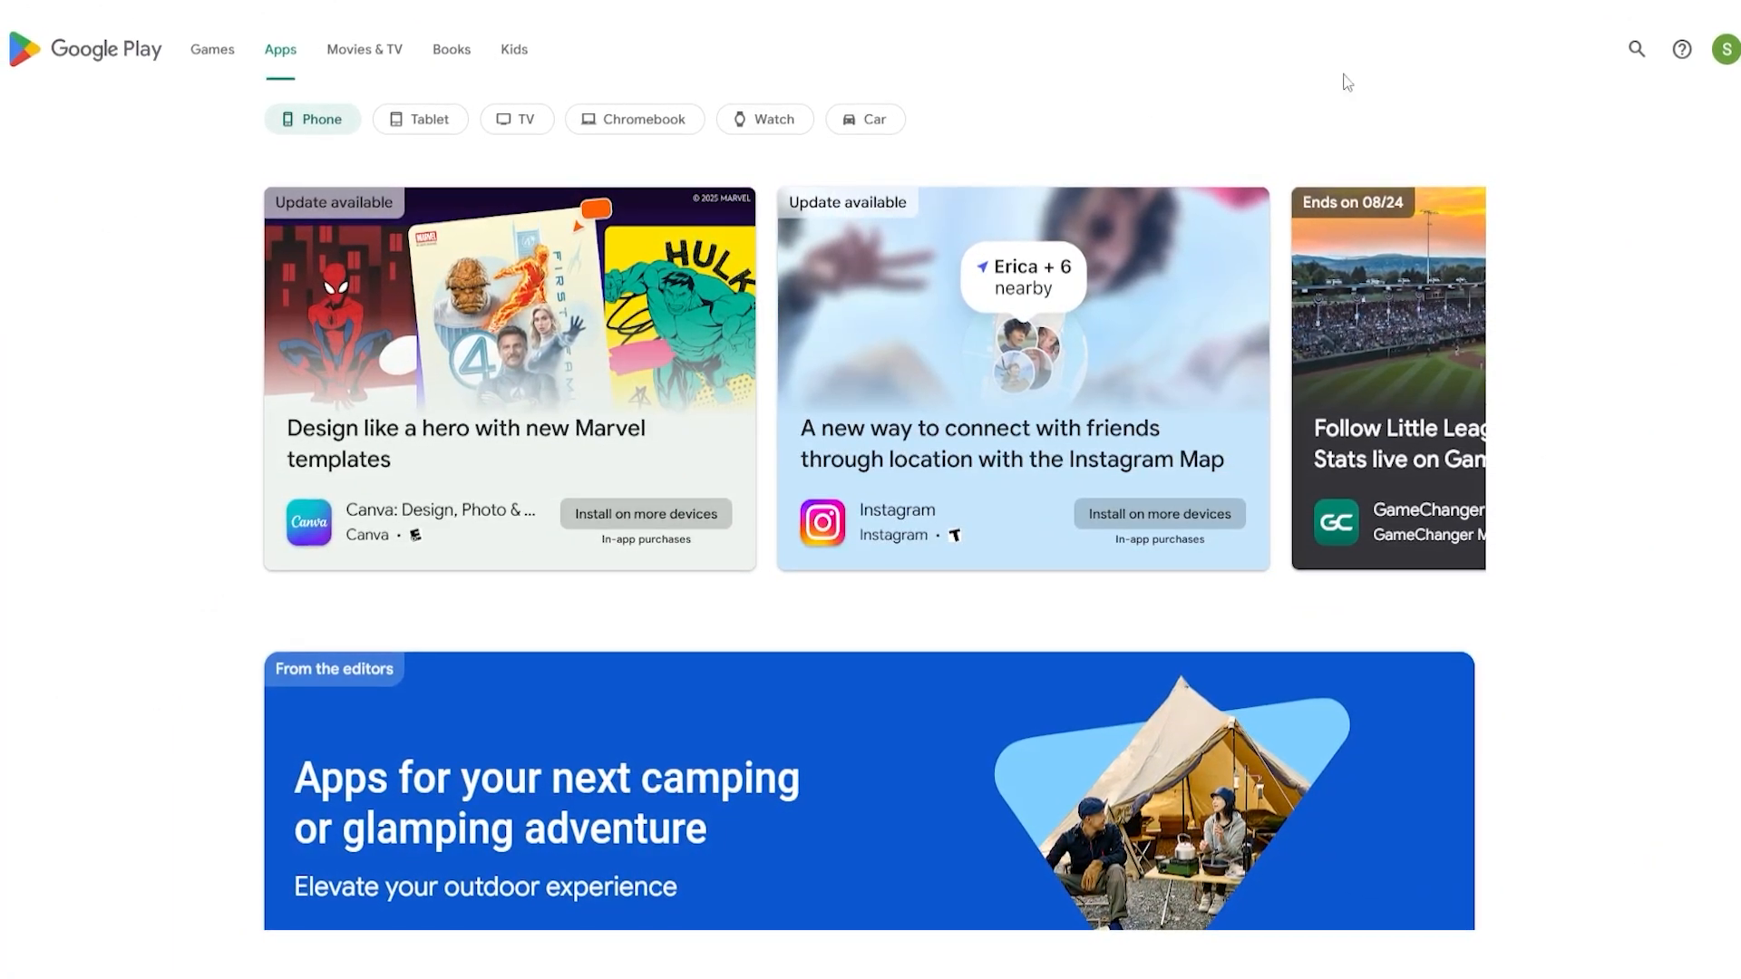
Step: From the profile menu, reach Payments & subscriptions and manage the active Nordvpn subscription
left_click(1708, 49)
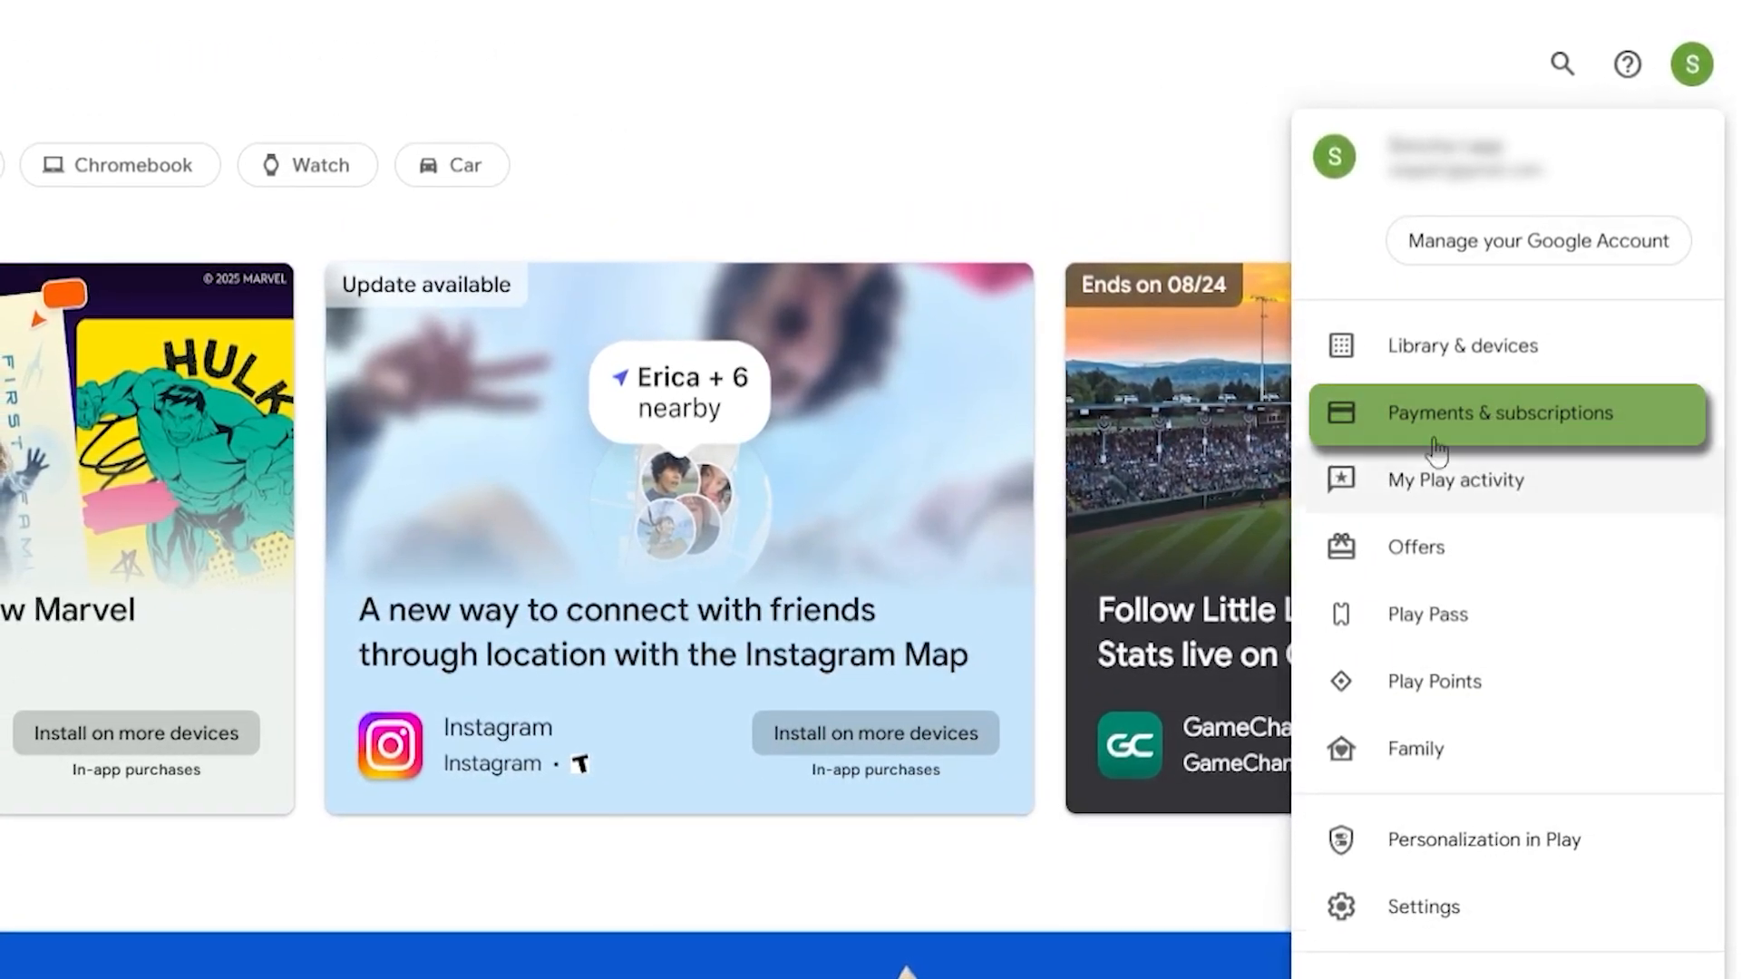
left_click(1500, 414)
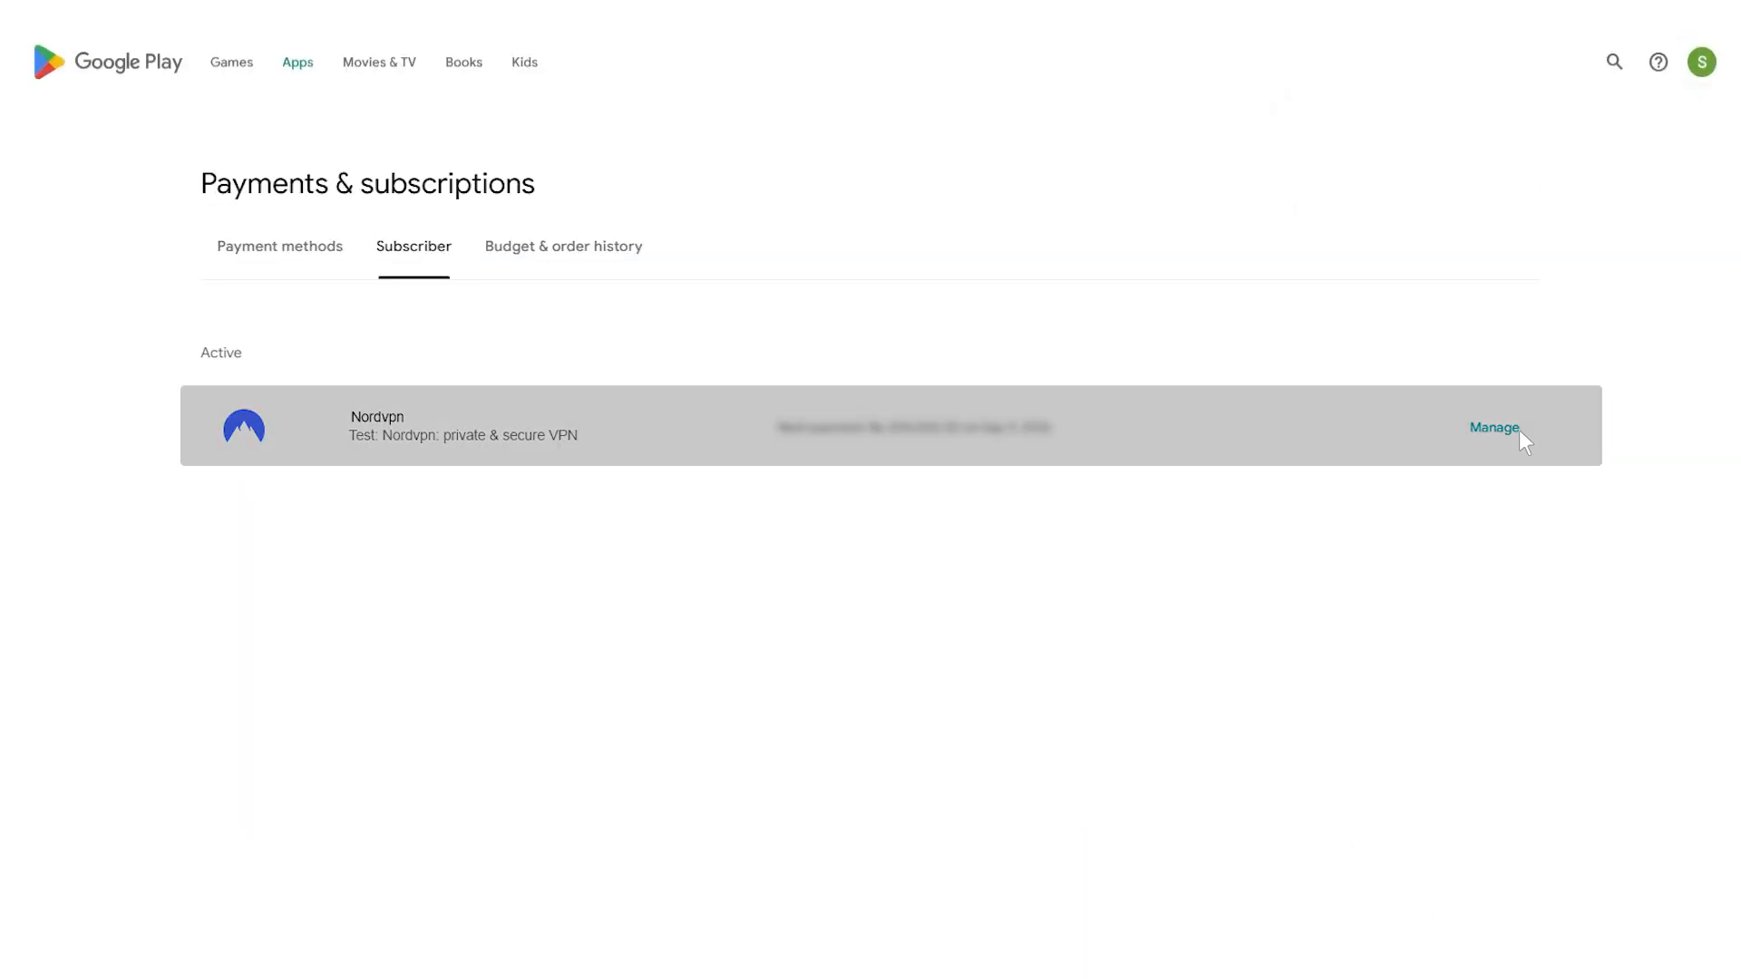
left_click(1492, 428)
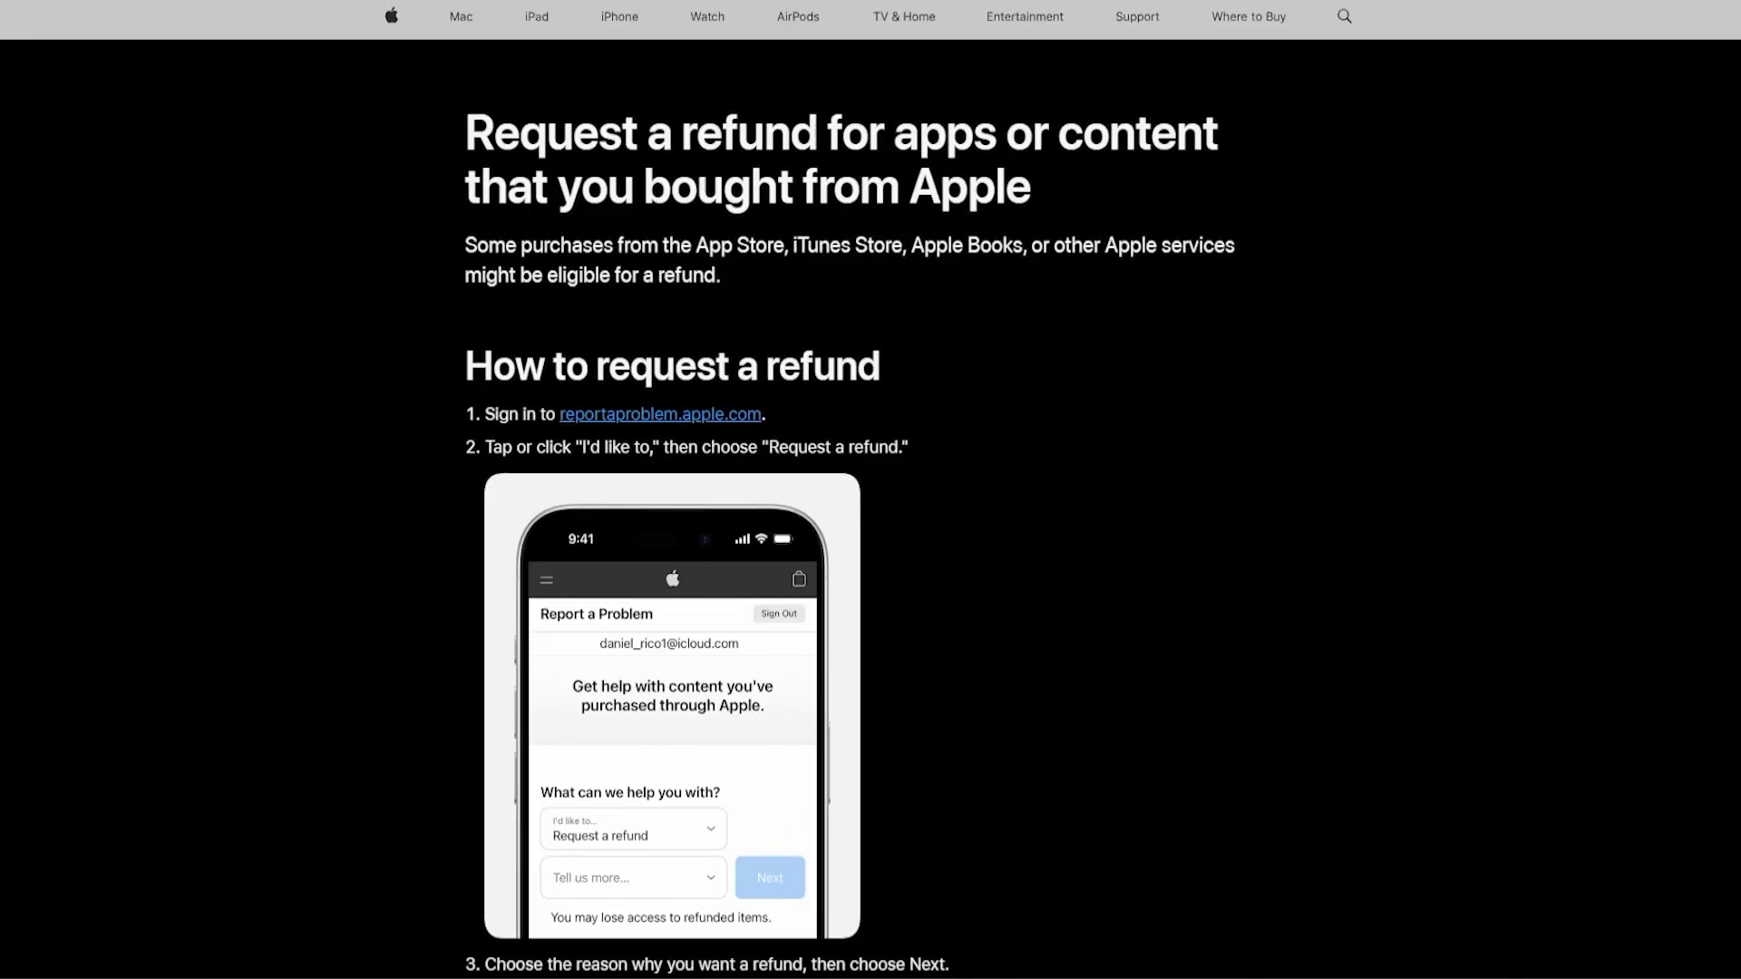
mouse_move(1026, 305)
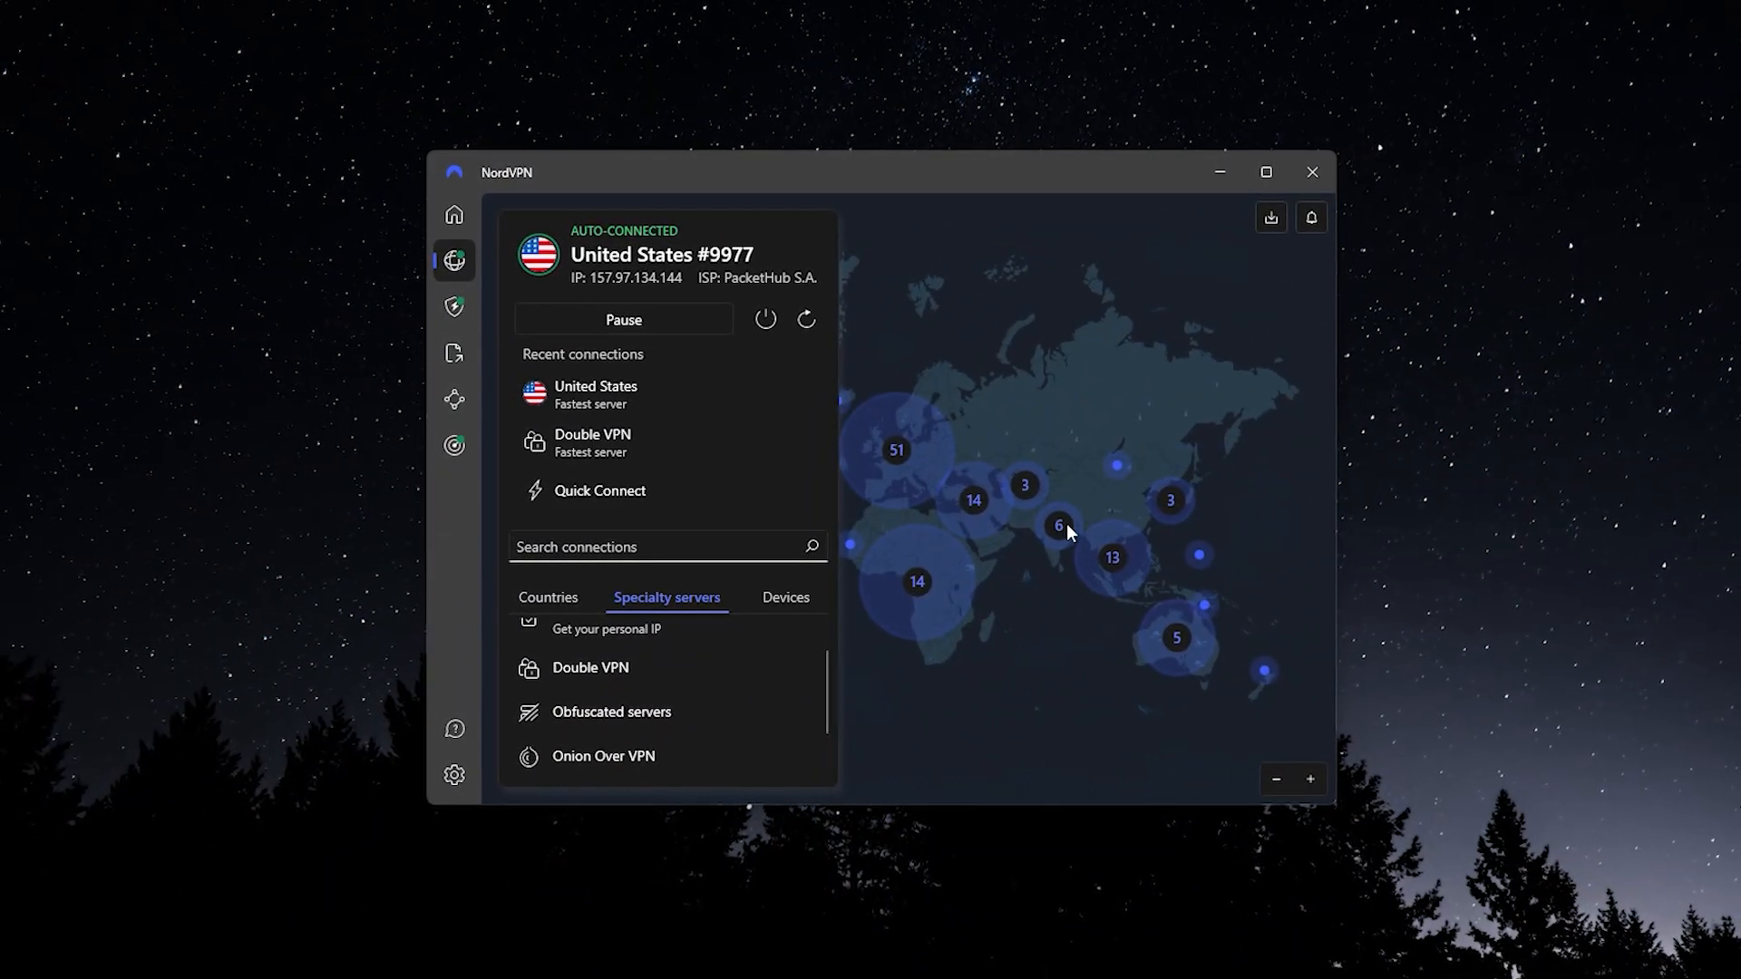
Step: Visit the Dark Web Monitor page, then the shield feature page from the sidebar
left_click(459, 354)
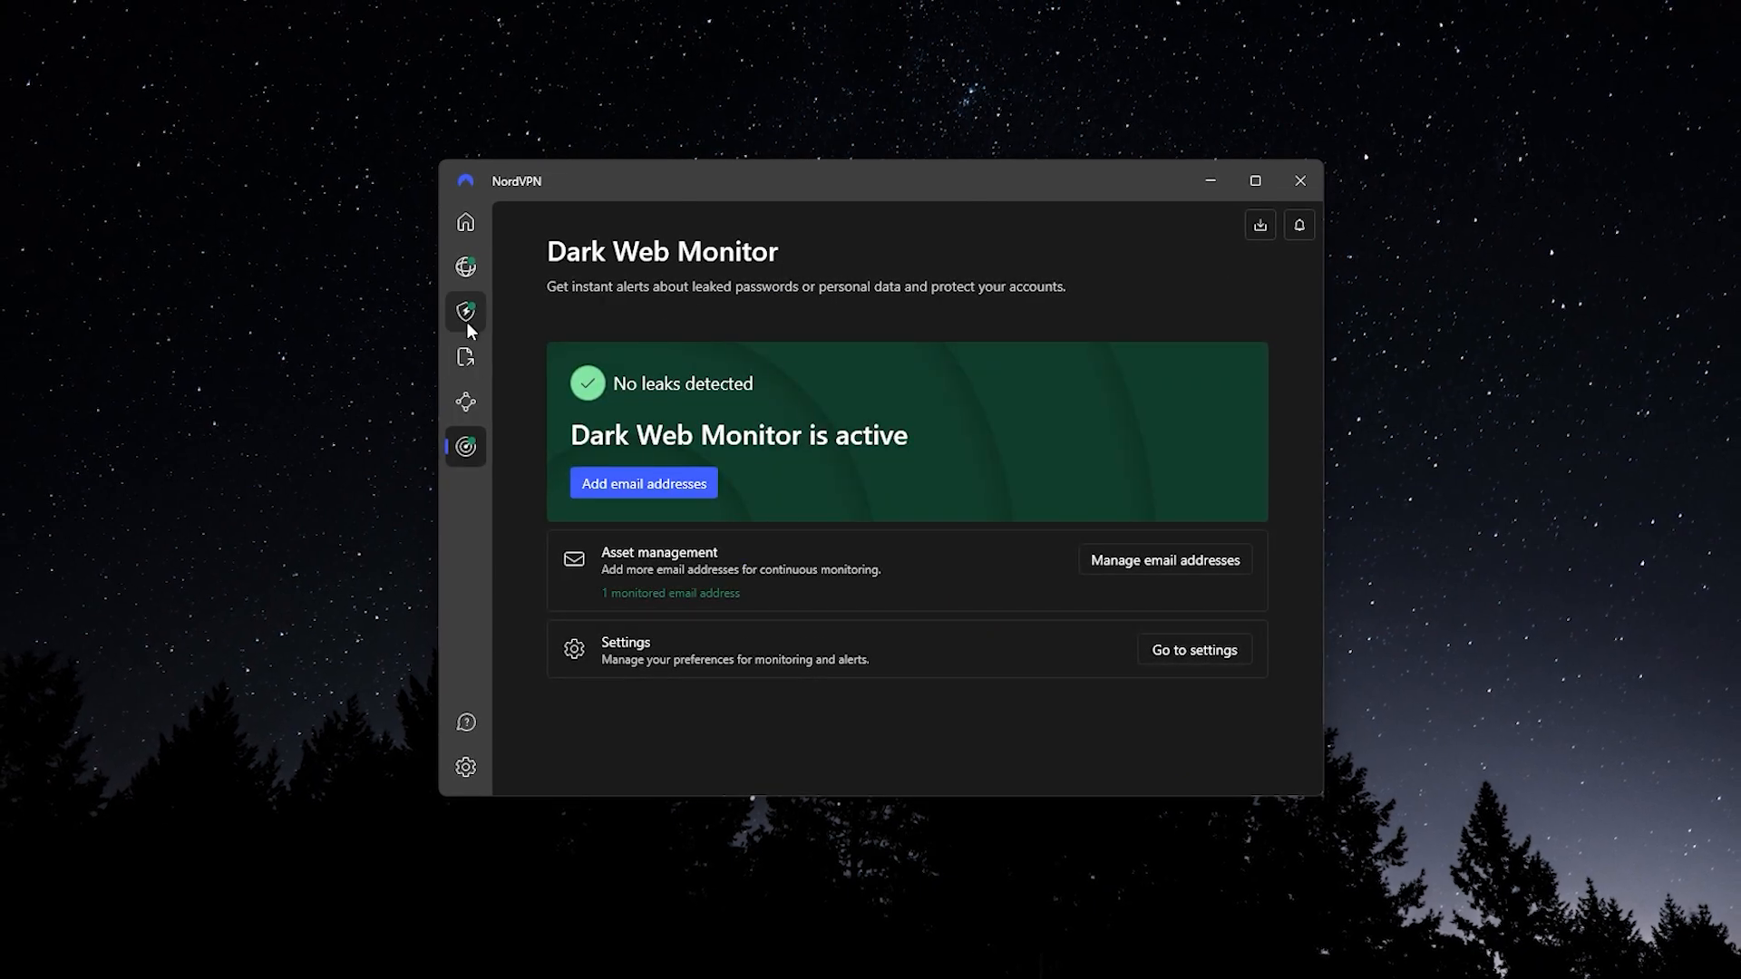
left_click(466, 268)
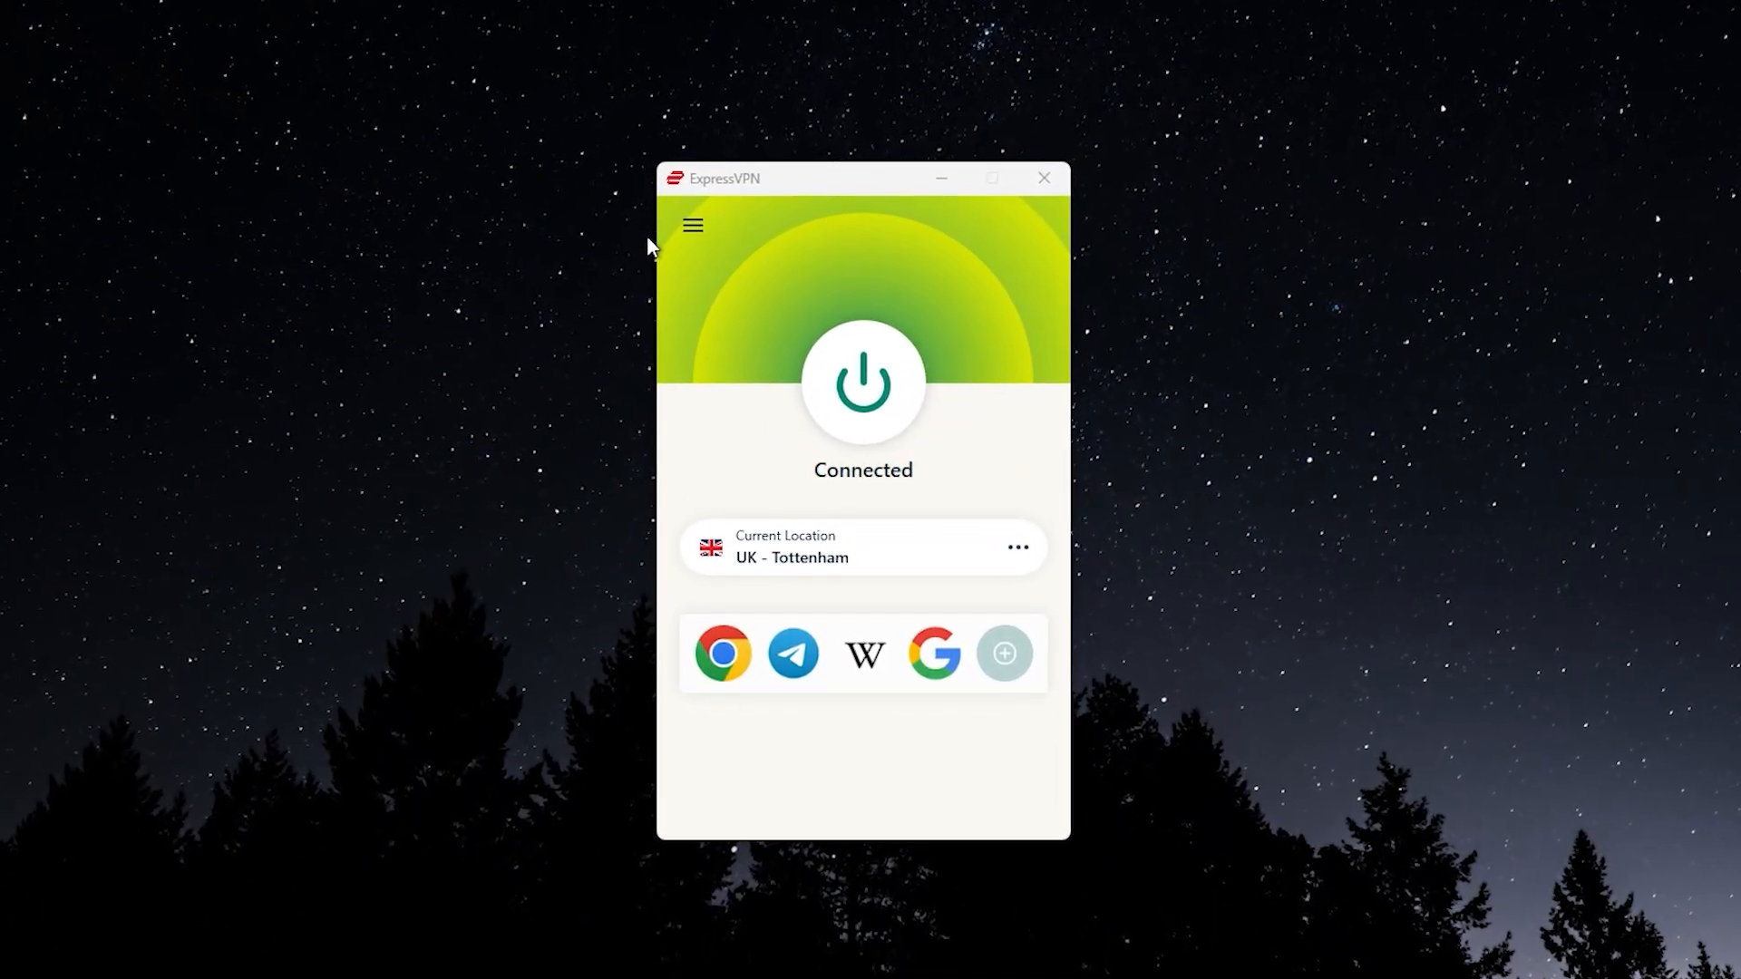
Step: Browse the Options tabs—Advanced Protection, Protocol, Shortcuts and Other—for diagnostics and language settings
left_click(693, 229)
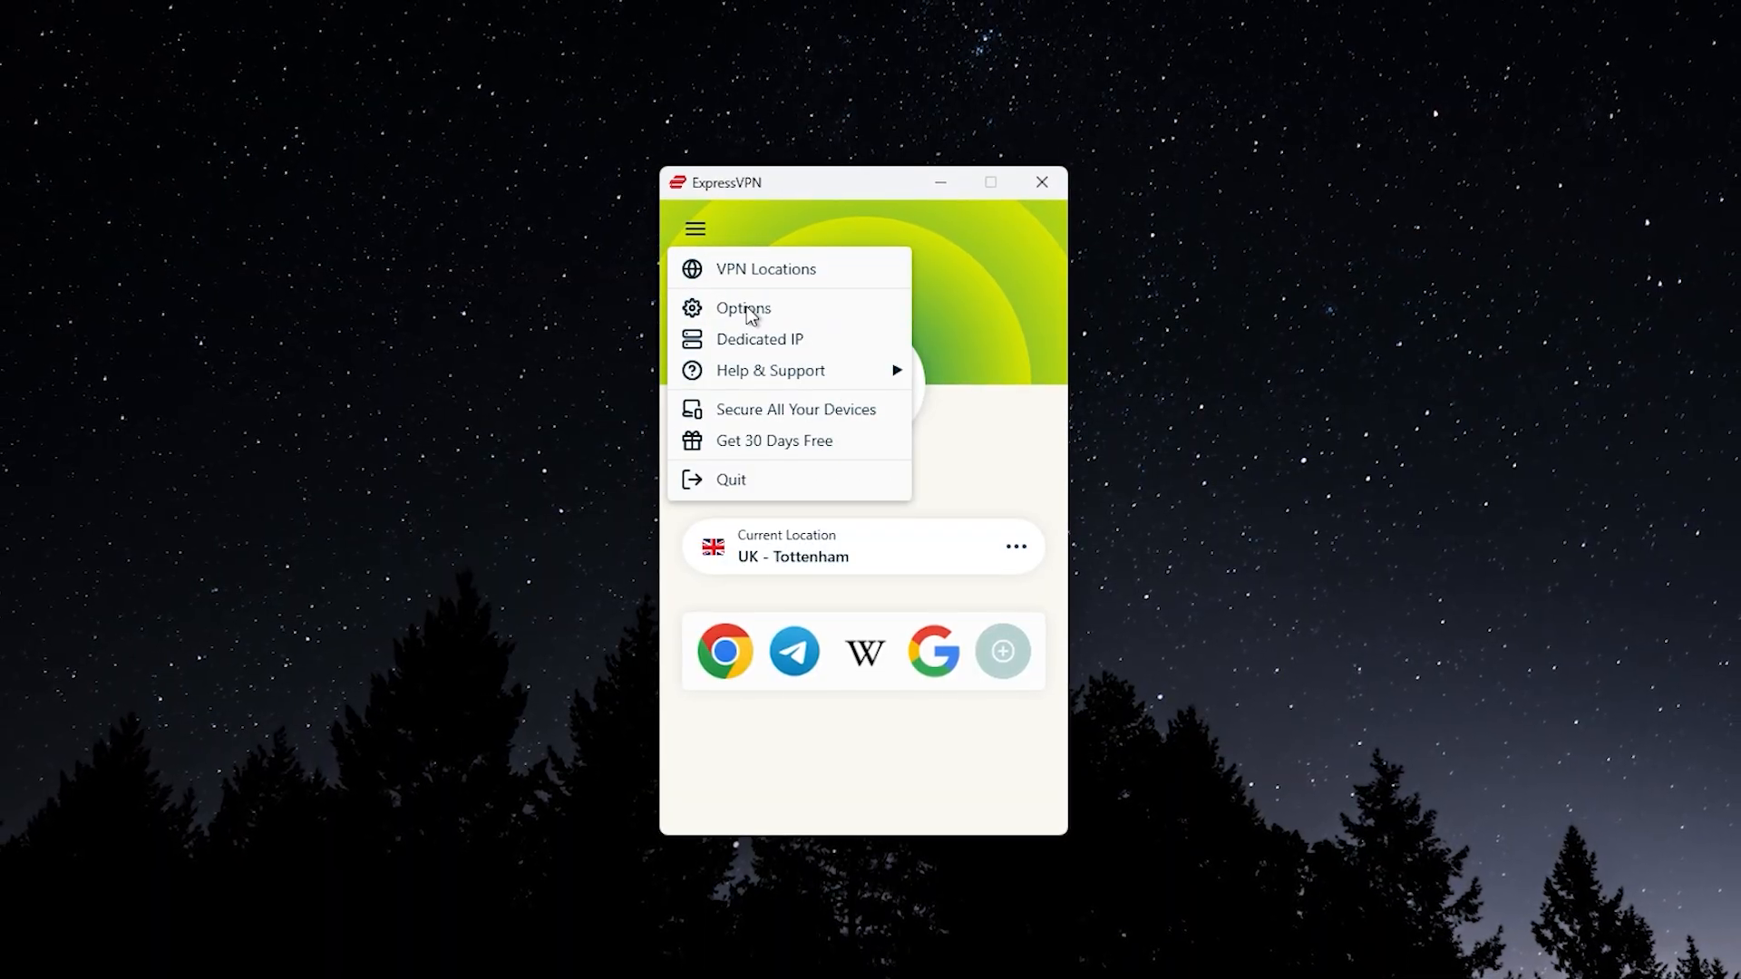
left_click(744, 309)
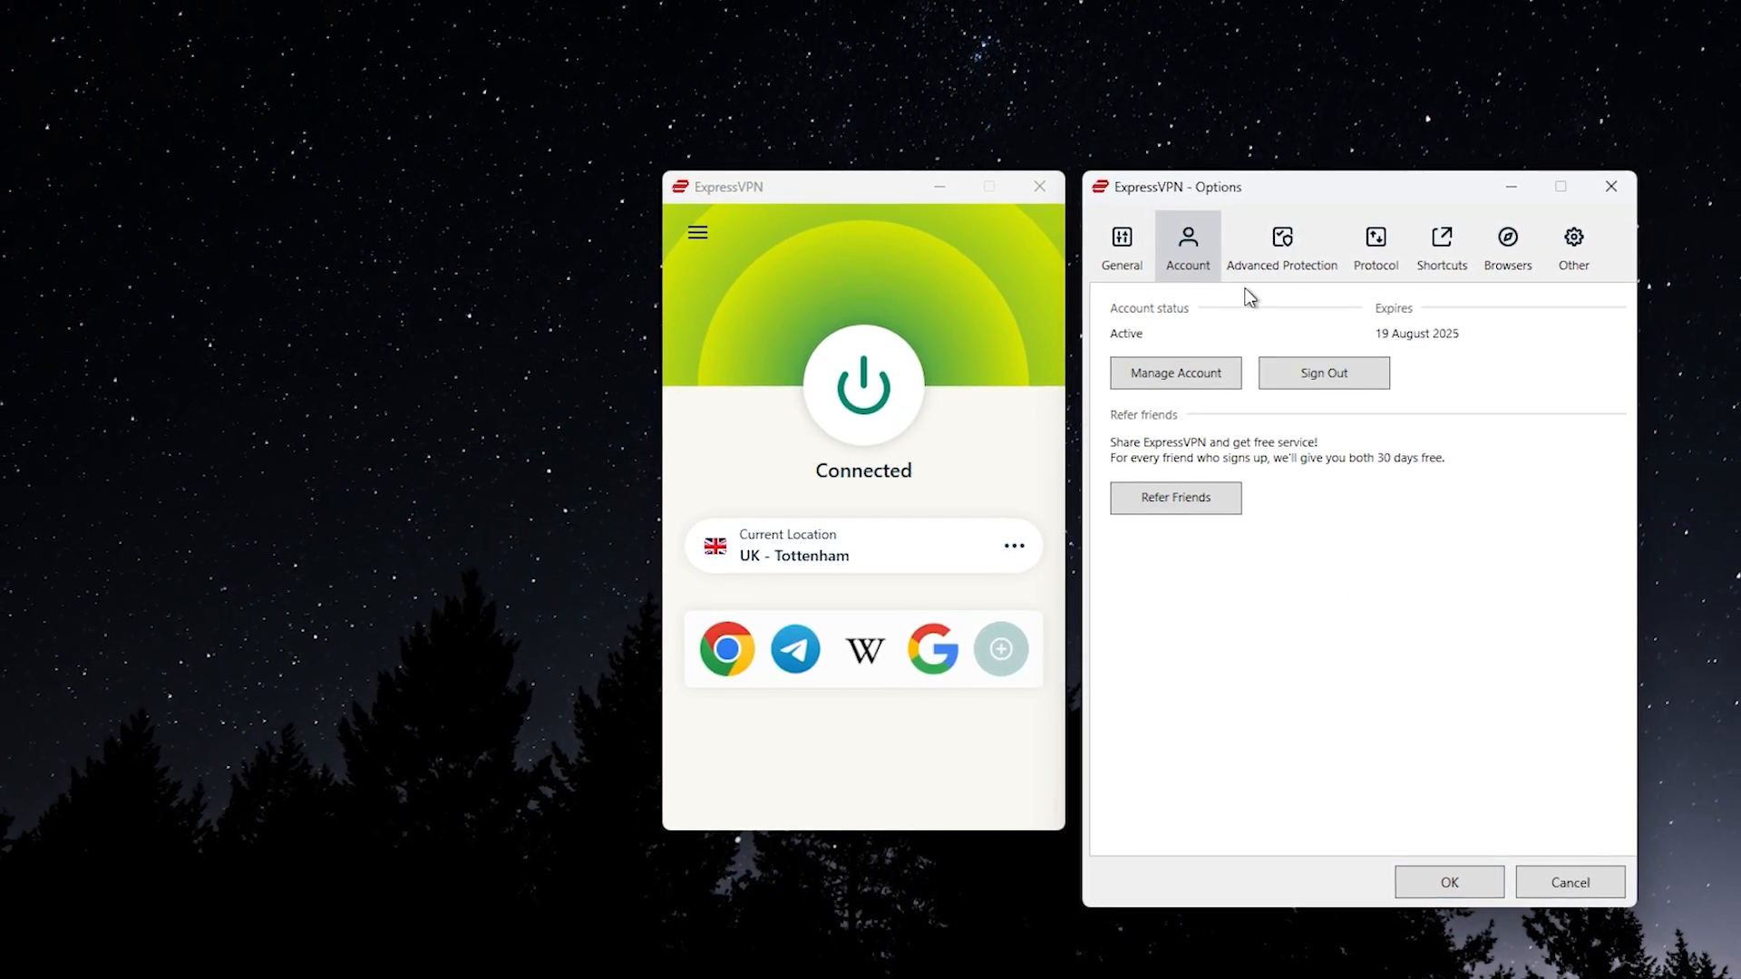
left_click(1281, 246)
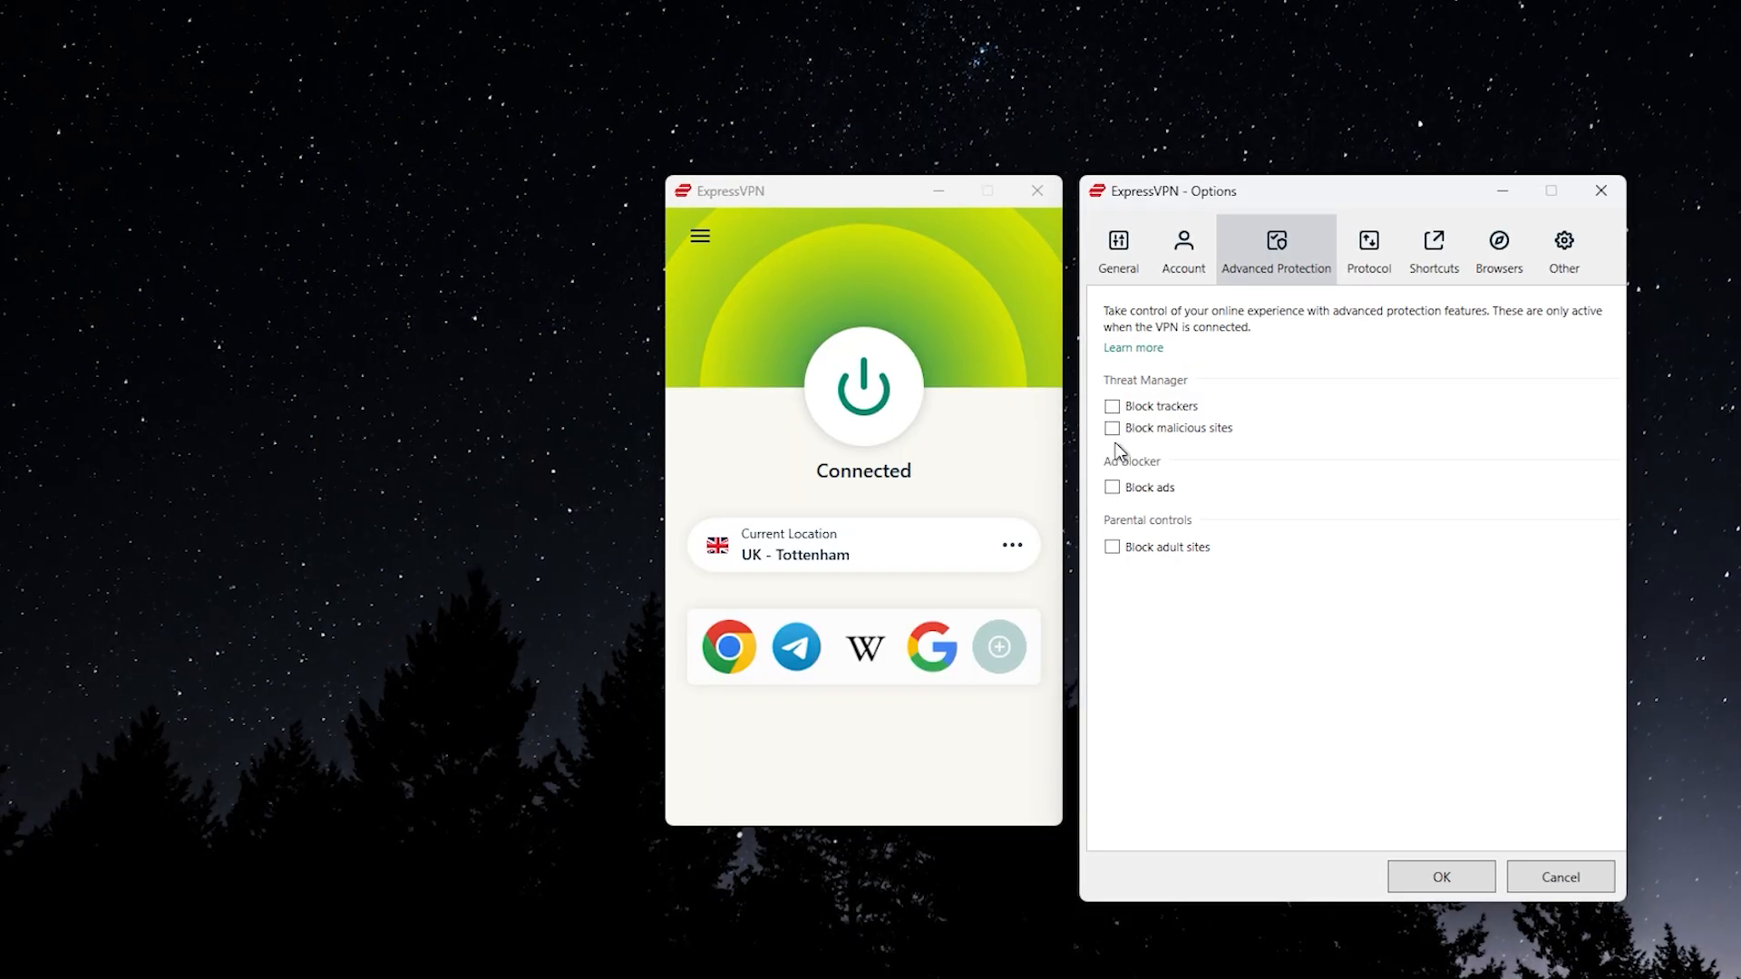
left_click(1362, 246)
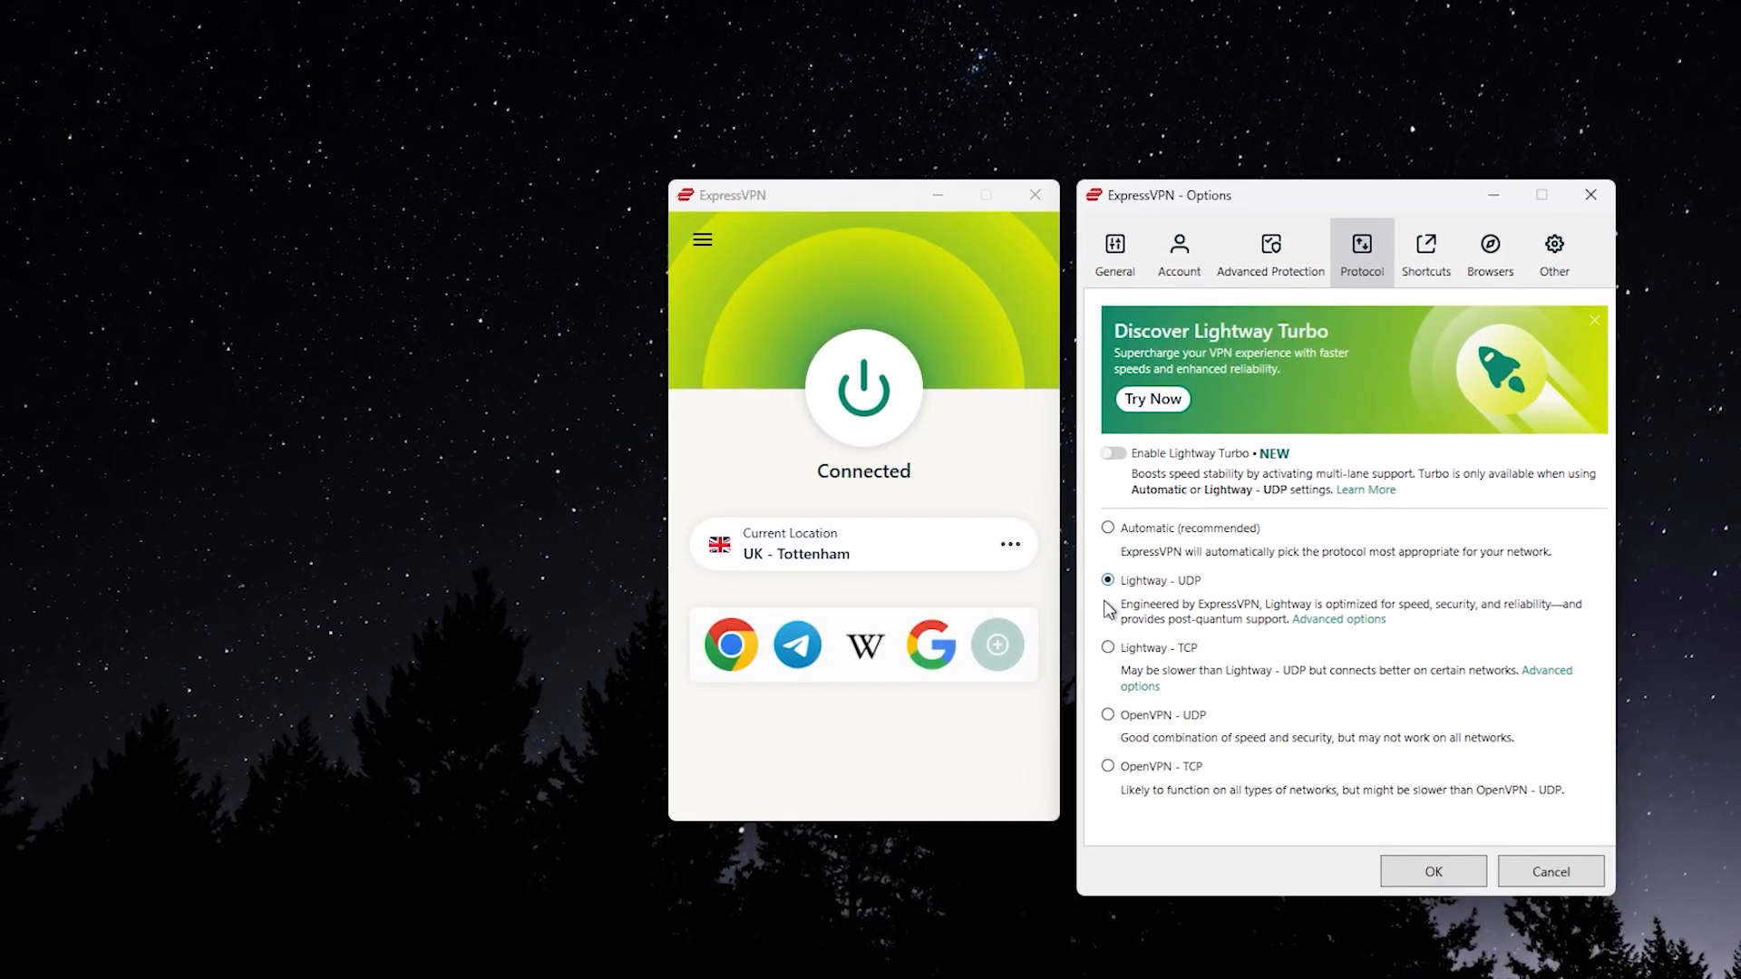
left_click(1418, 254)
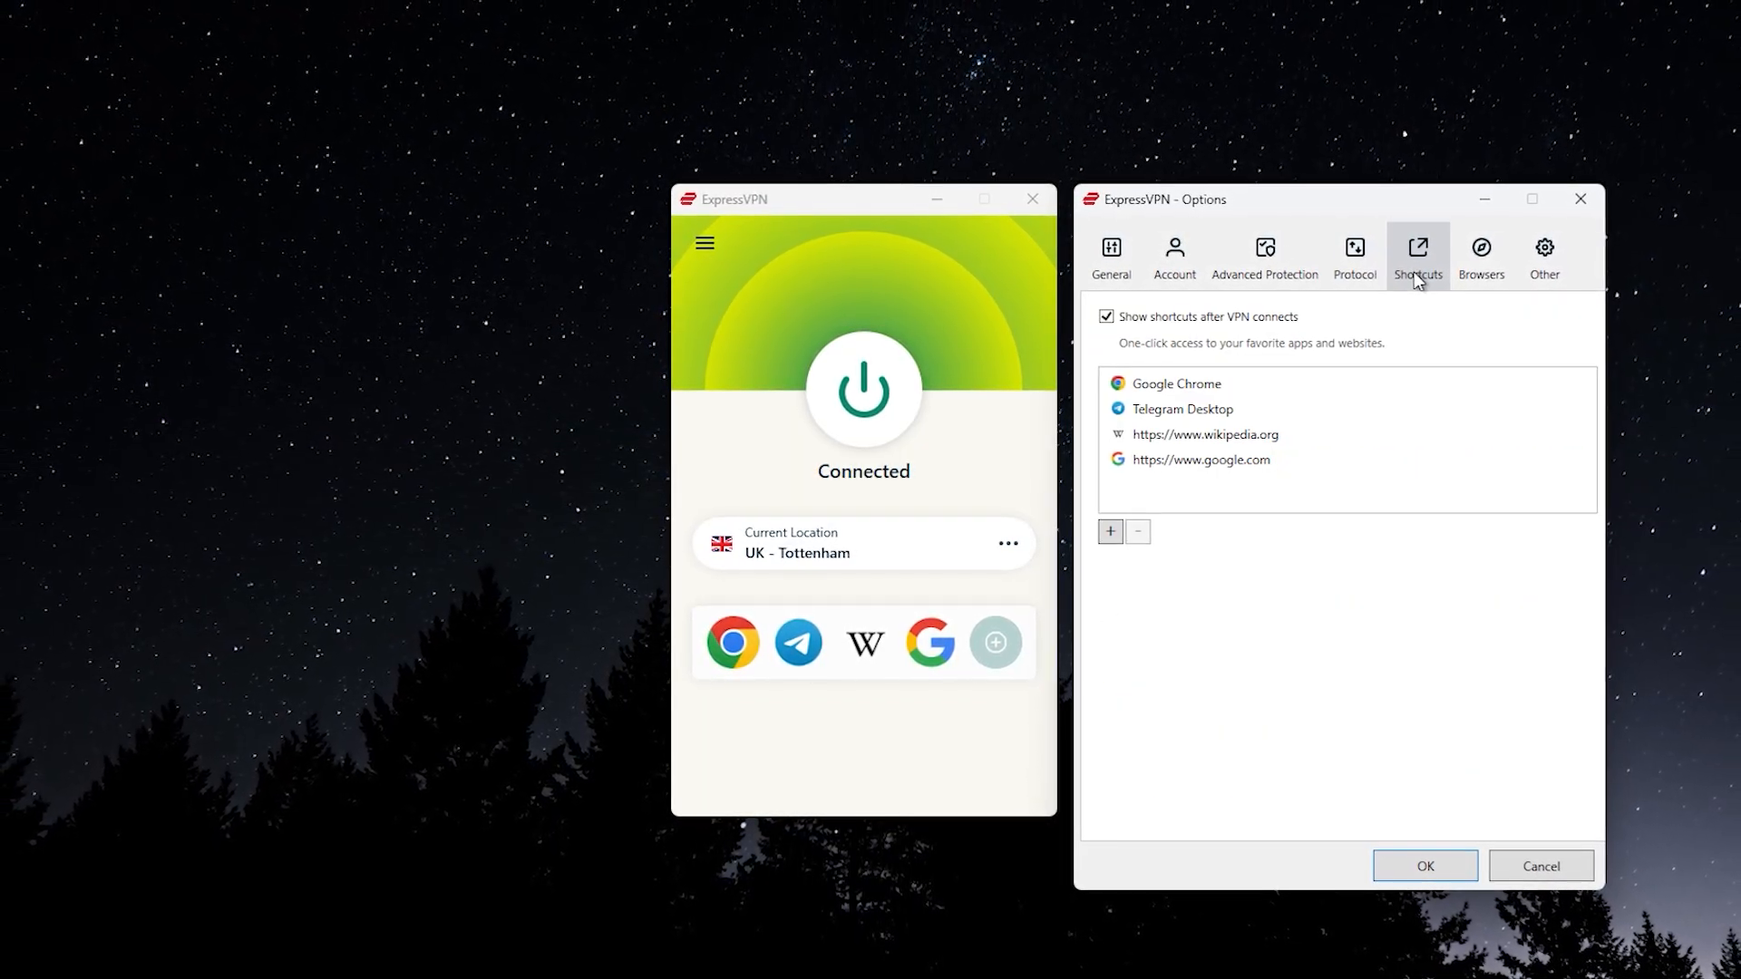
left_click(1536, 255)
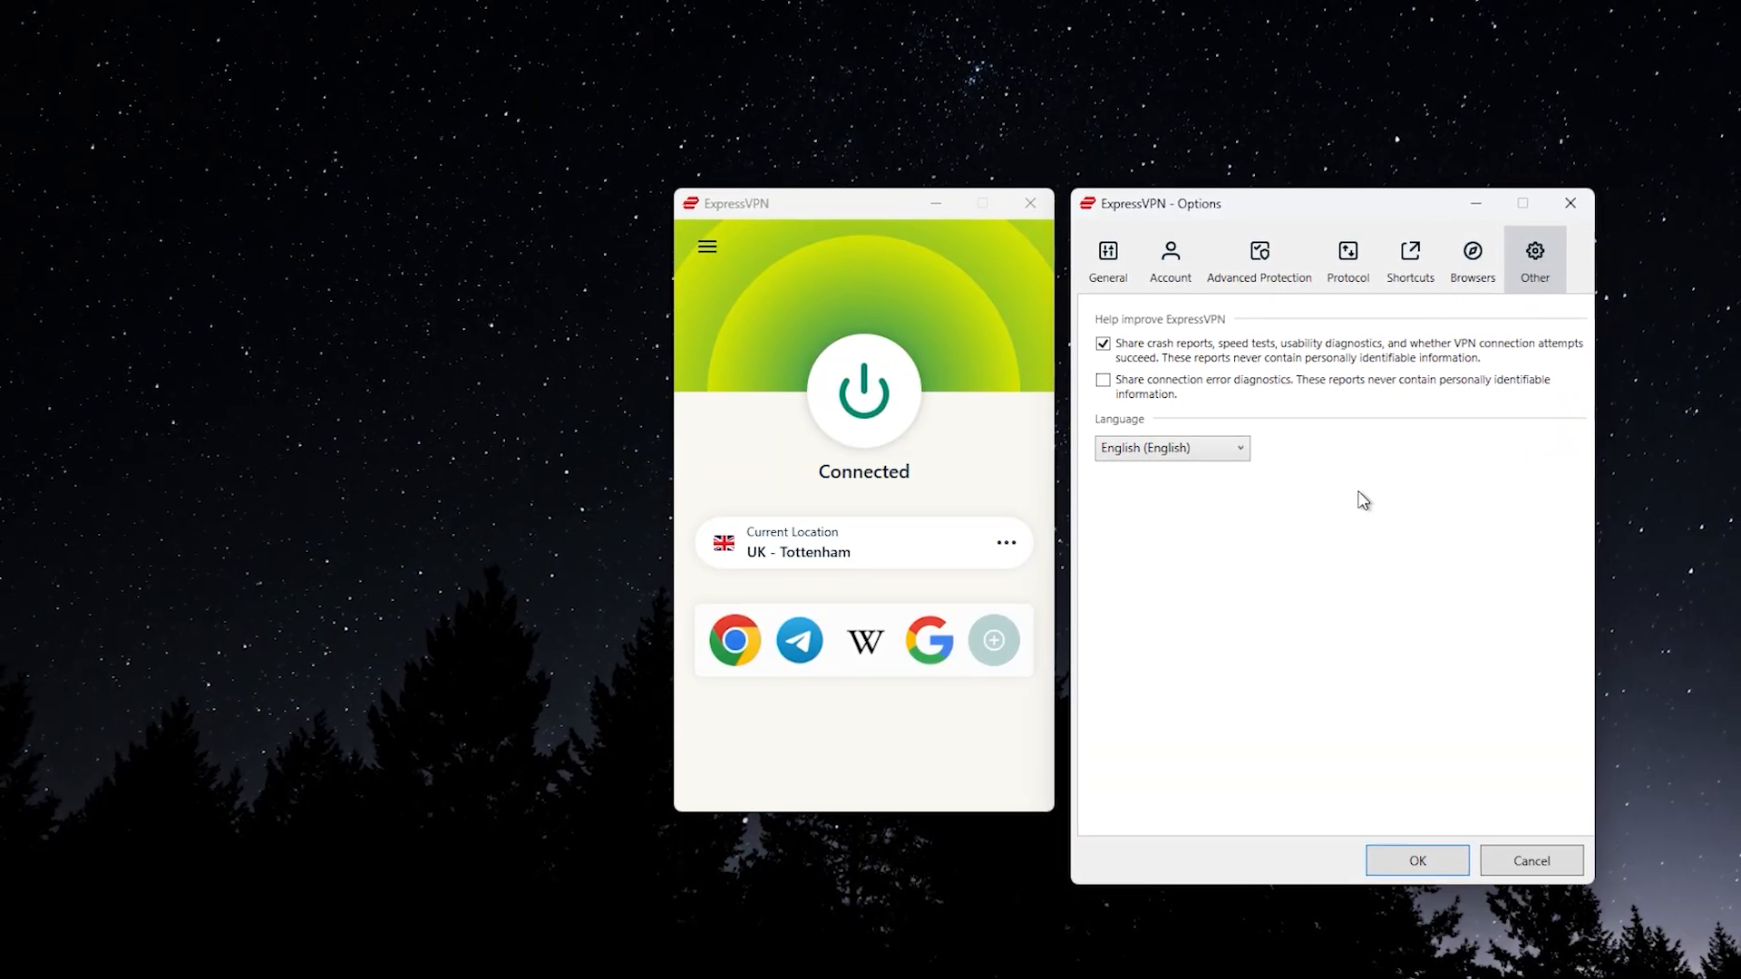
left_click(1417, 860)
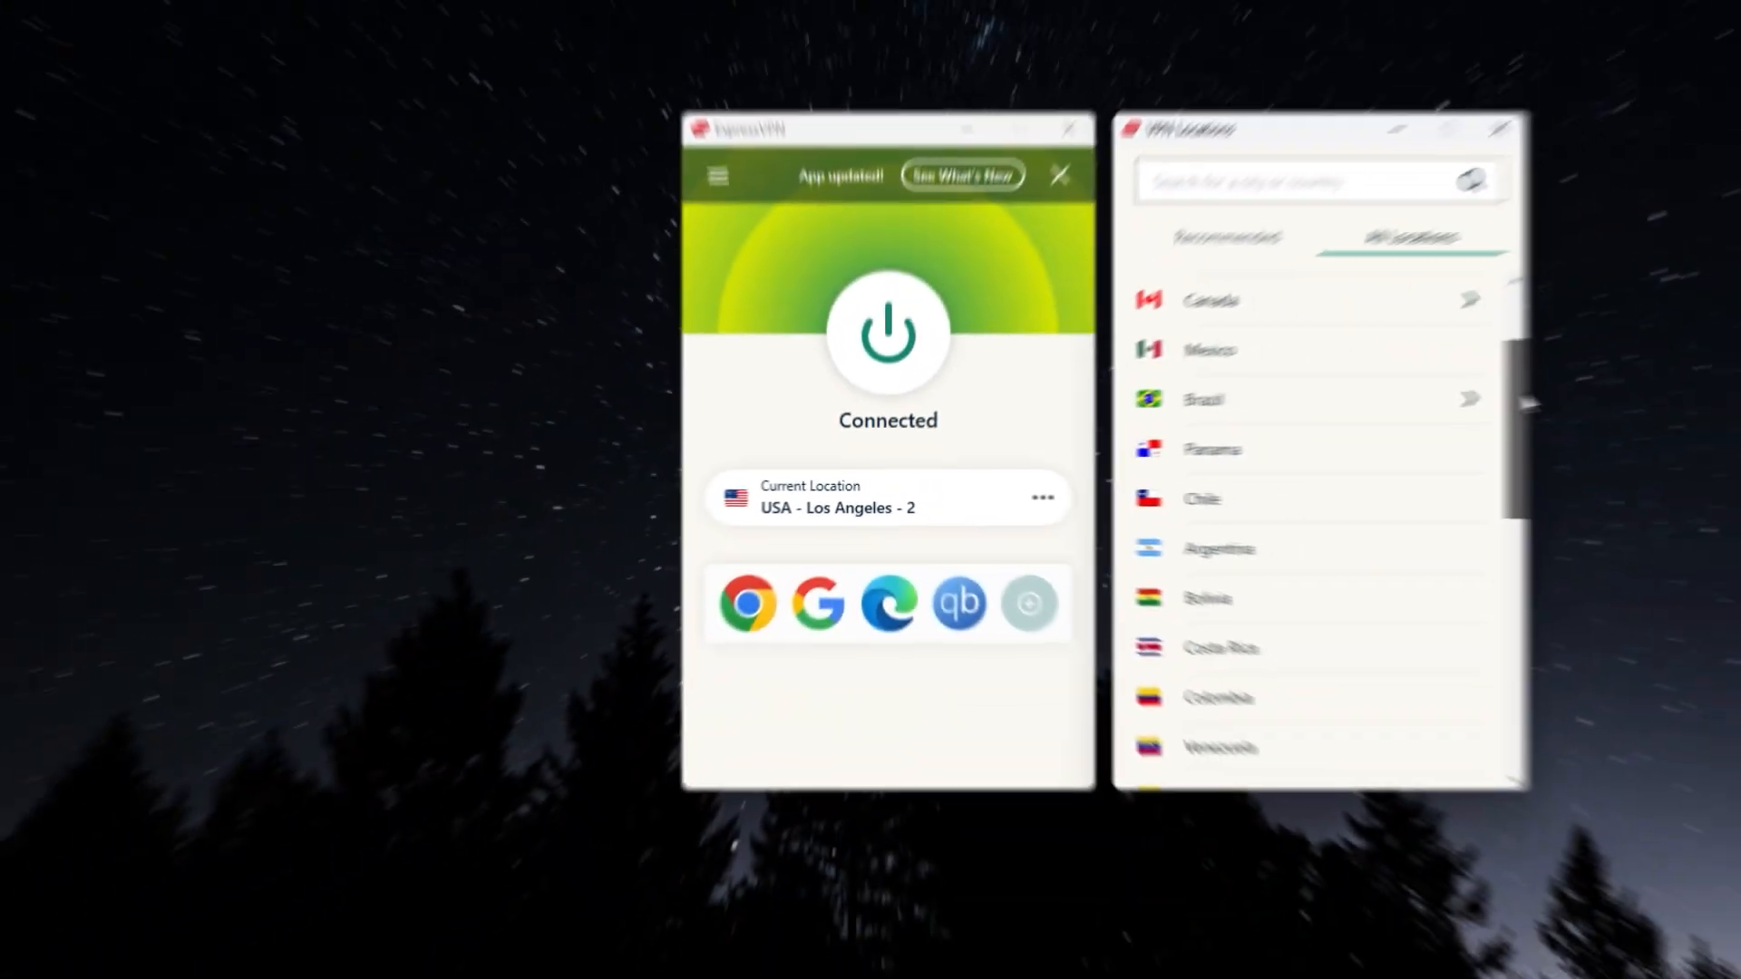
Step: Connect to a Canada – Toronto server from the VPN Locations list
scroll("down", 3)
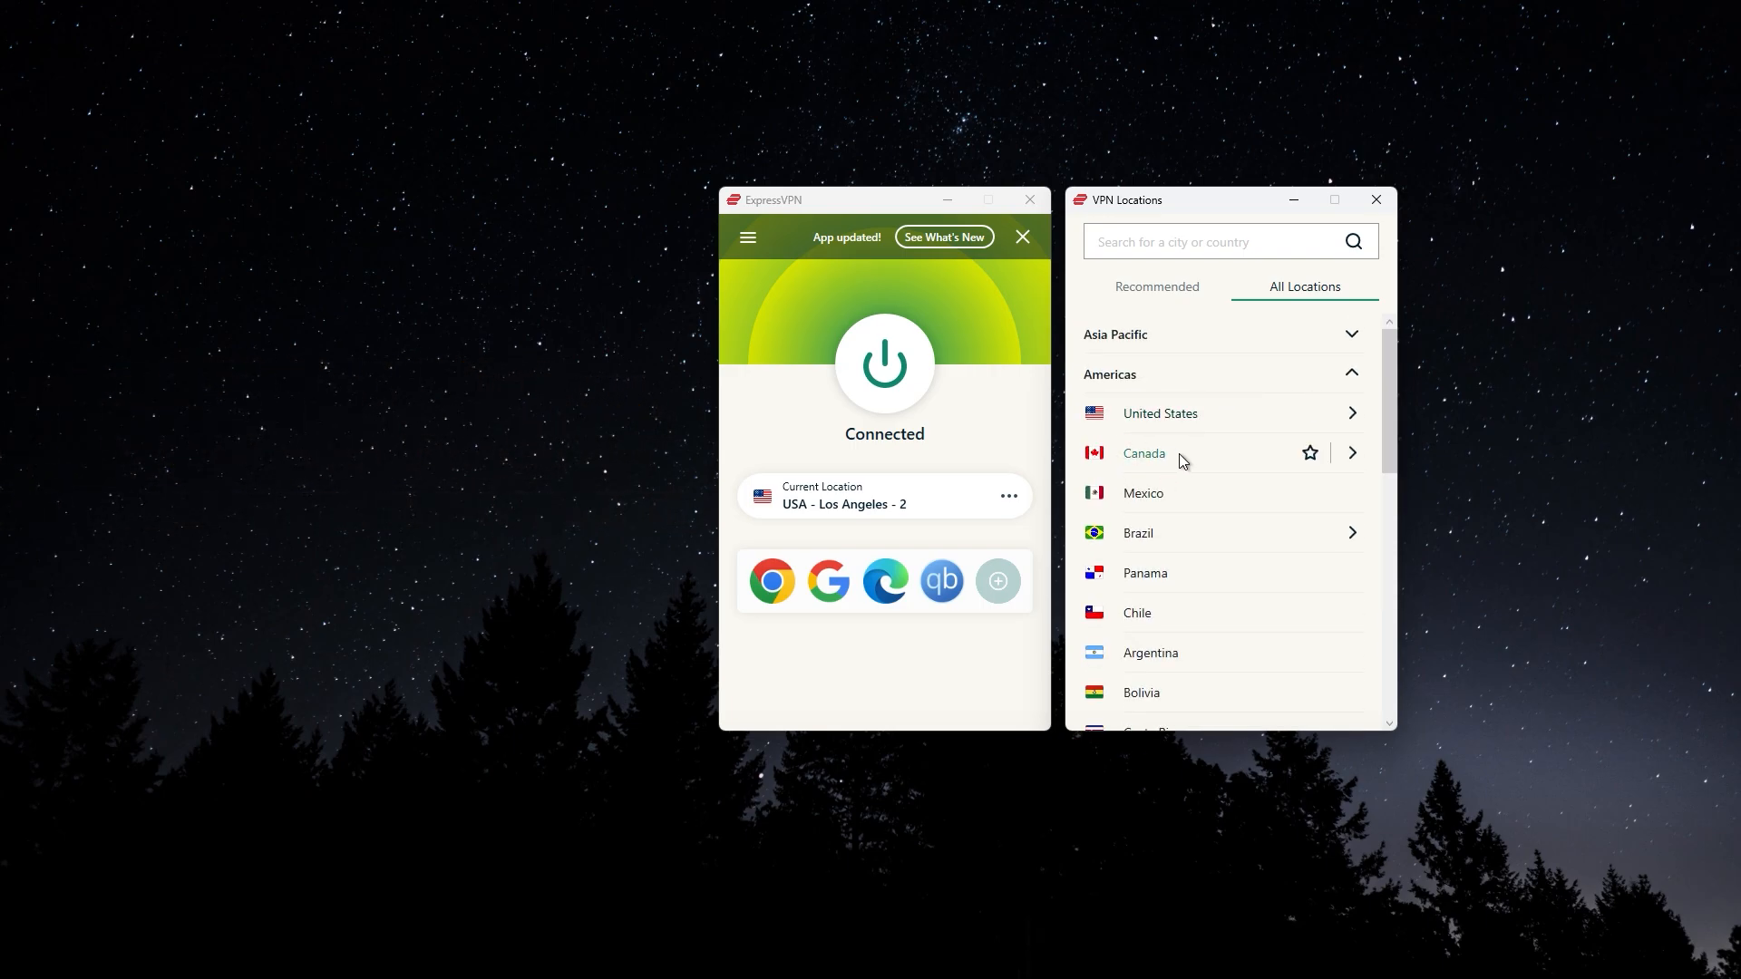
left_click(1145, 453)
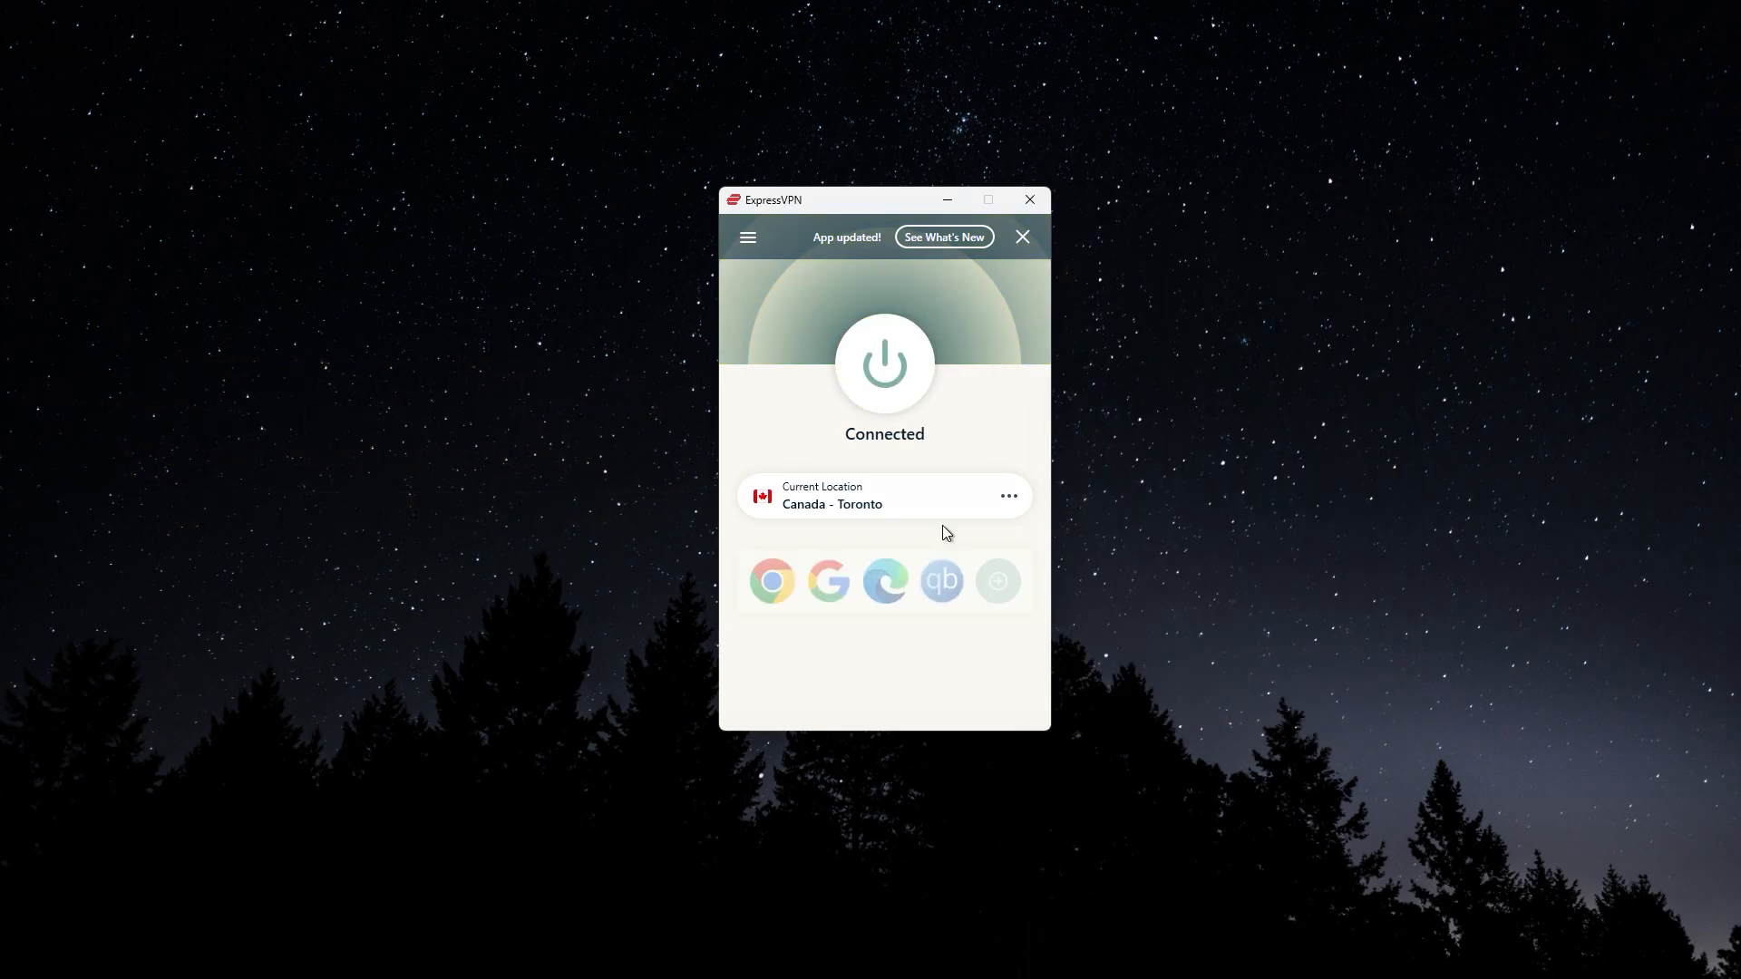
Step: Reopen Options from the main menu and show the Protocol choices
left_click(747, 236)
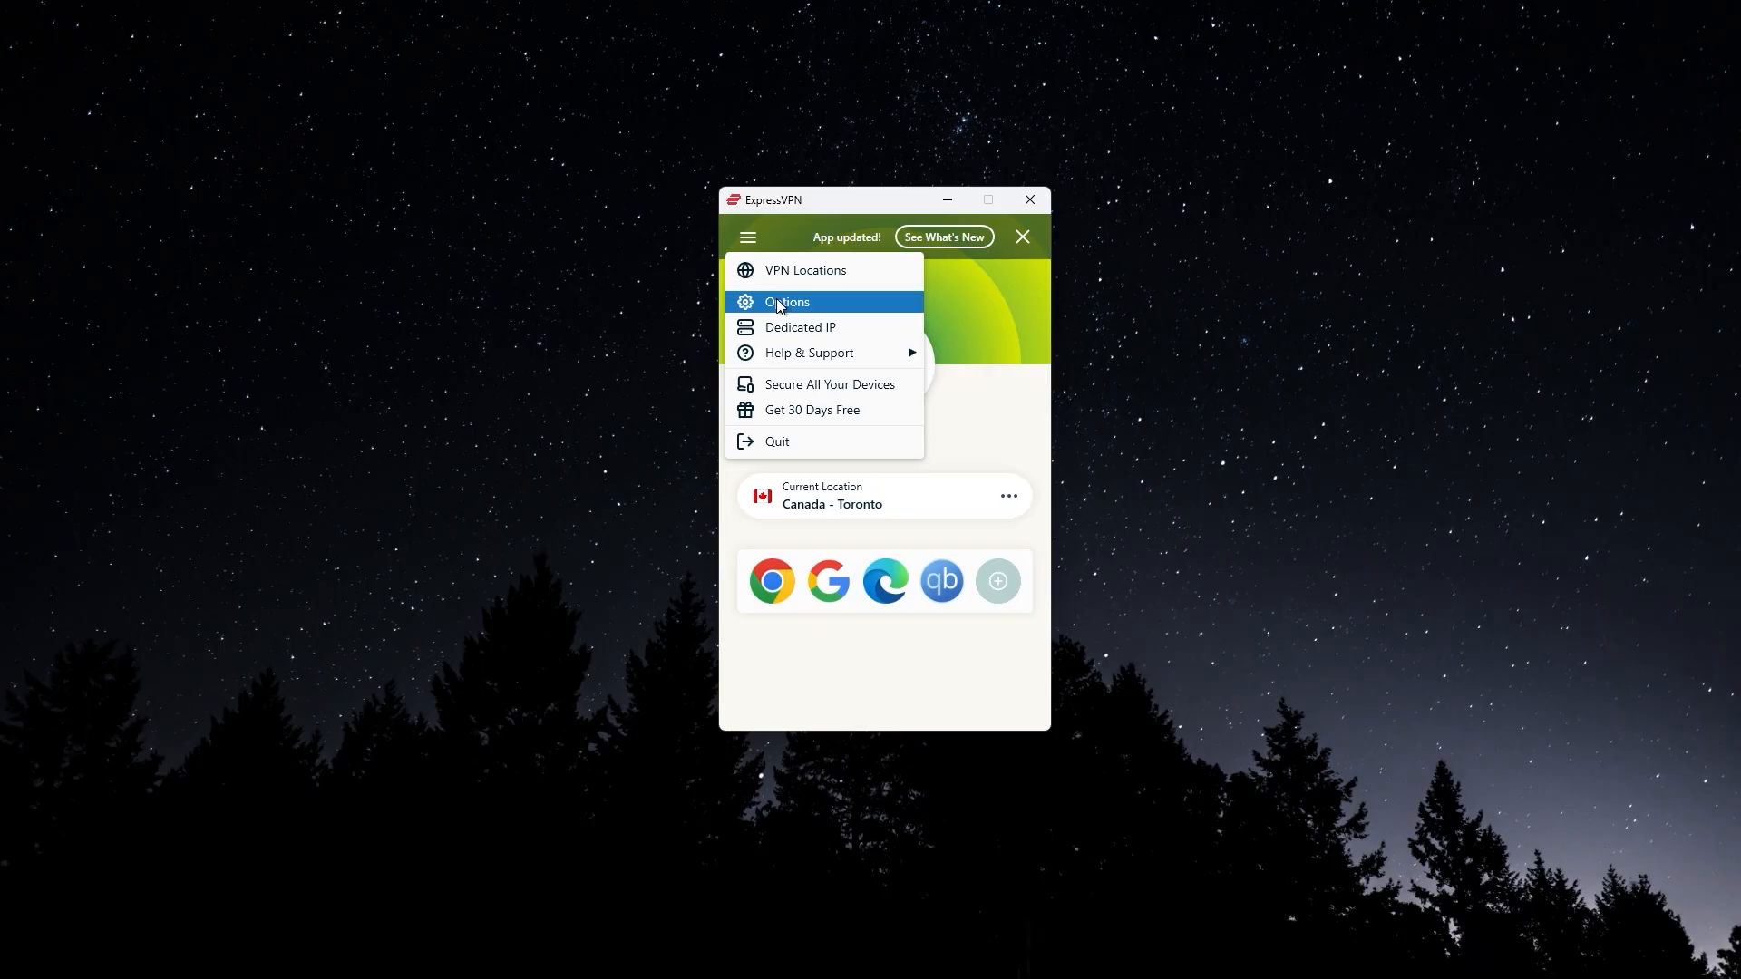
left_click(786, 303)
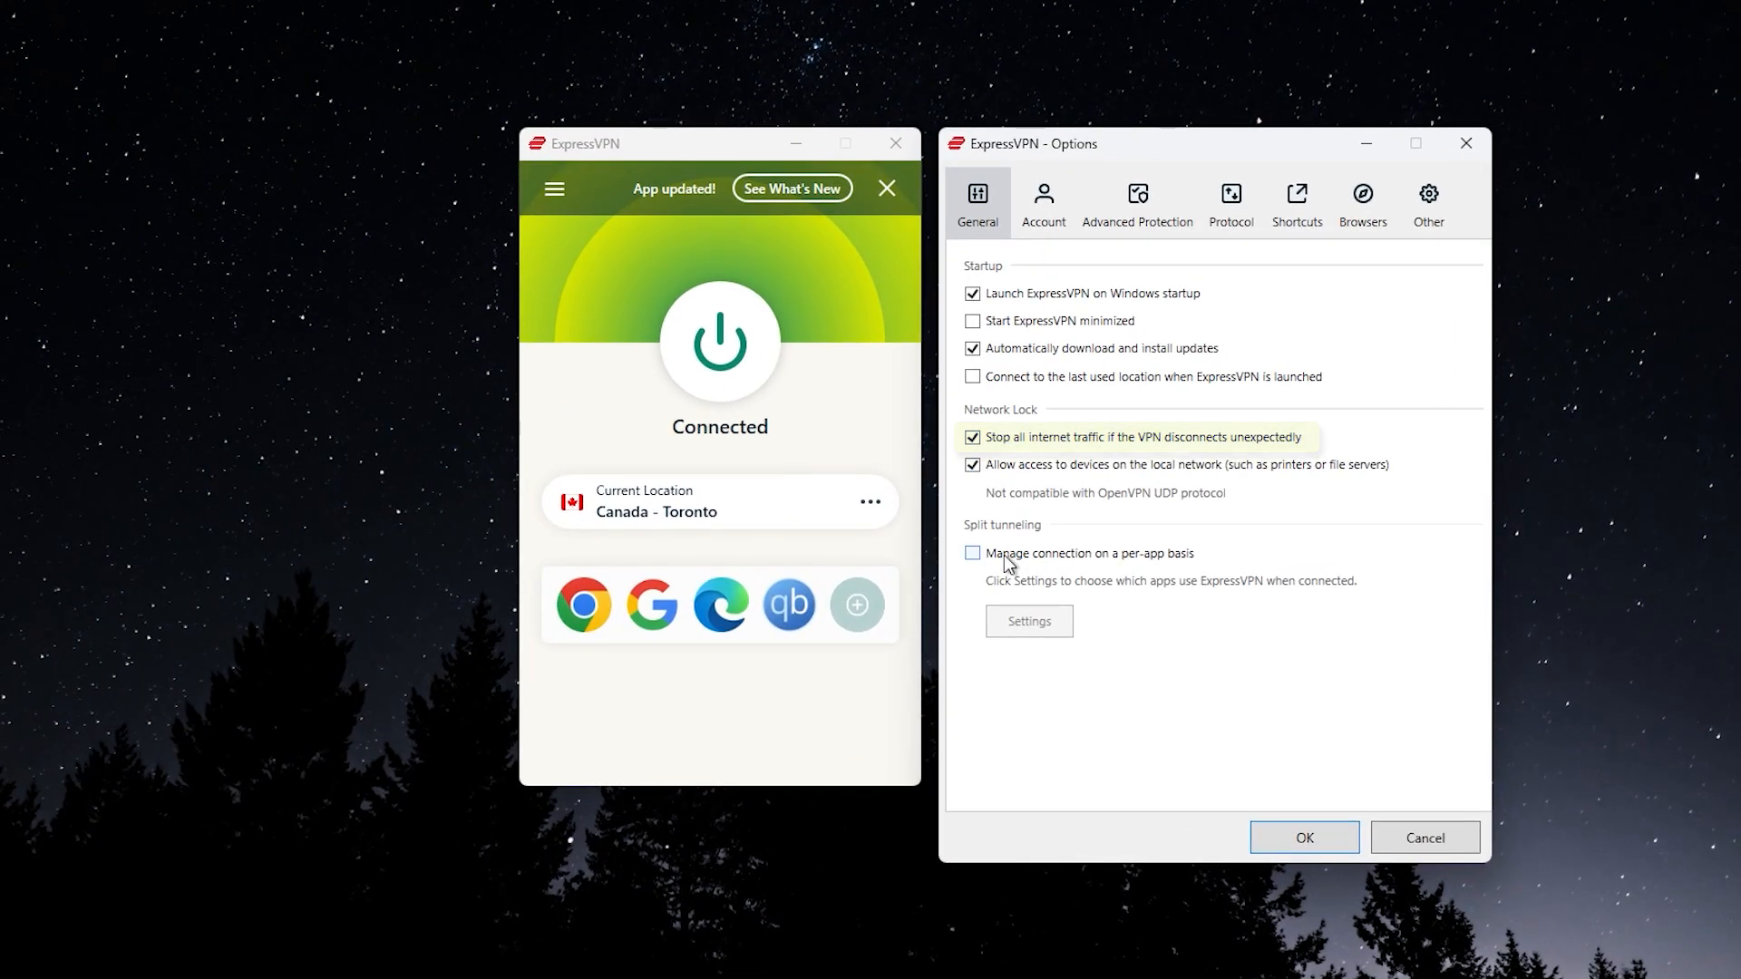
left_click(1230, 203)
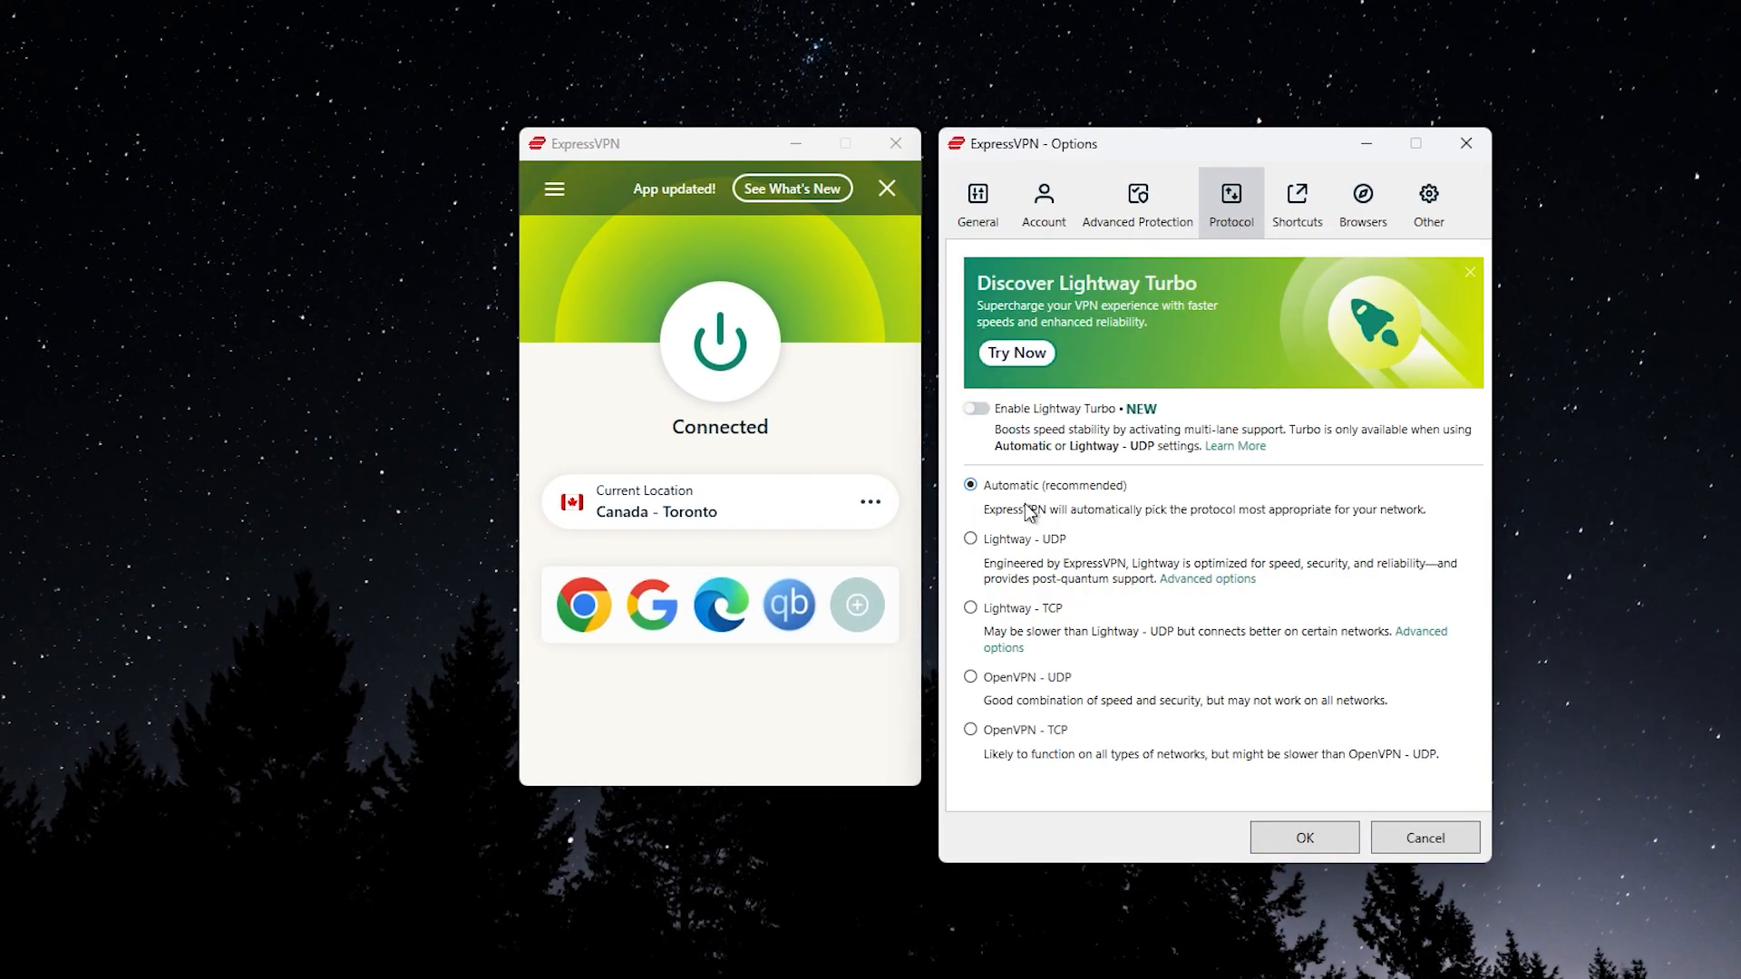
mouse_move(1055, 560)
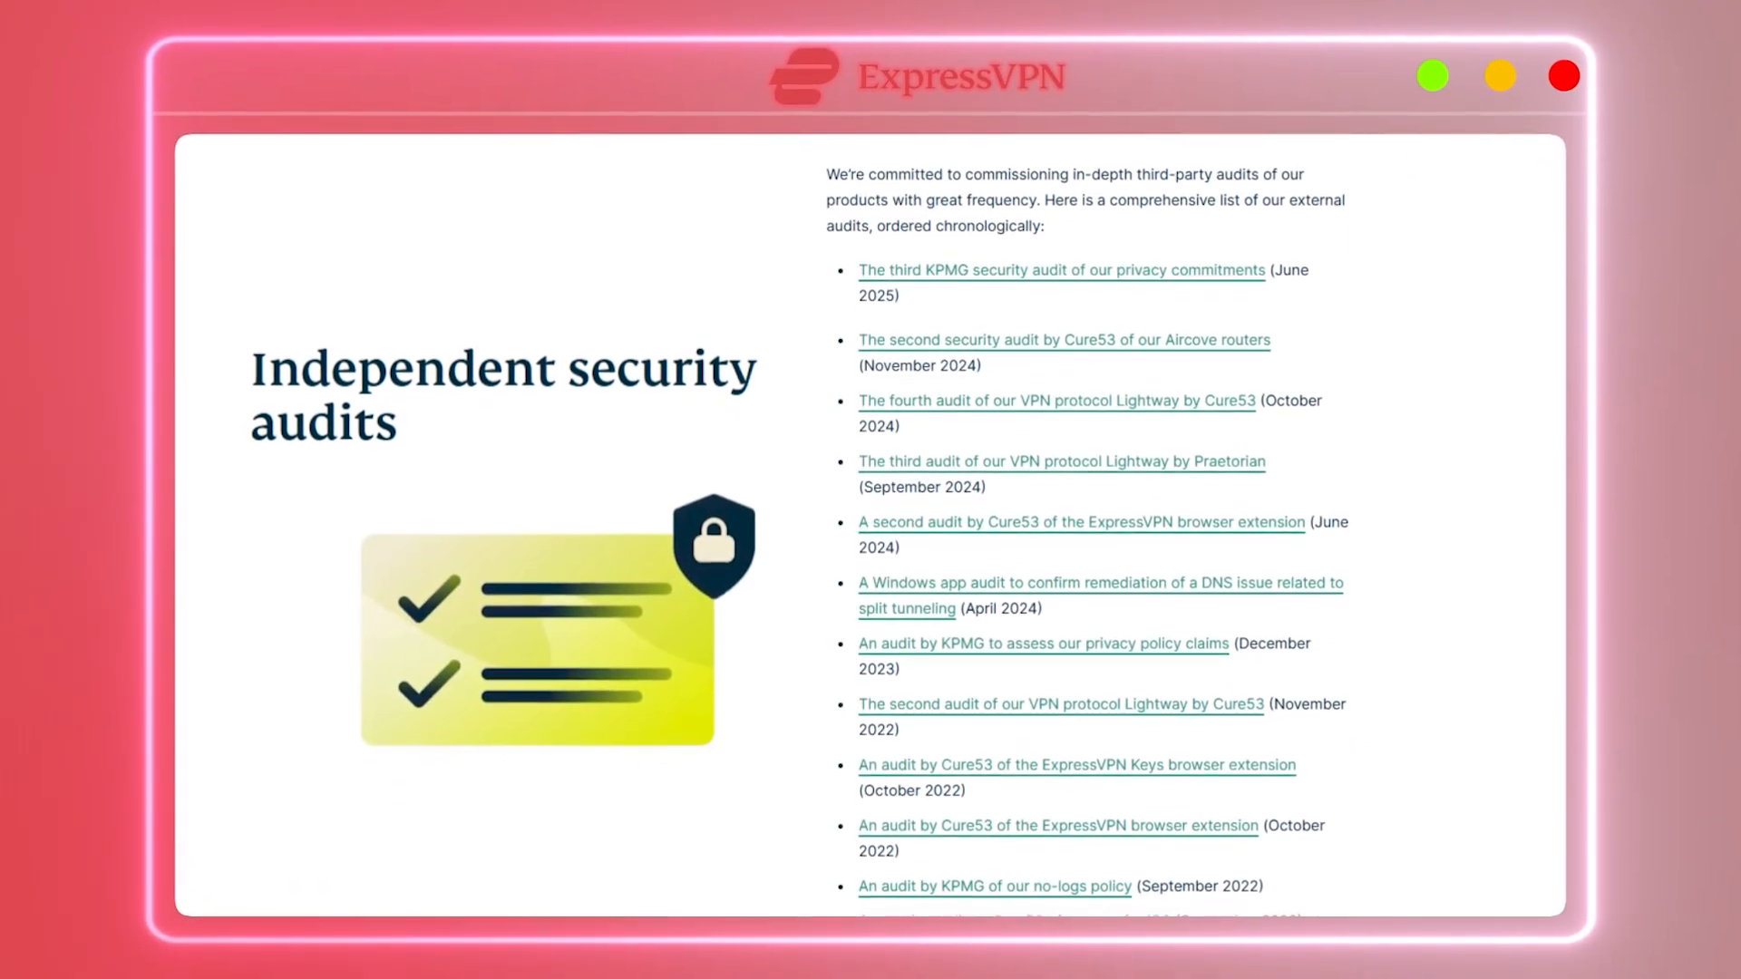
Step: Scroll the independent security audits page before returning to the USA – Miami connection
scroll("down", 3)
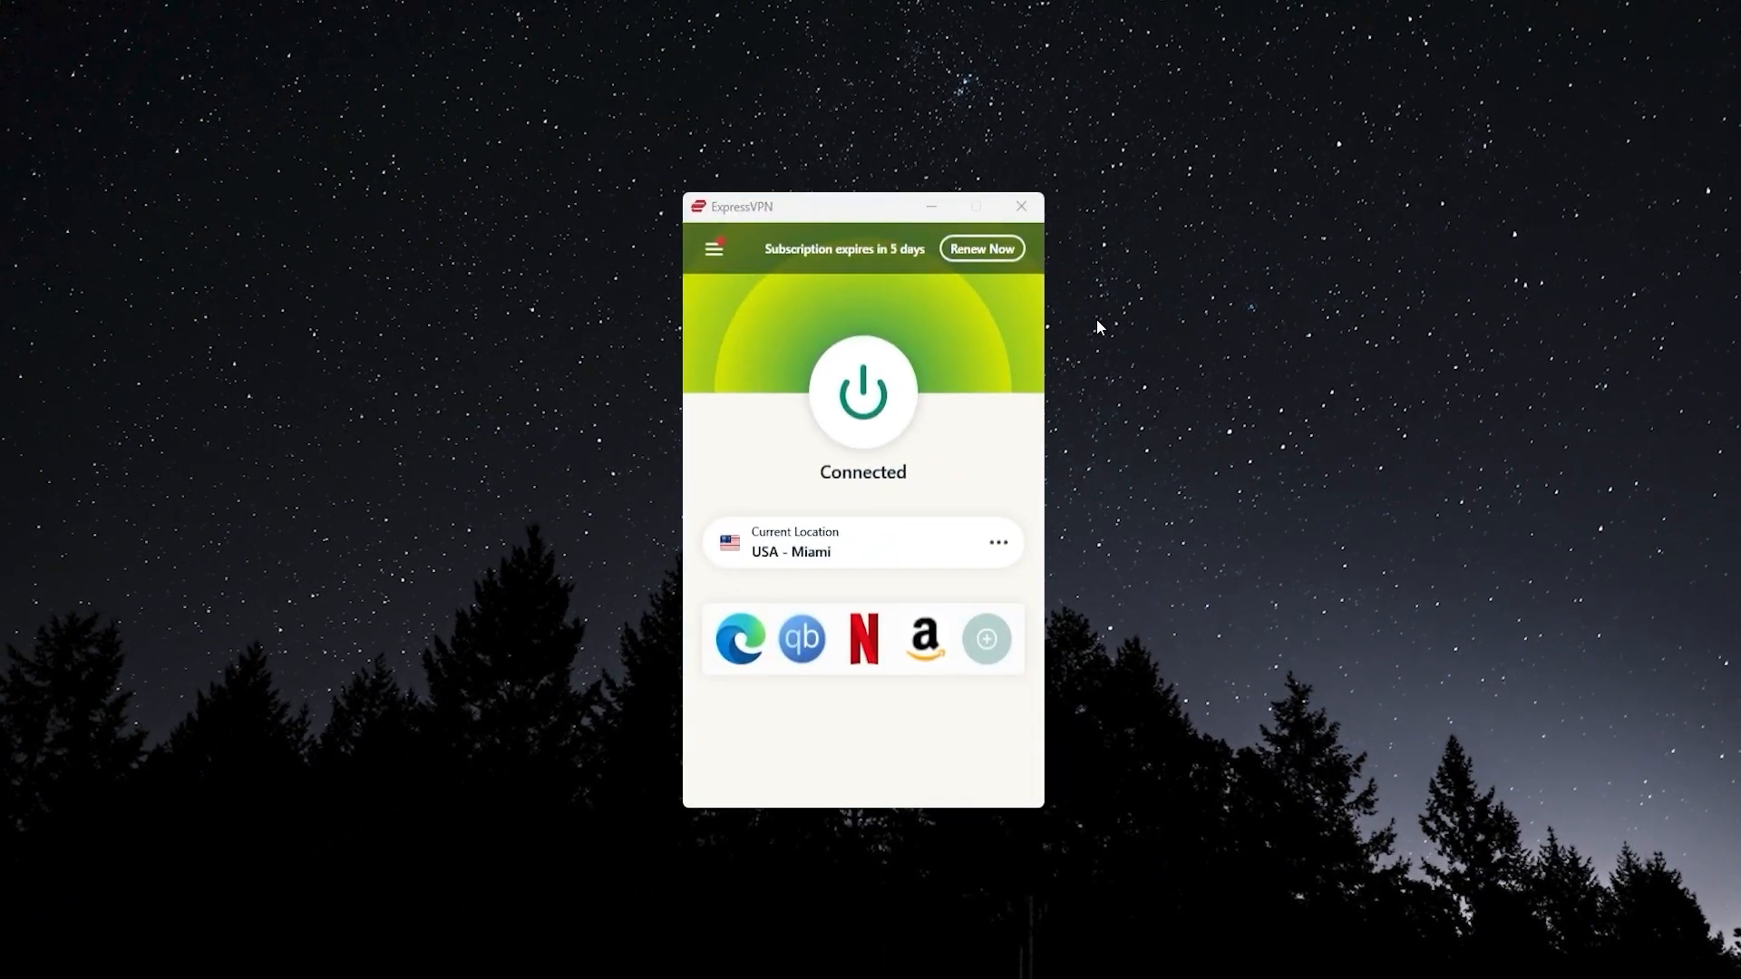
mouse_move(1206, 606)
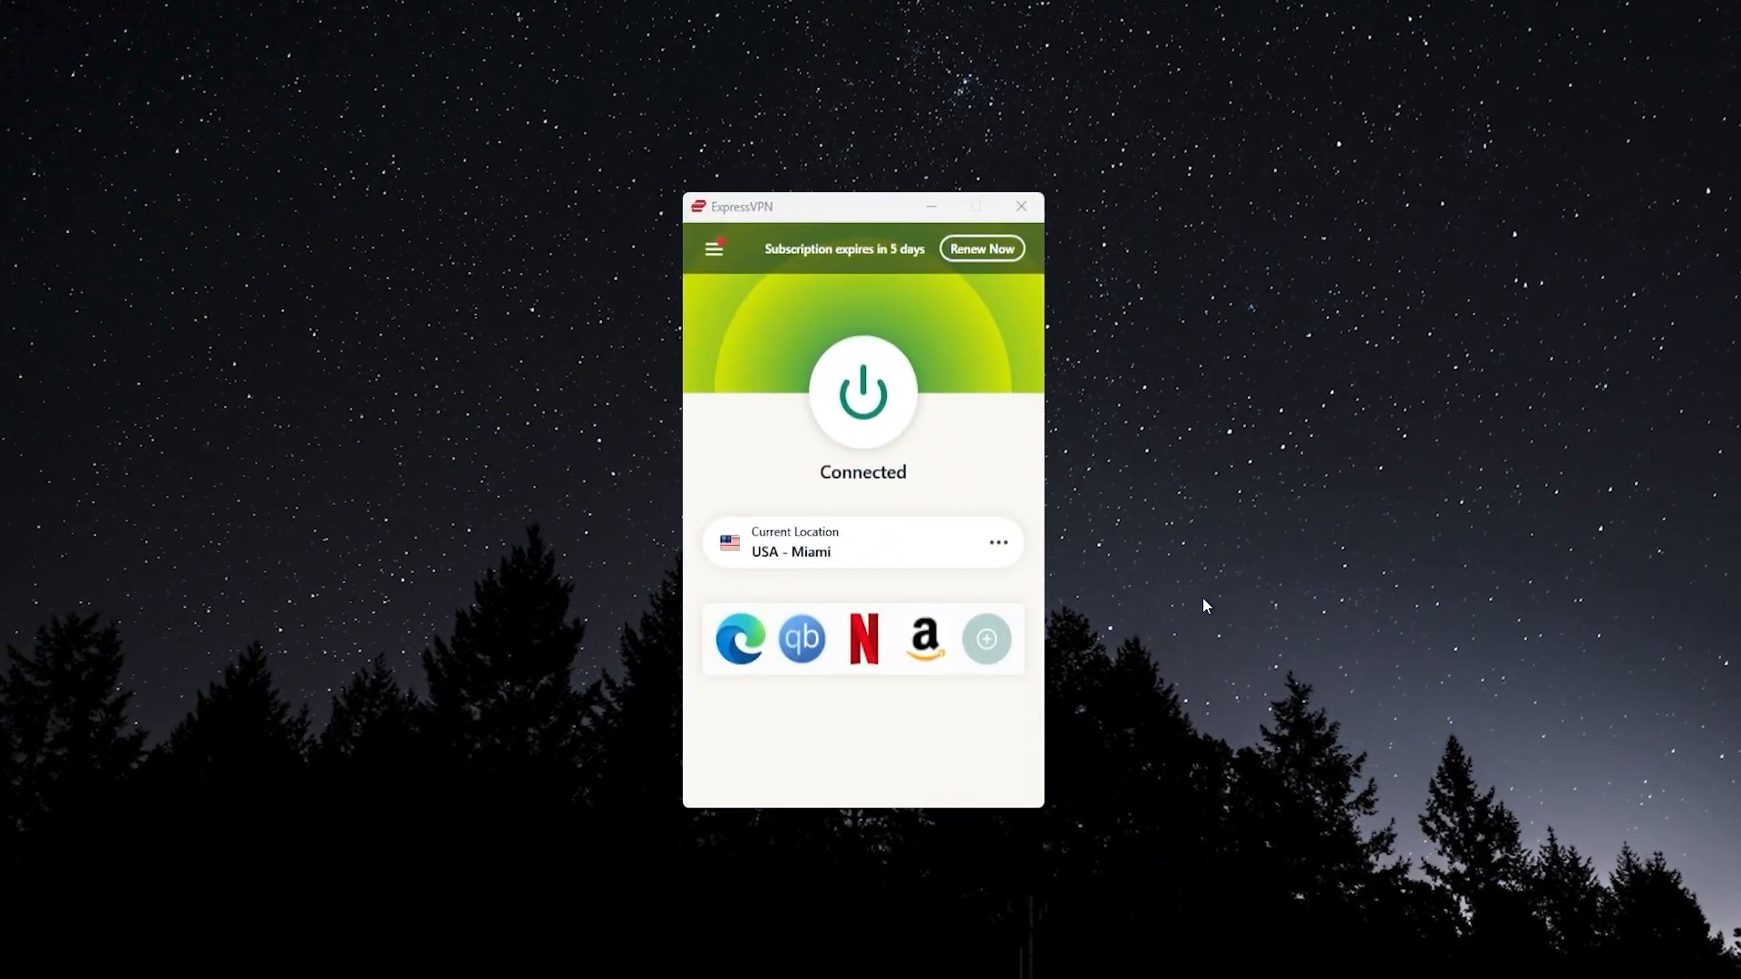
mouse_move(1210, 740)
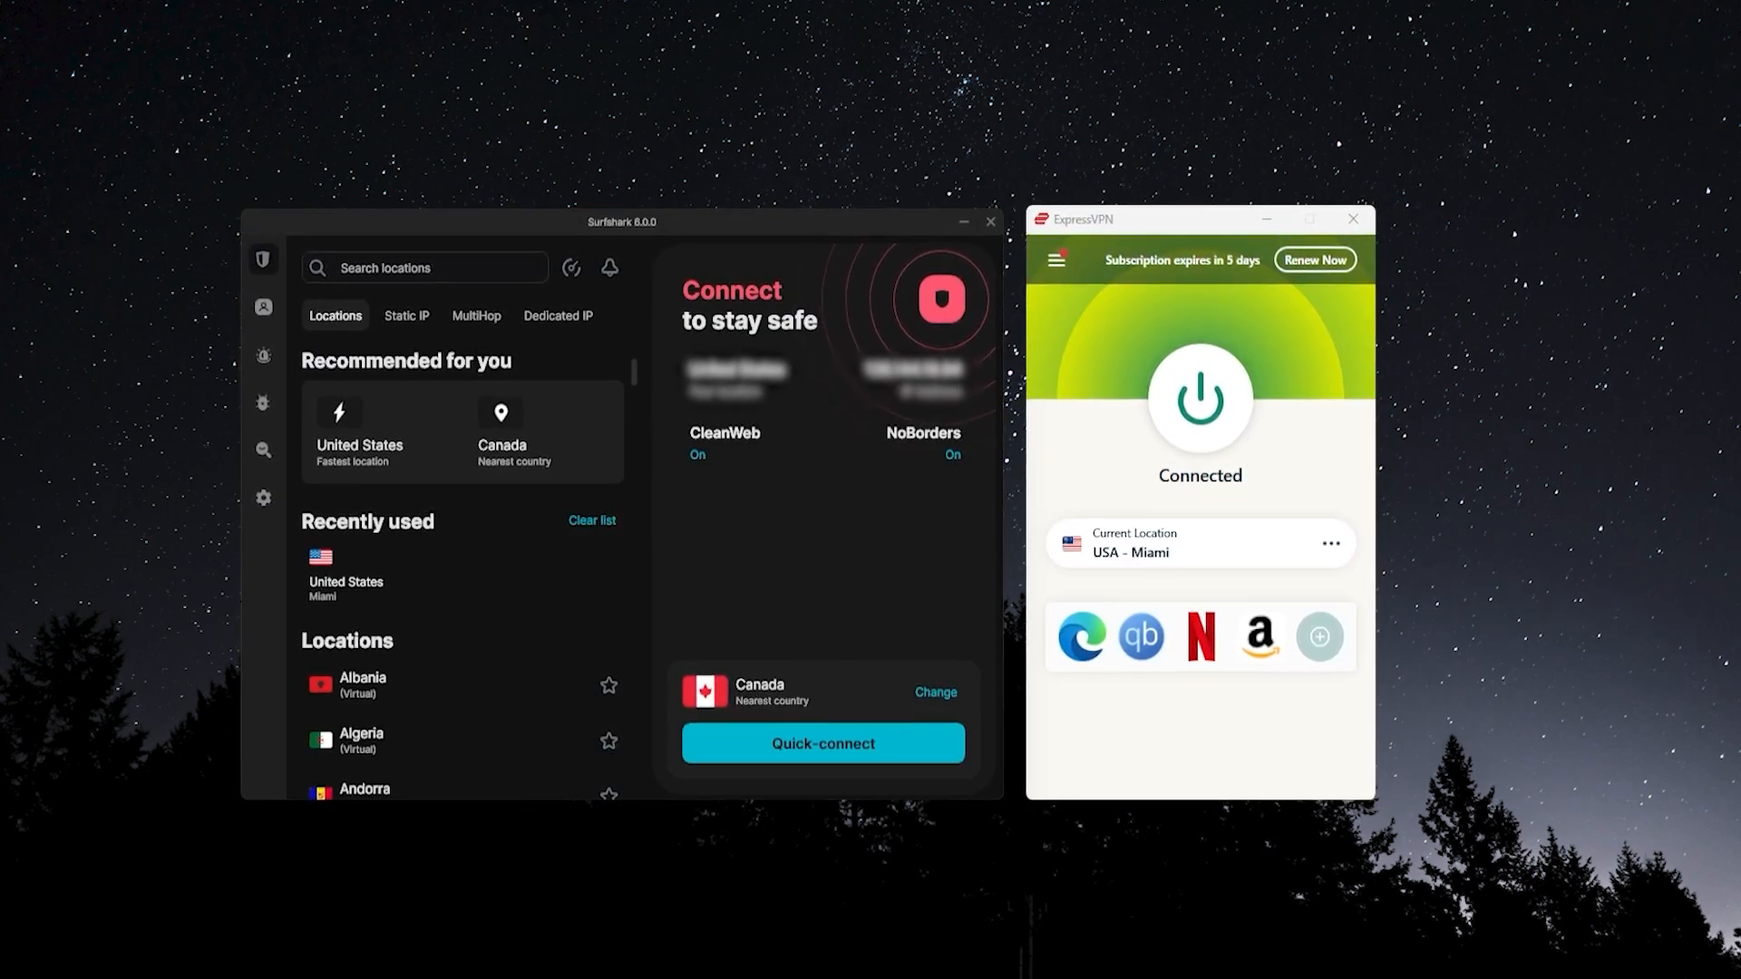
Step: Review the MultiHop routes and Antivirus status, then return to VPN locations
left_click(479, 316)
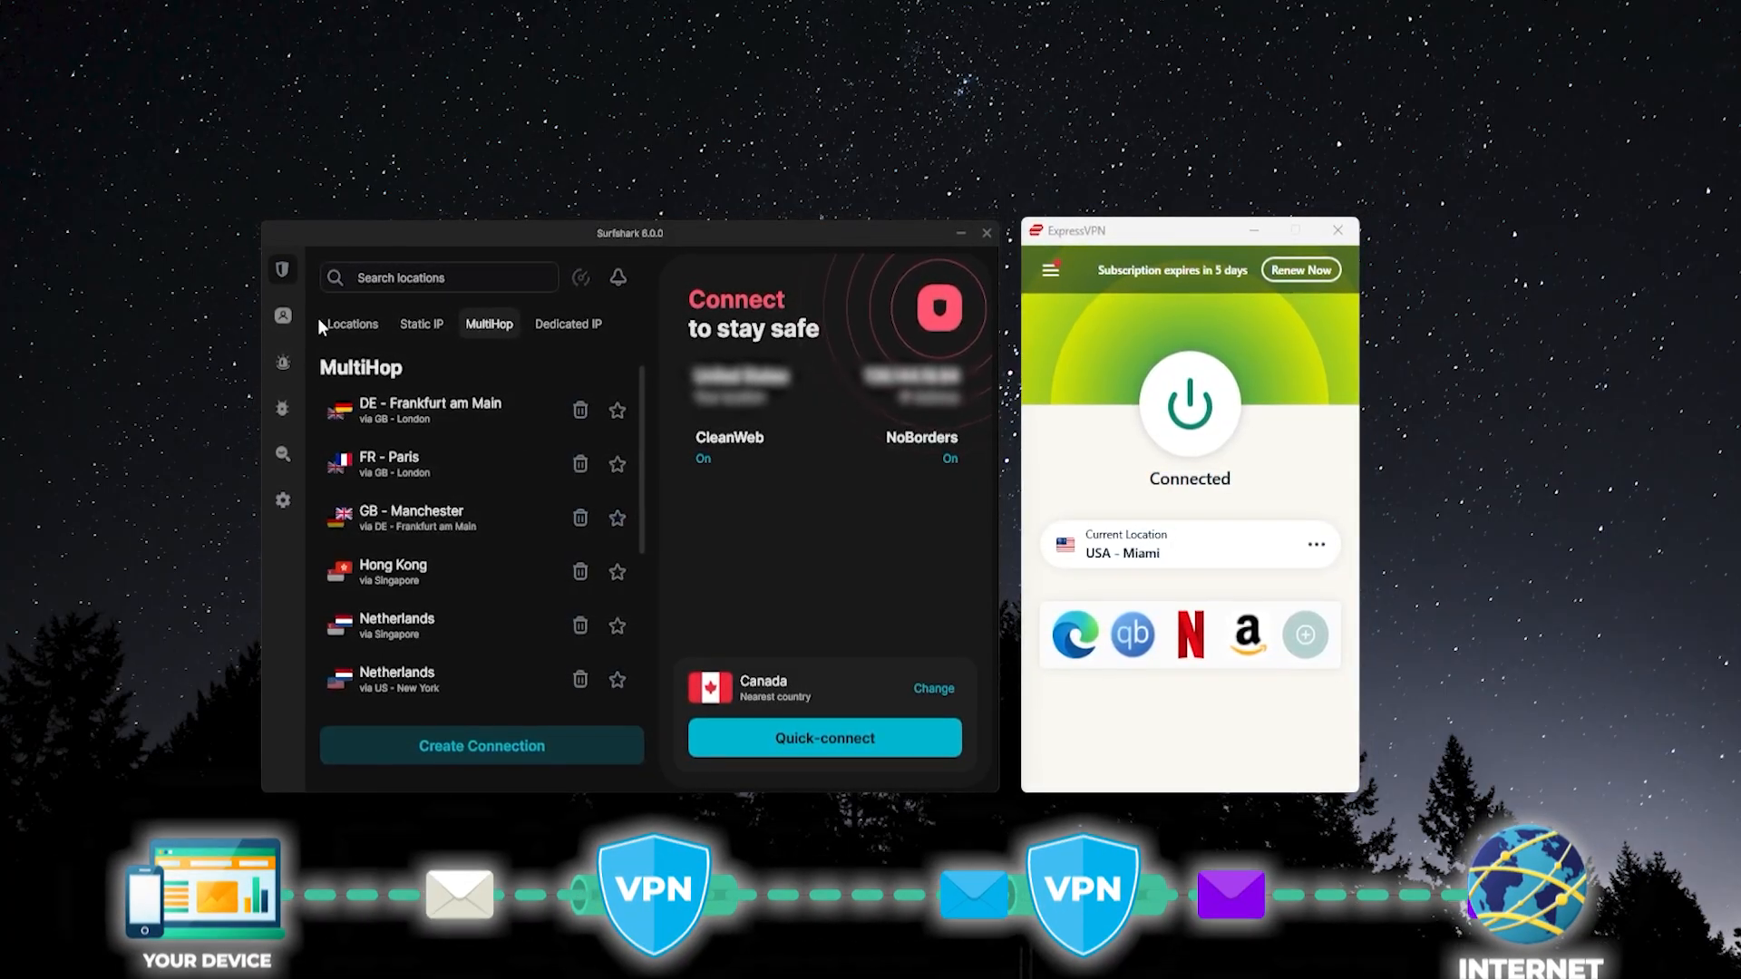
left_click(283, 408)
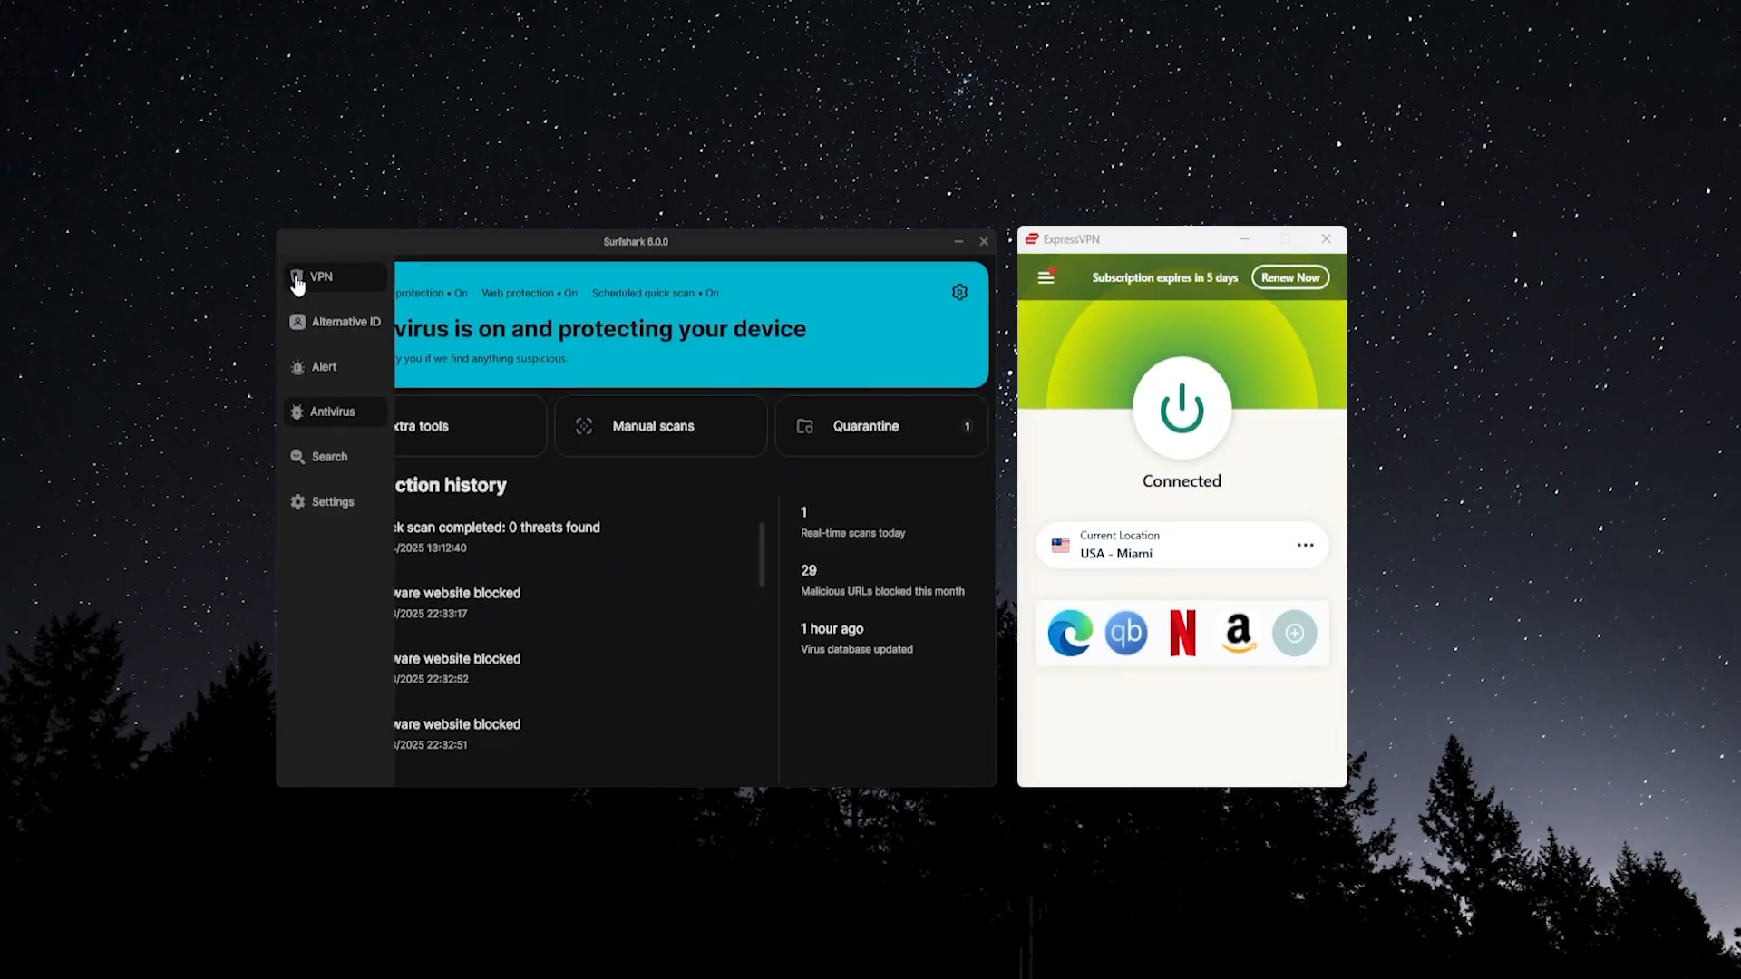
left_click(320, 276)
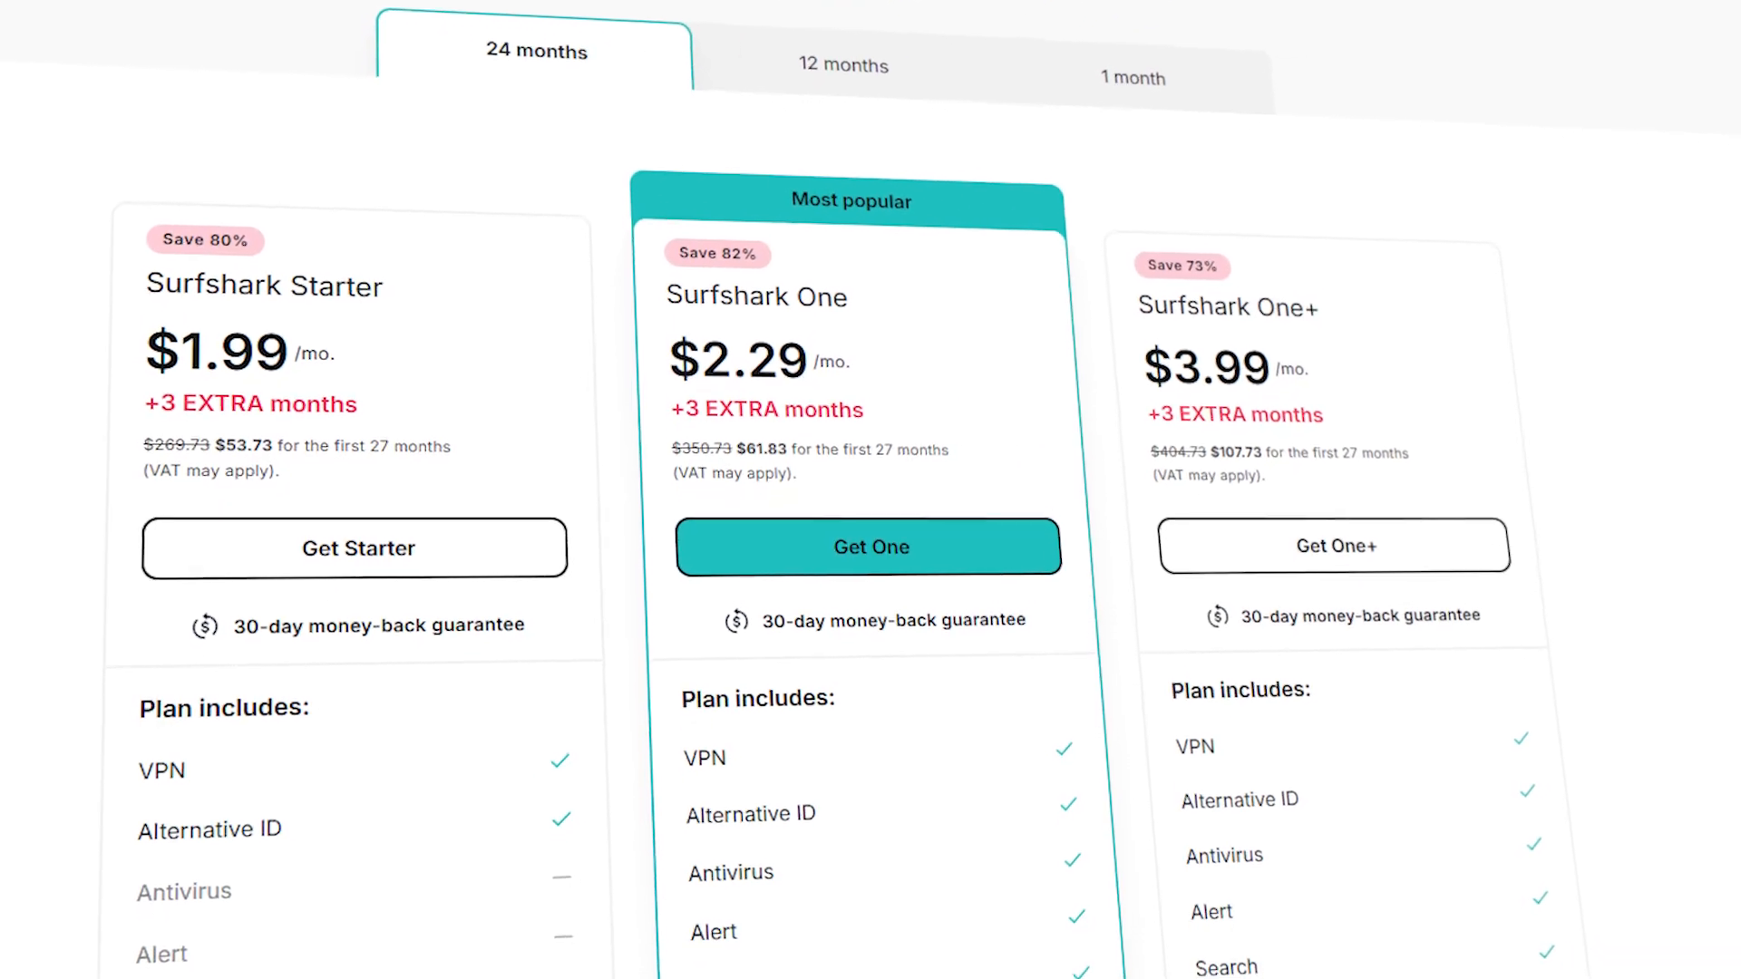
Step: Scroll the Surfshark pricing page showing the Starter, One and One+ 24-month plans
scroll("down", 3)
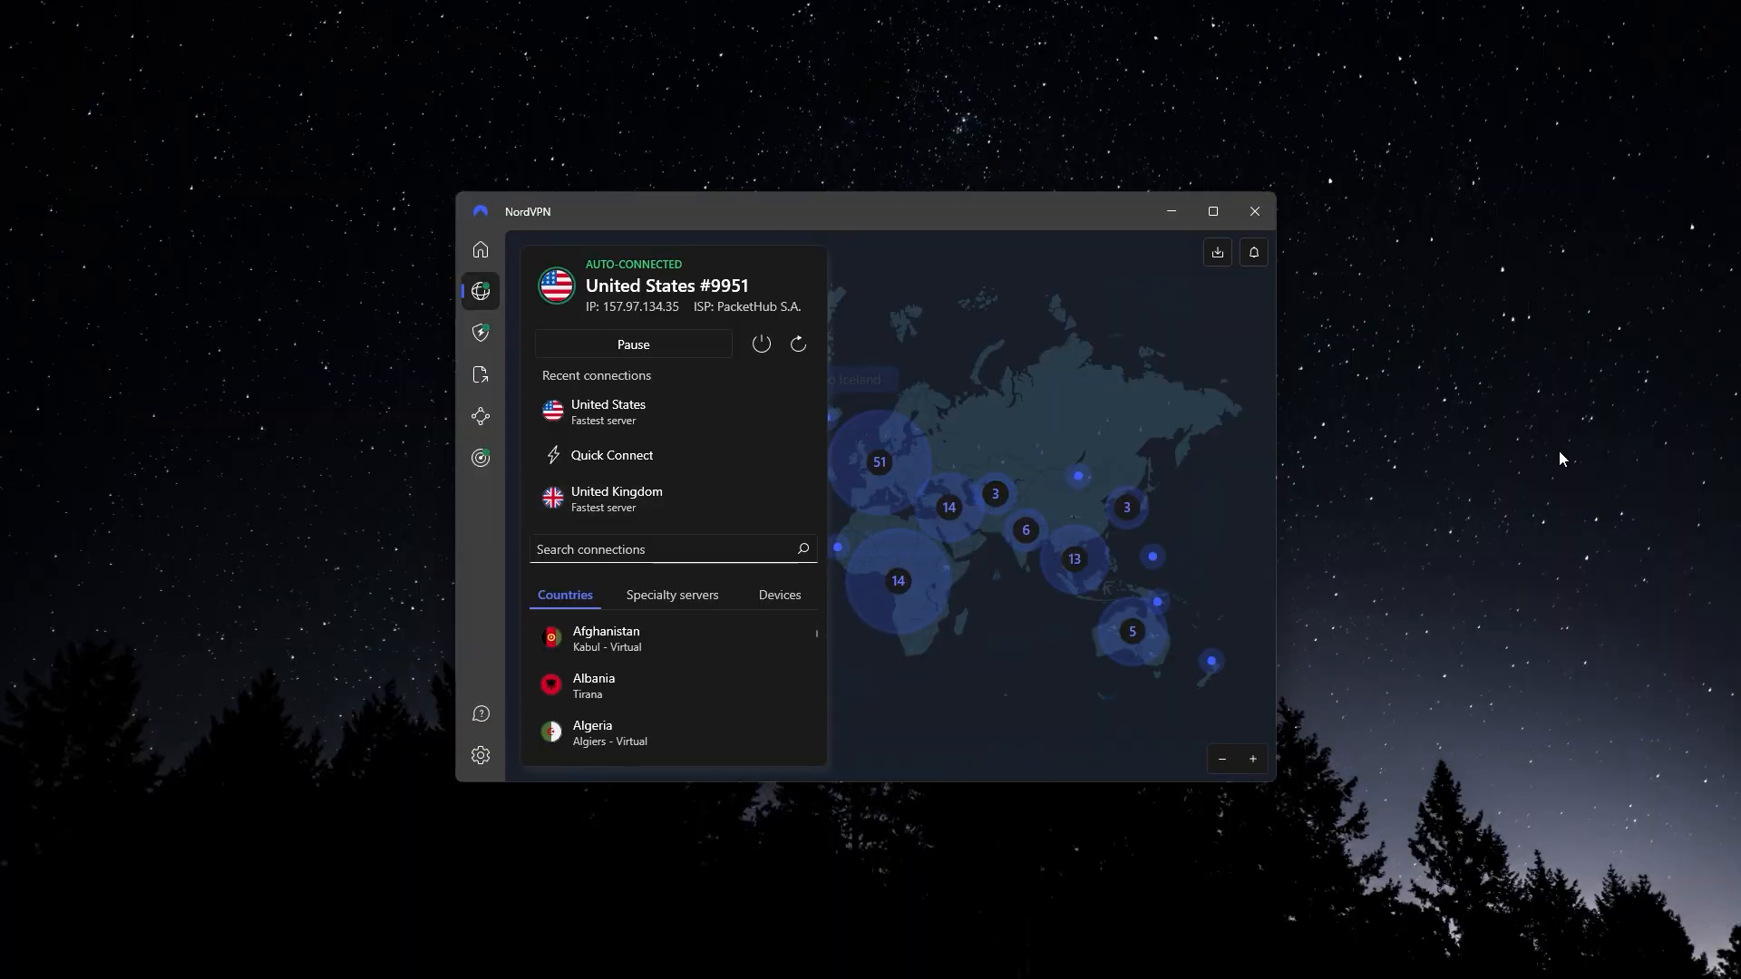
mouse_move(1587, 490)
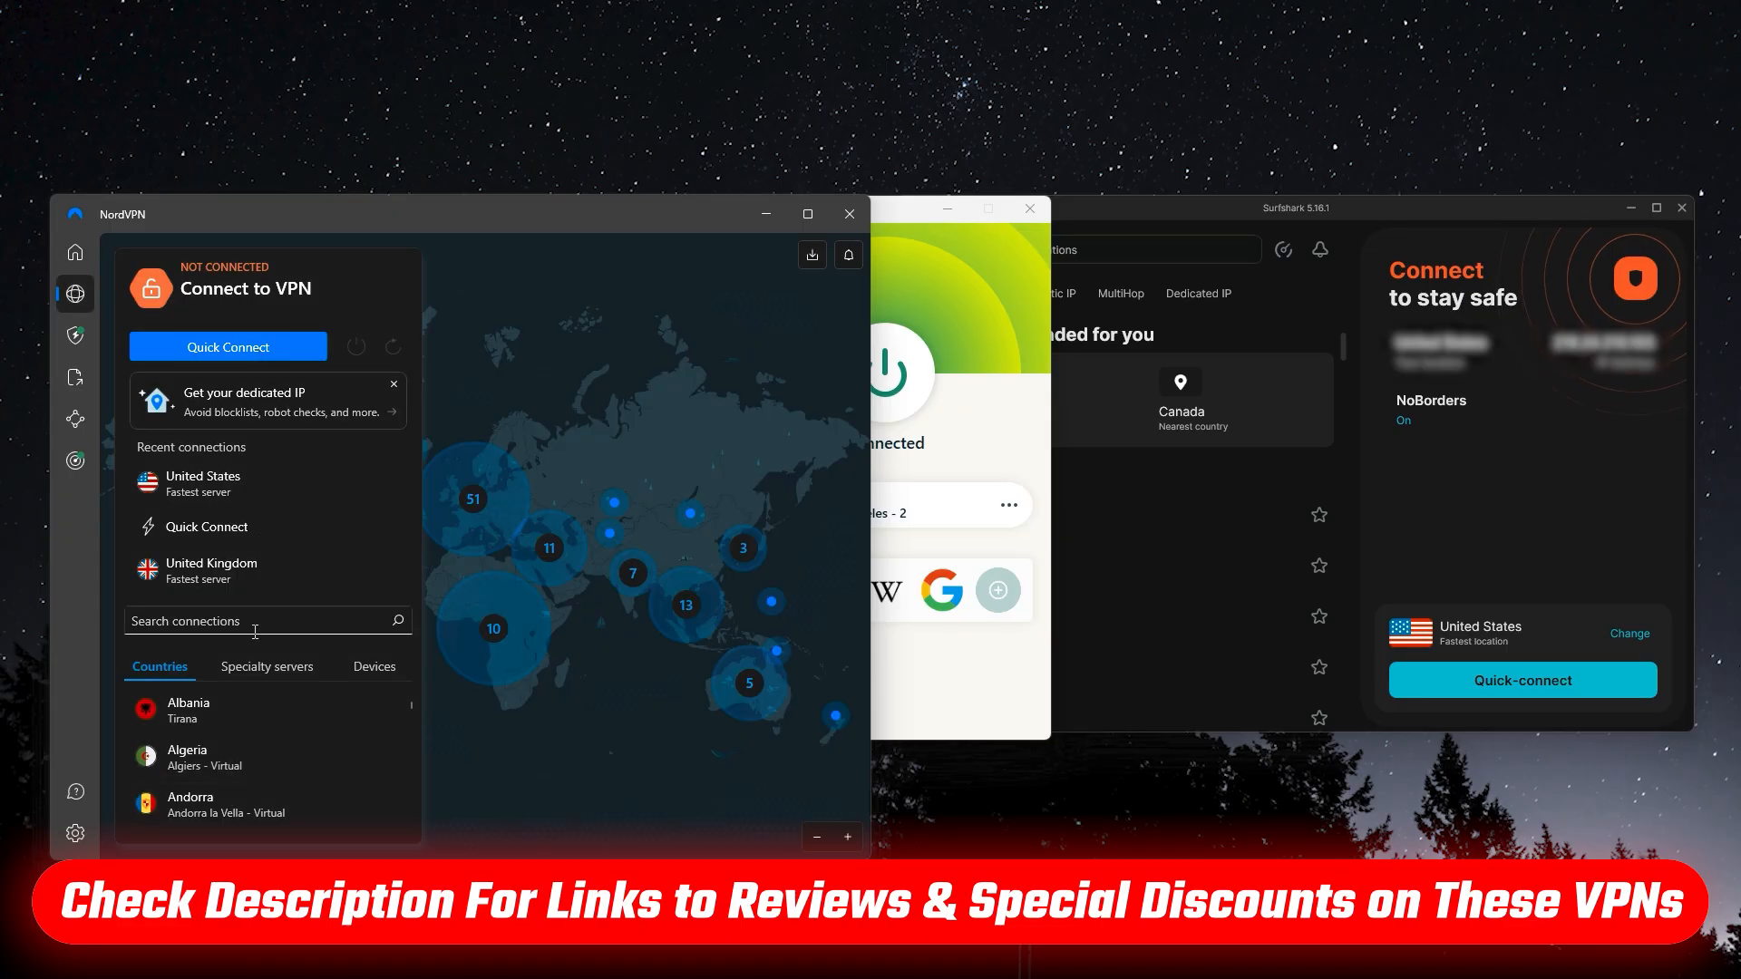
Step: Review Threat Protection Pro: Anti-malware, Advanced browsing protection and Ad blocker pages
left_click(76, 335)
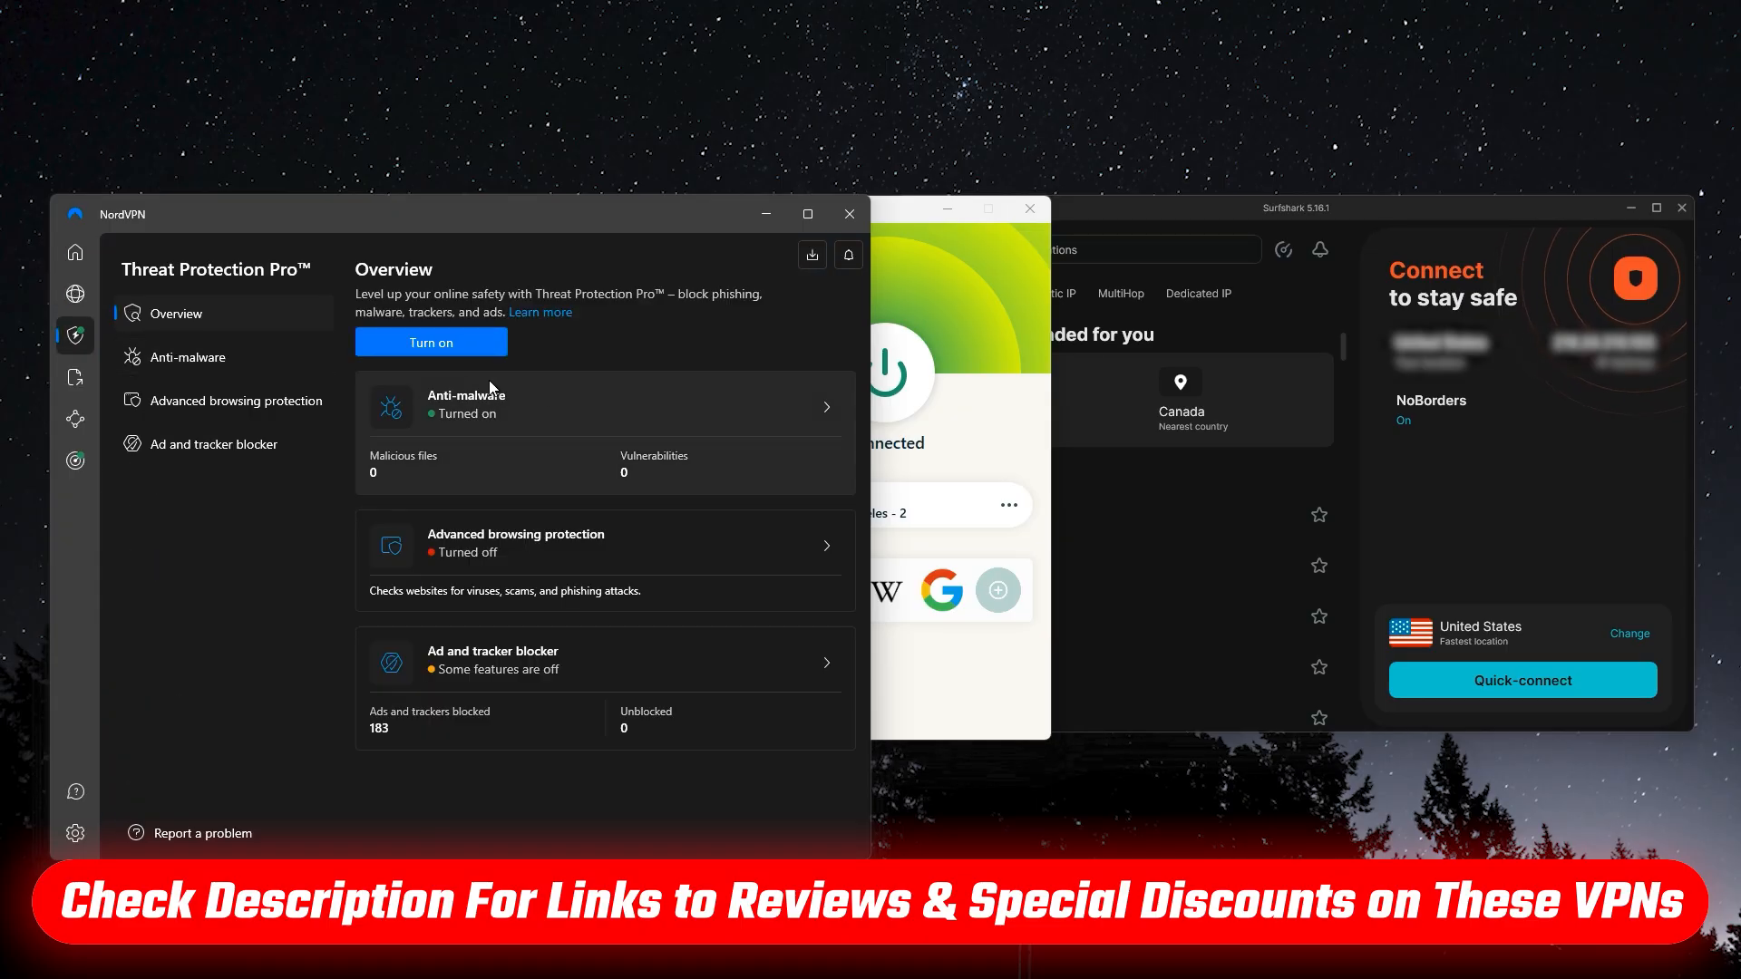
left_click(187, 357)
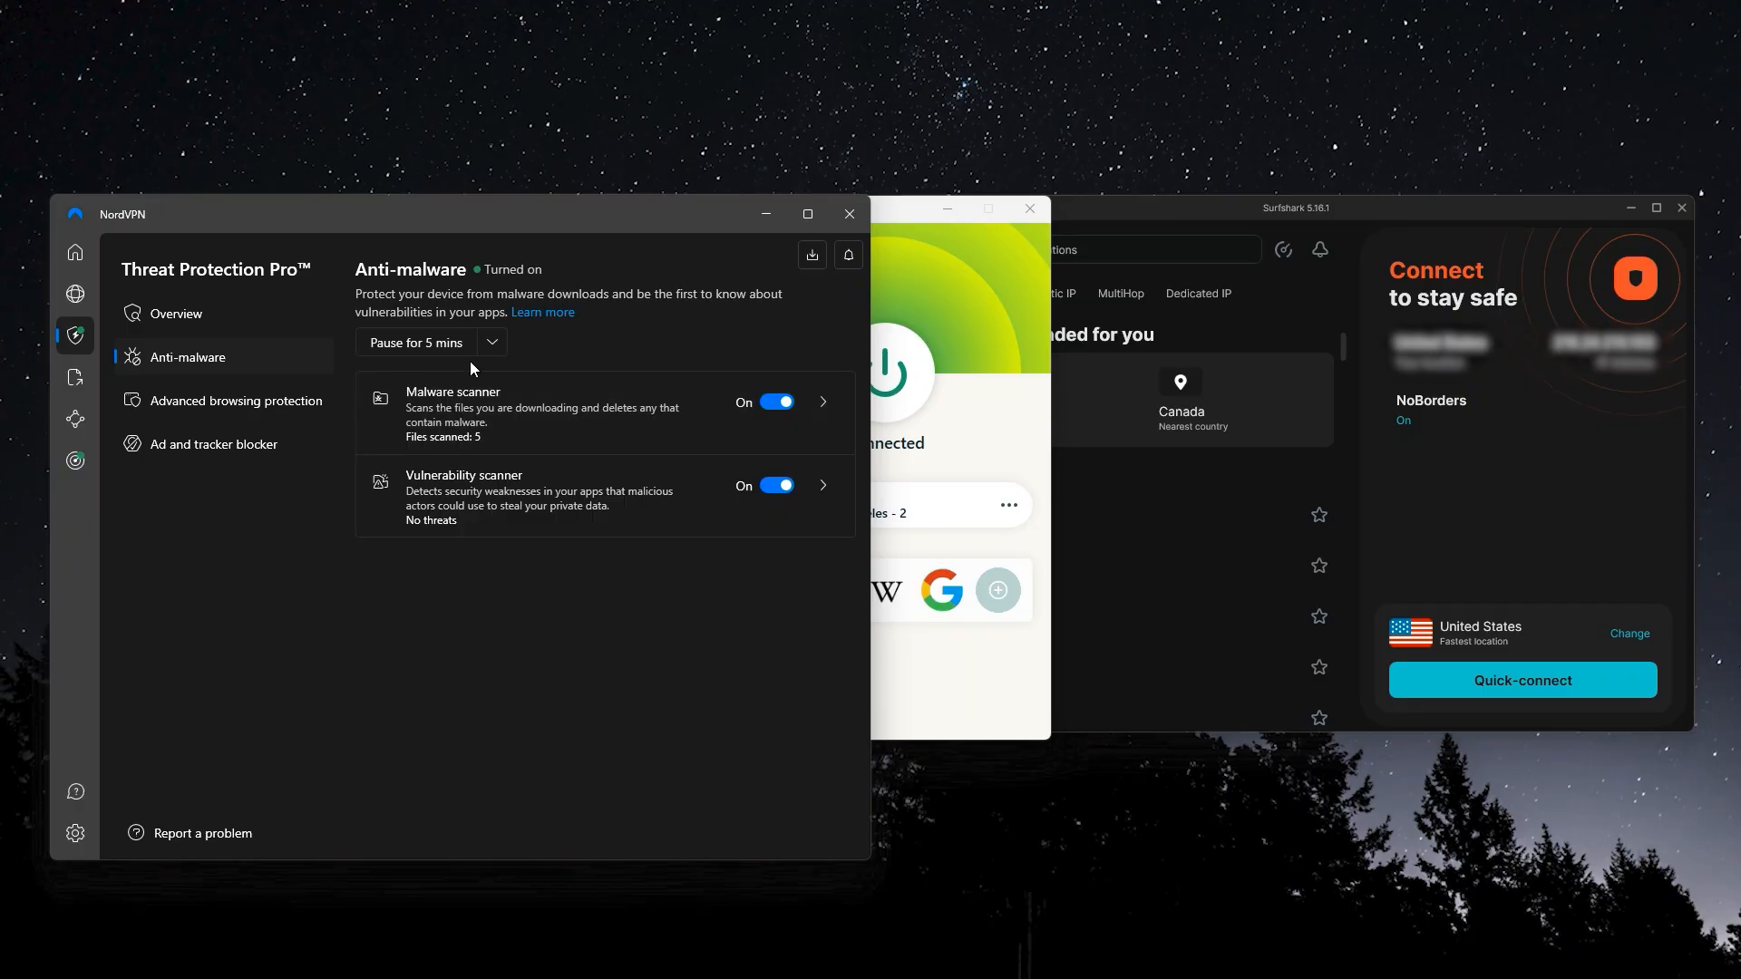
left_click(236, 399)
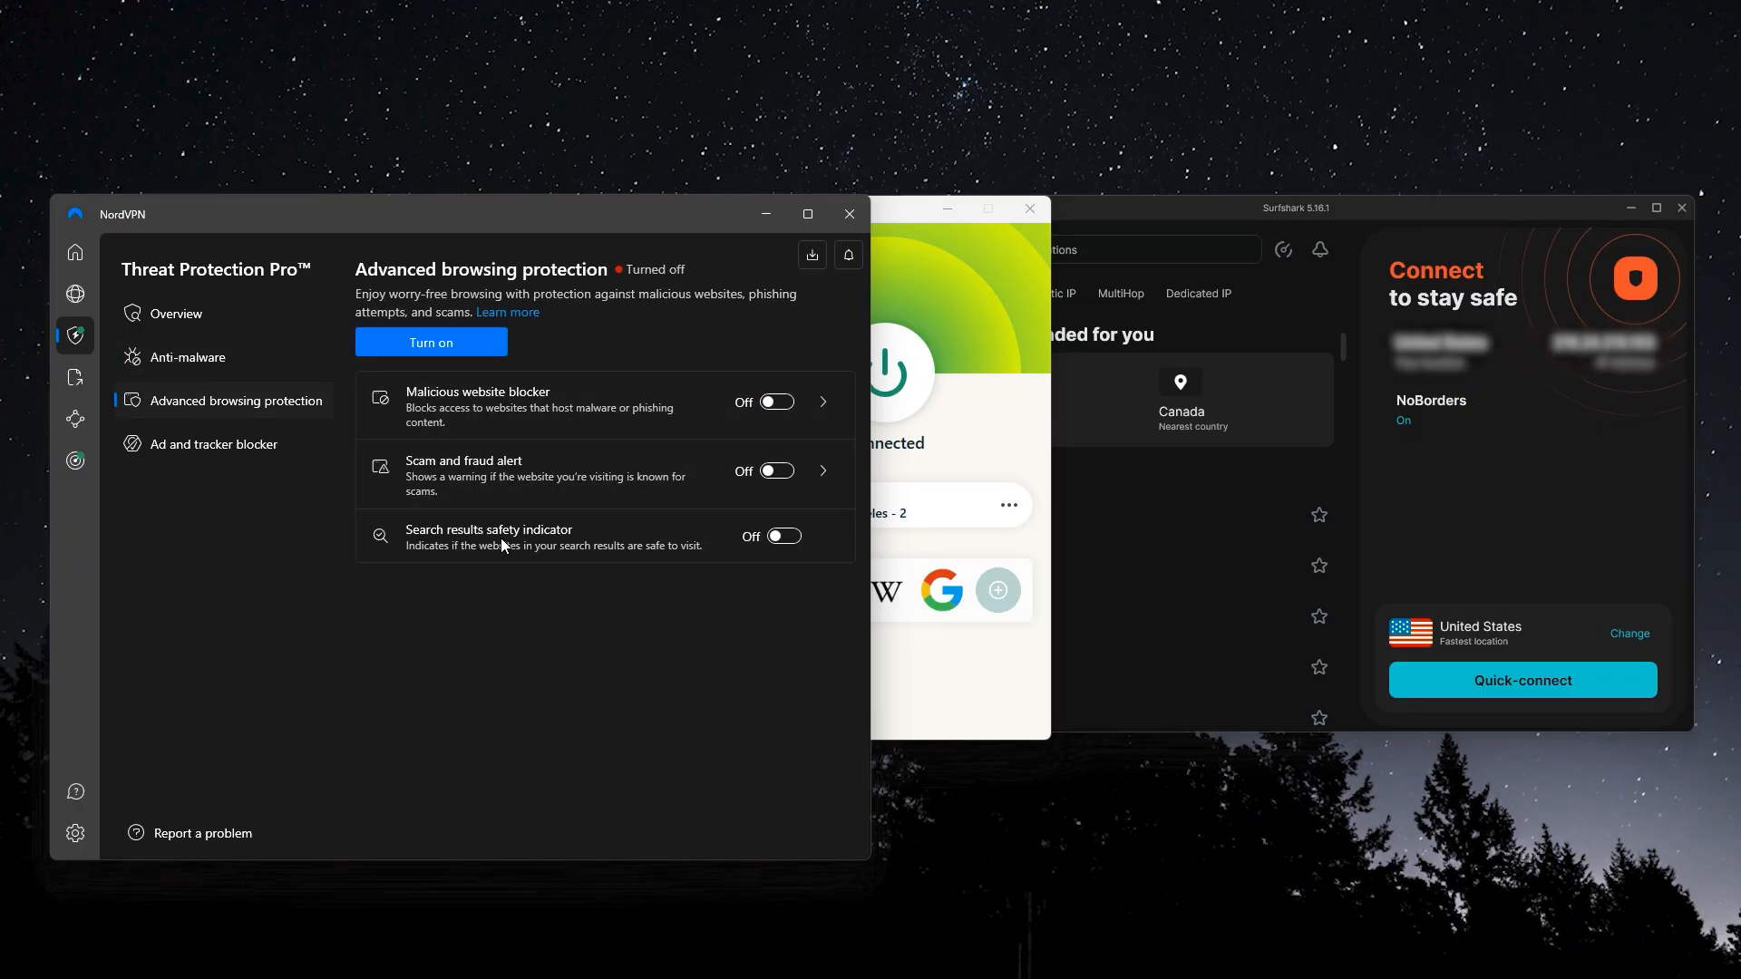
left_click(214, 445)
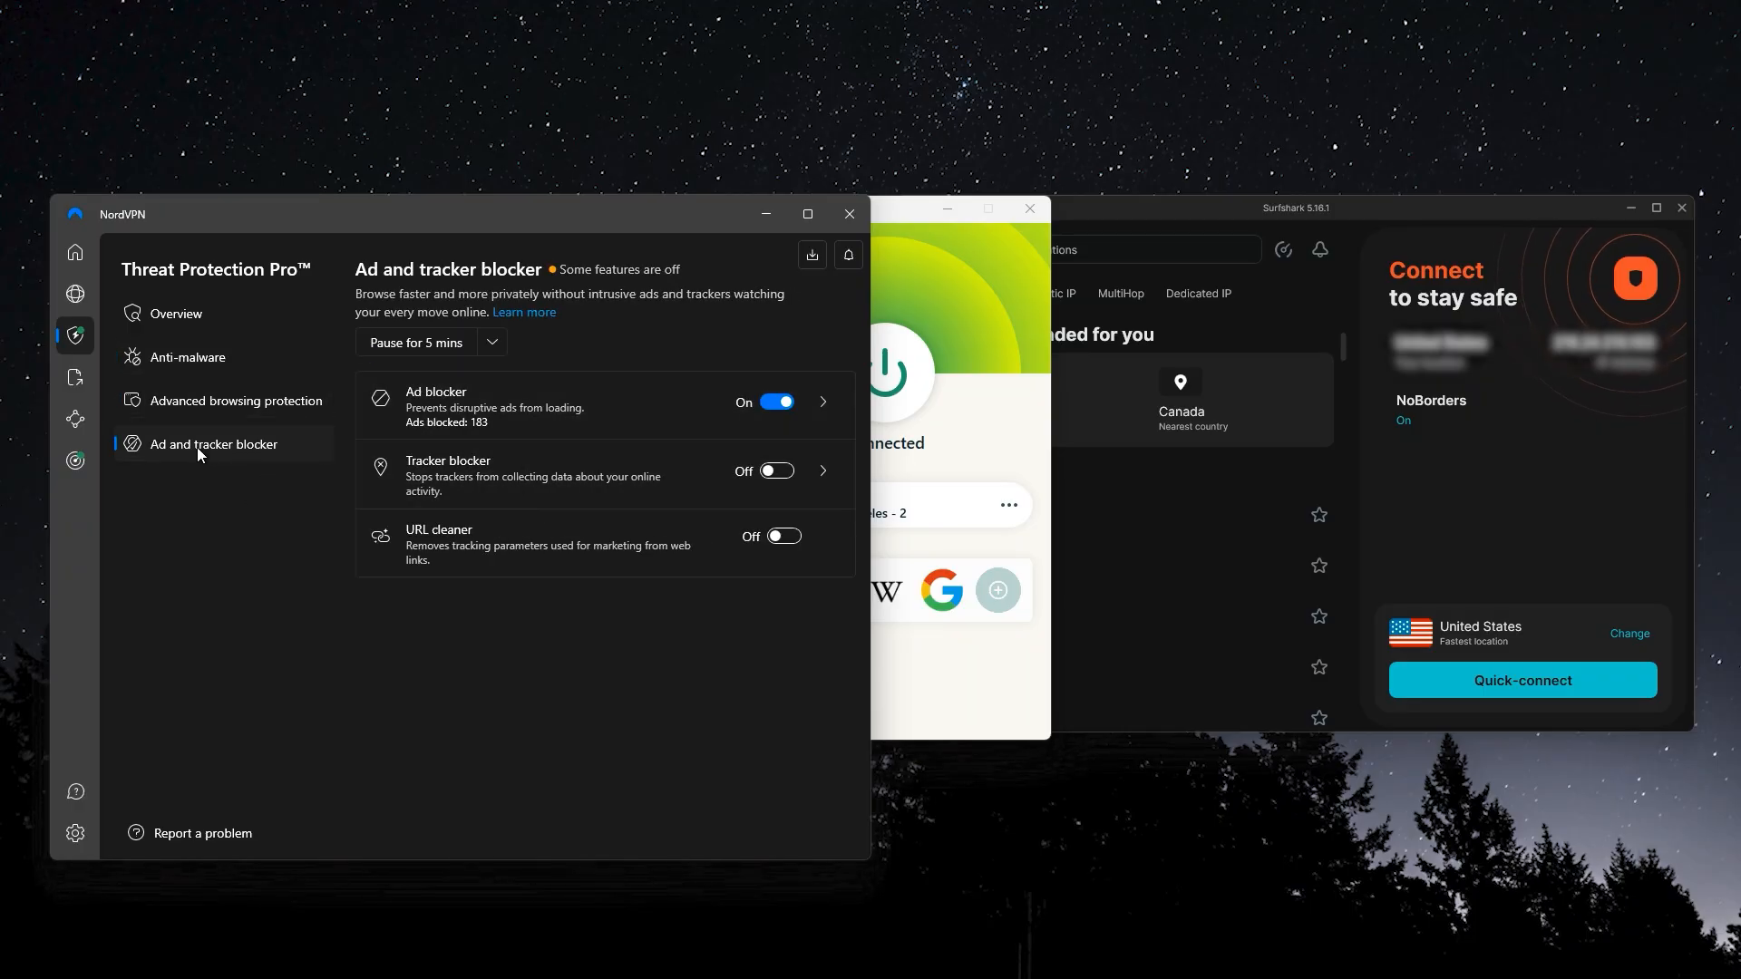
Step: View the File transfers section, then the Devices in Meshnet page
left_click(75, 377)
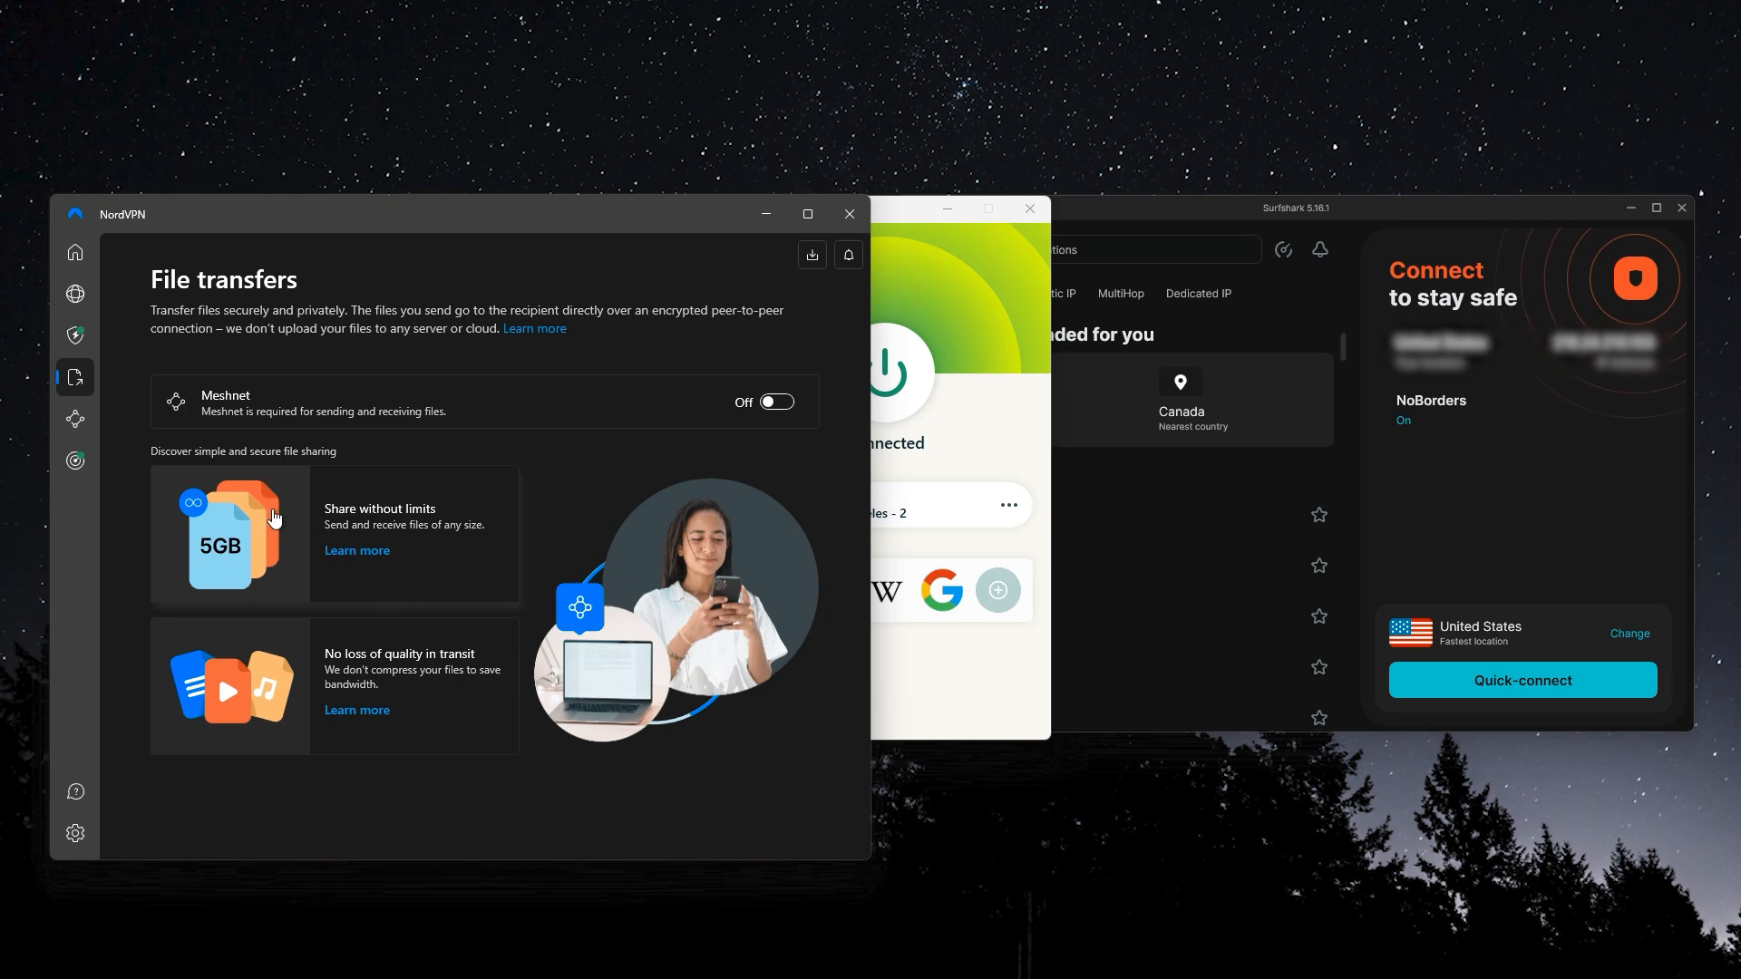
left_click(75, 418)
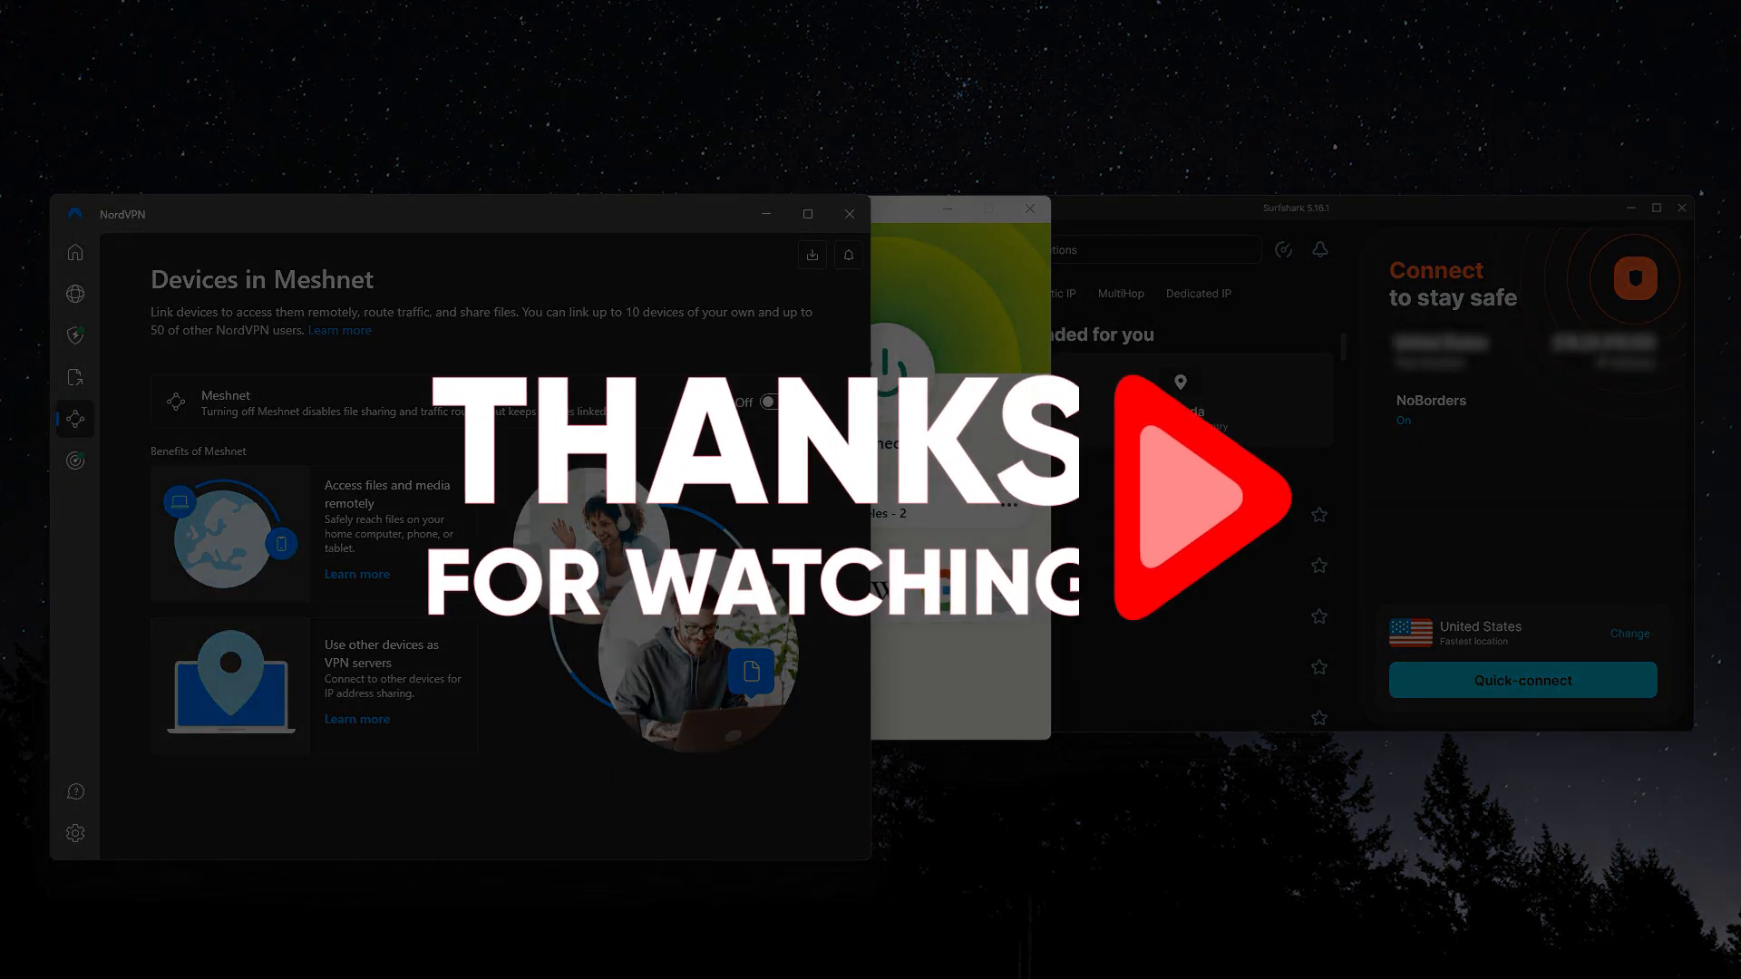